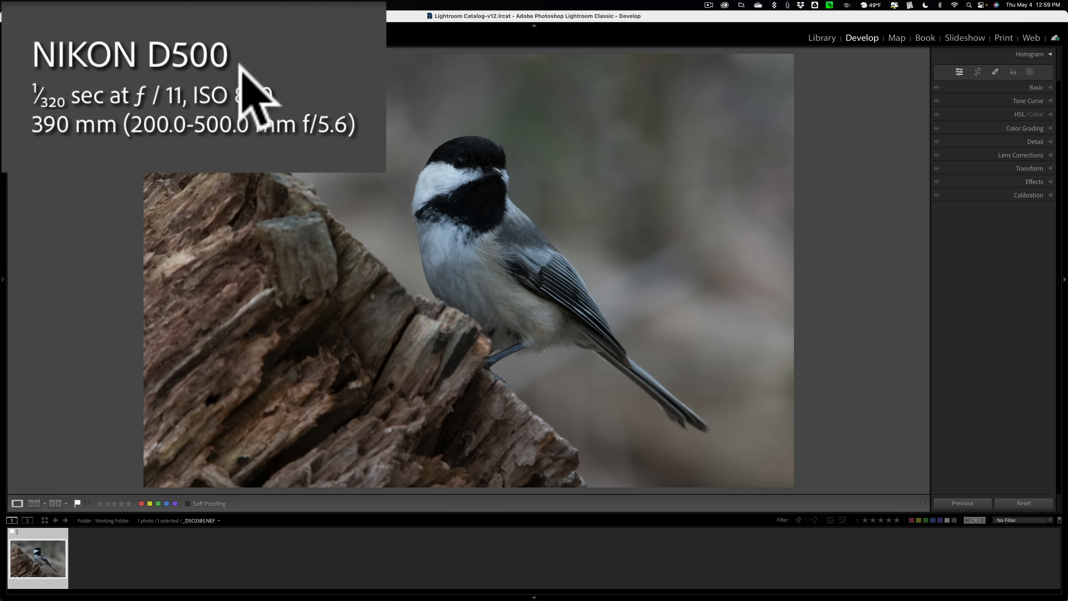
mouse_move(262, 157)
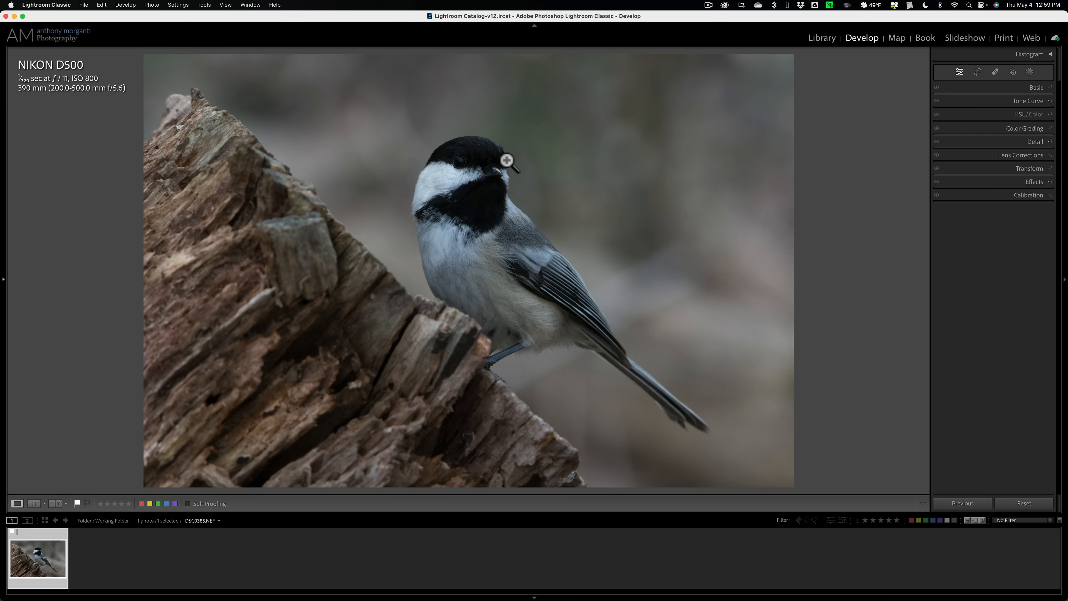
Zoom in on the bird and expand the Detail panel with sharpening and noise reduction at zero
left_click(507, 161)
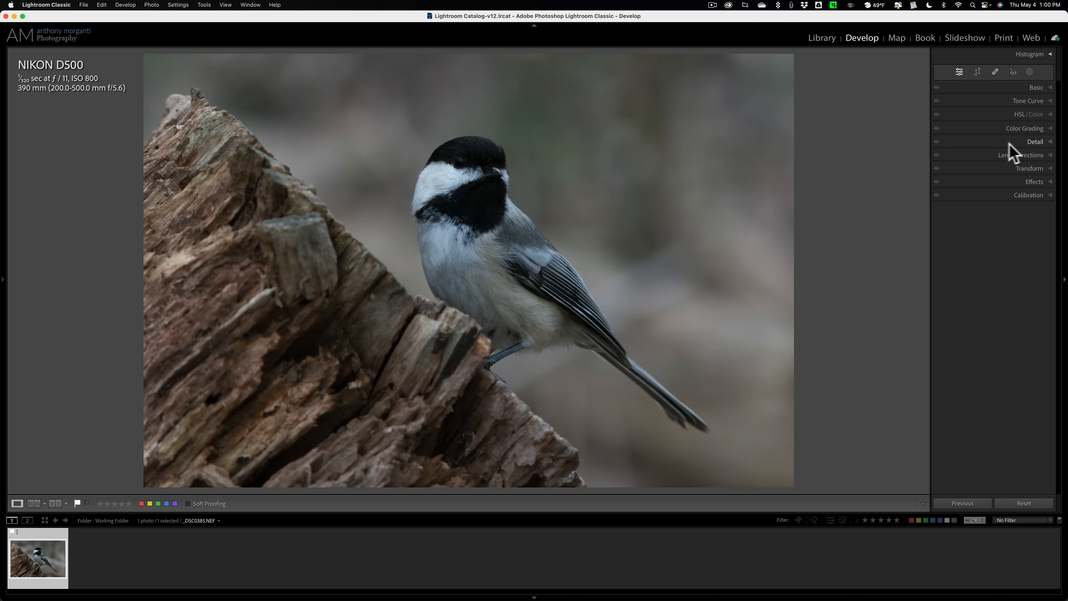
left_click(1035, 141)
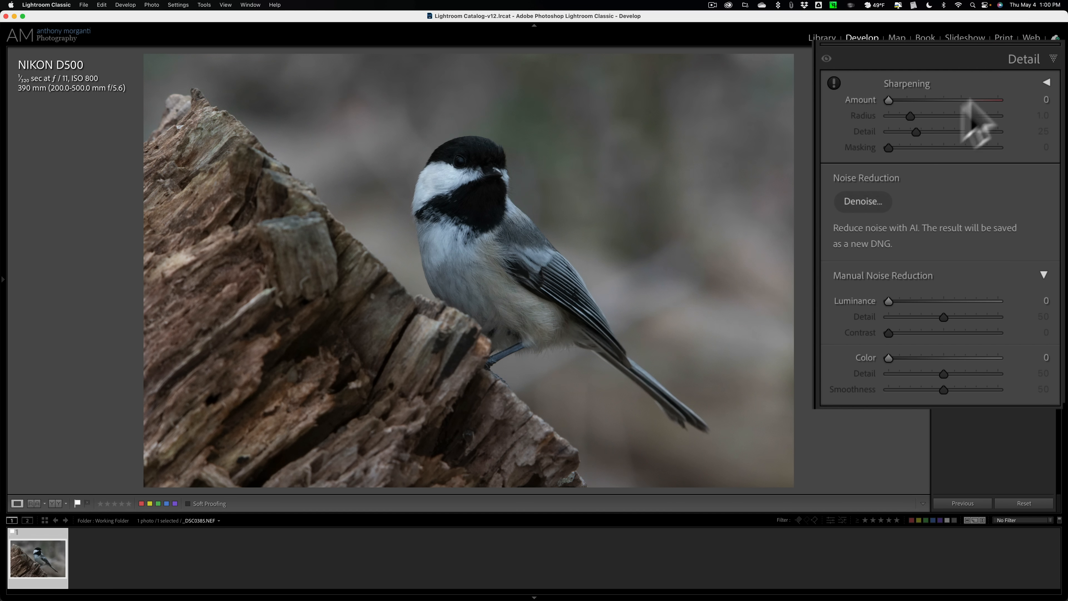
mouse_move(882, 218)
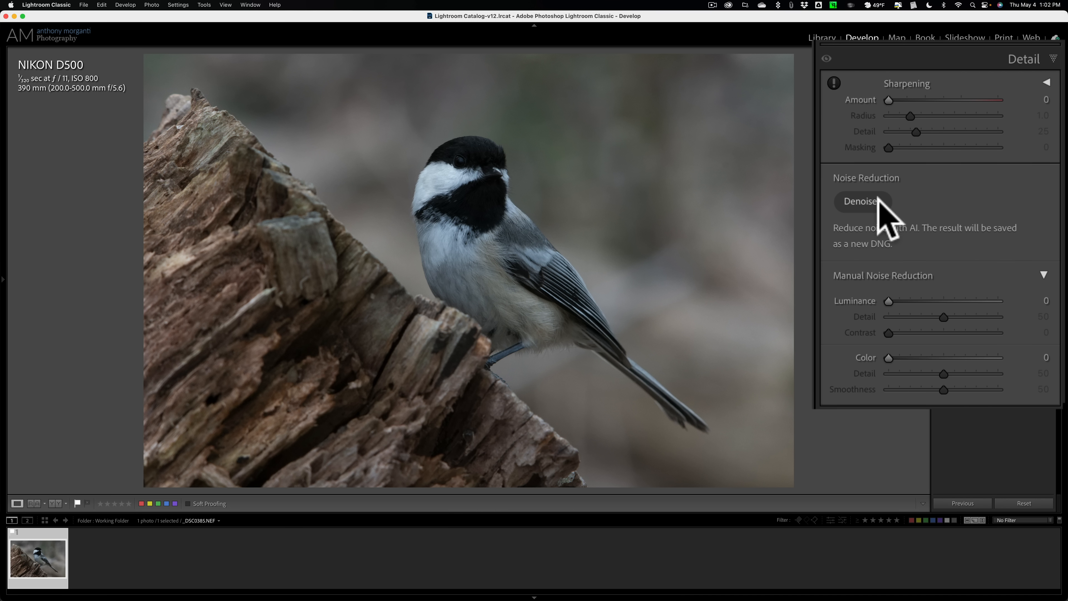
mouse_move(875, 218)
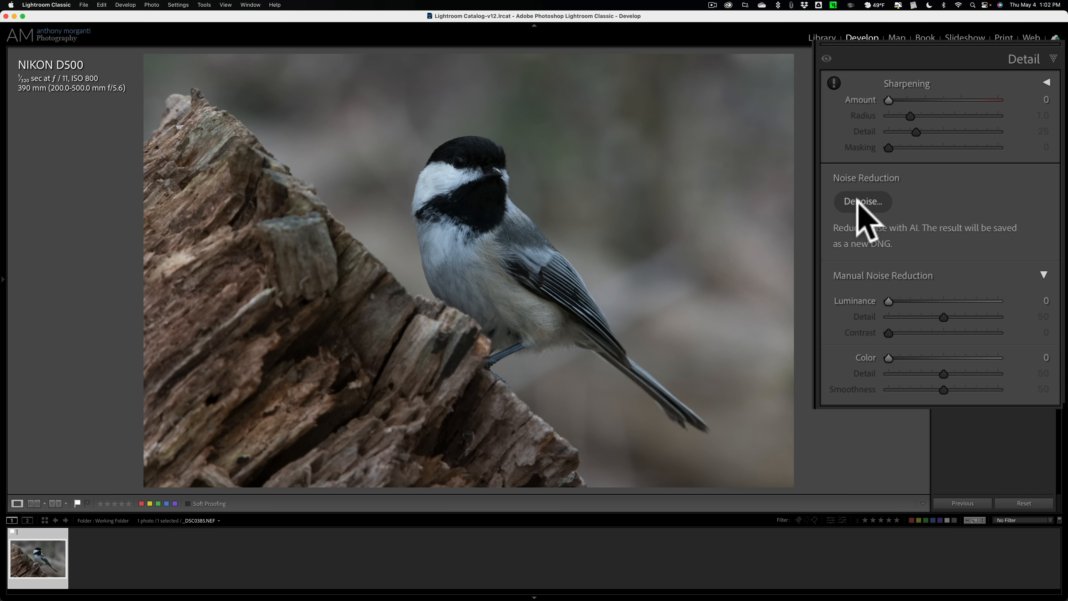
Run AI Denoise at Amount 100, previewing the beak, to produce an enhanced DNG copy
left_click(862, 202)
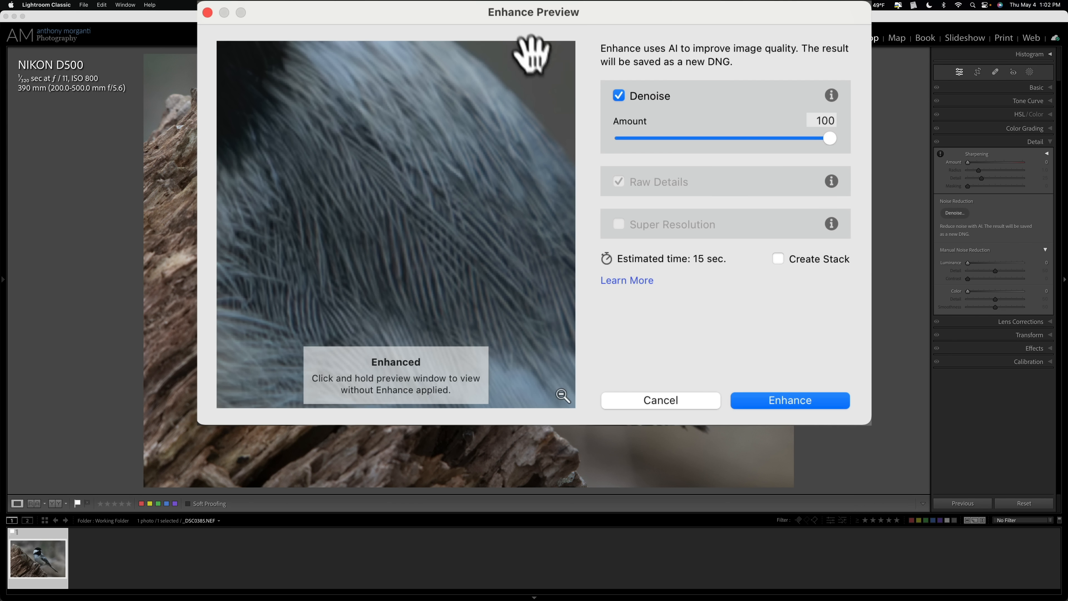
left_click(562, 396)
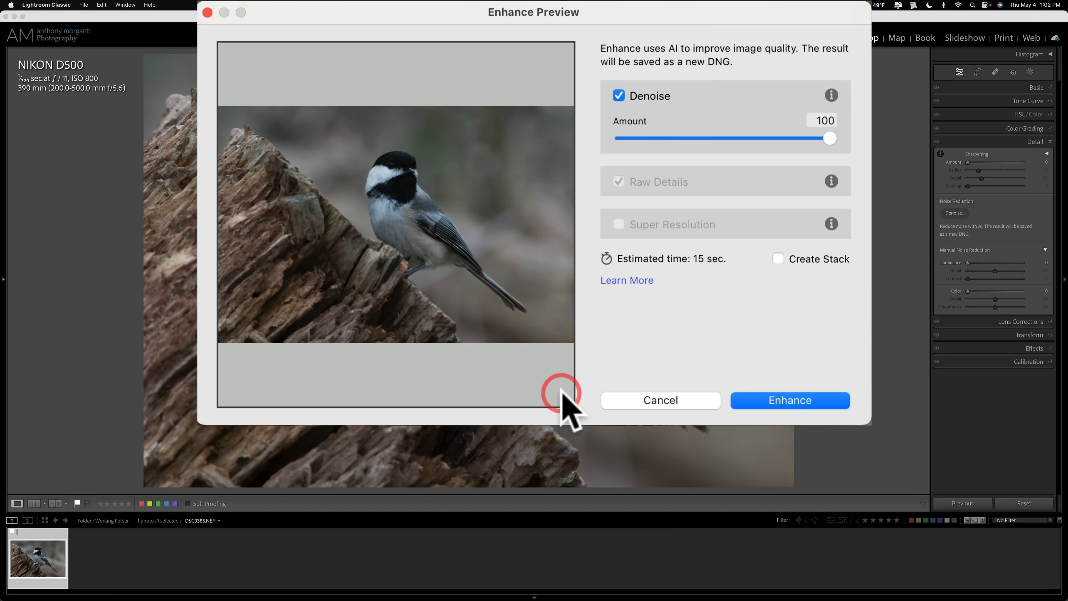
left_click(562, 398)
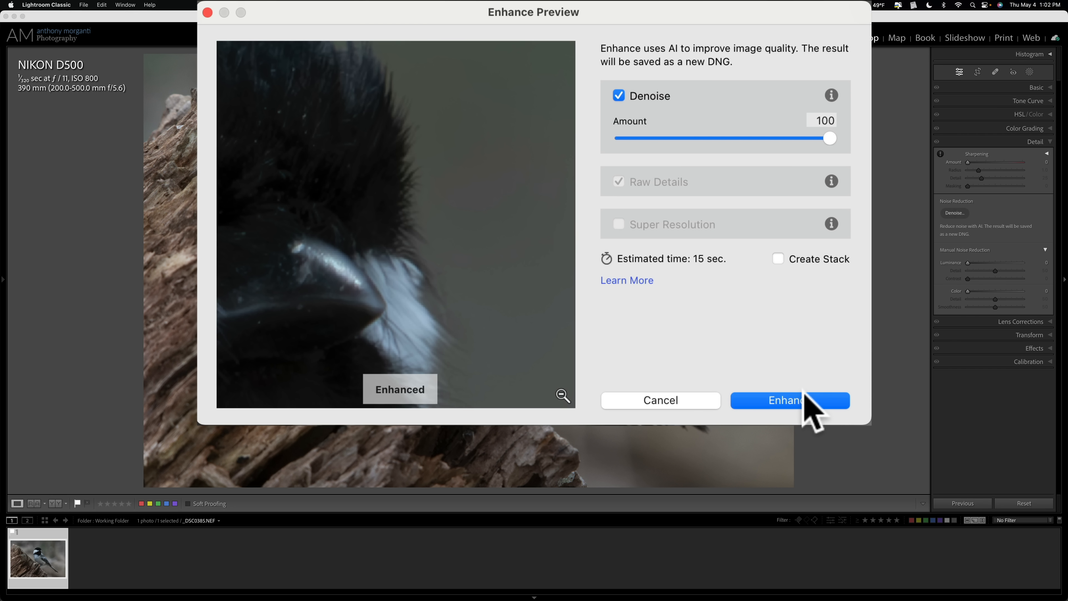
left_click(789, 400)
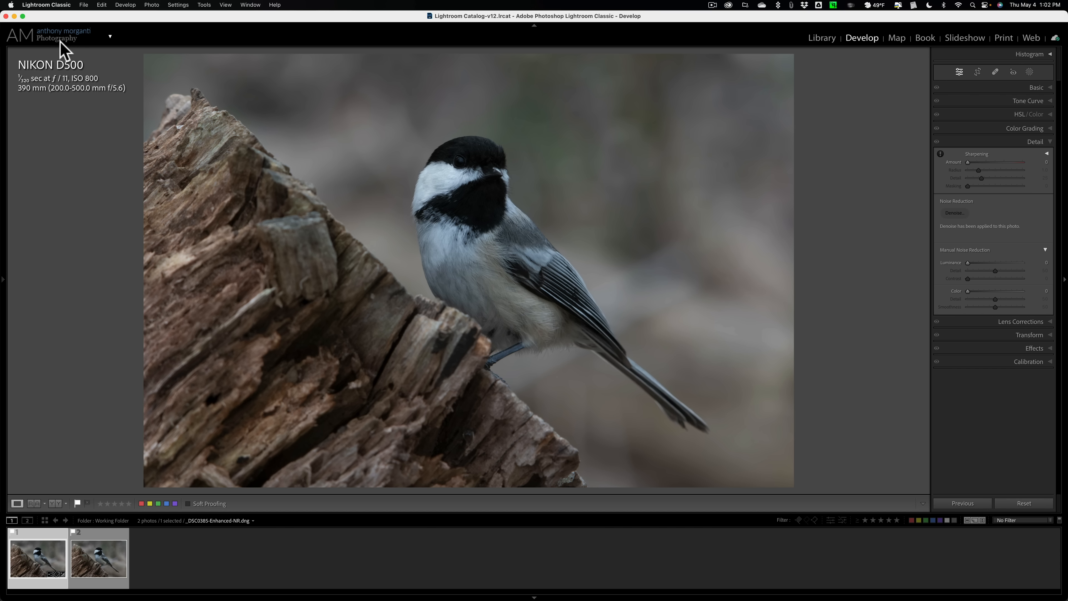
mouse_move(265, 127)
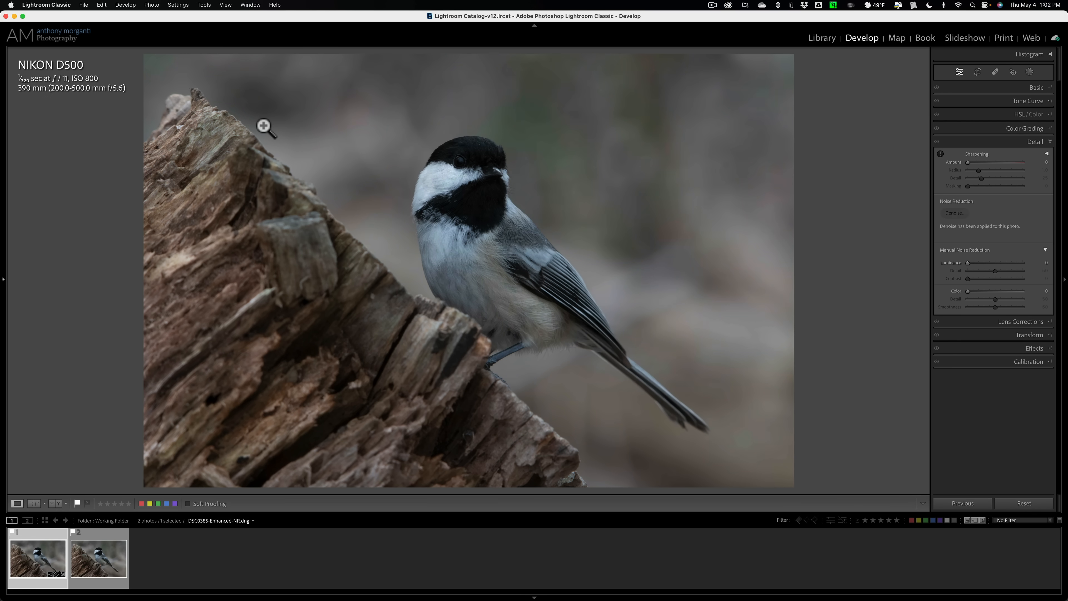
mouse_move(508, 167)
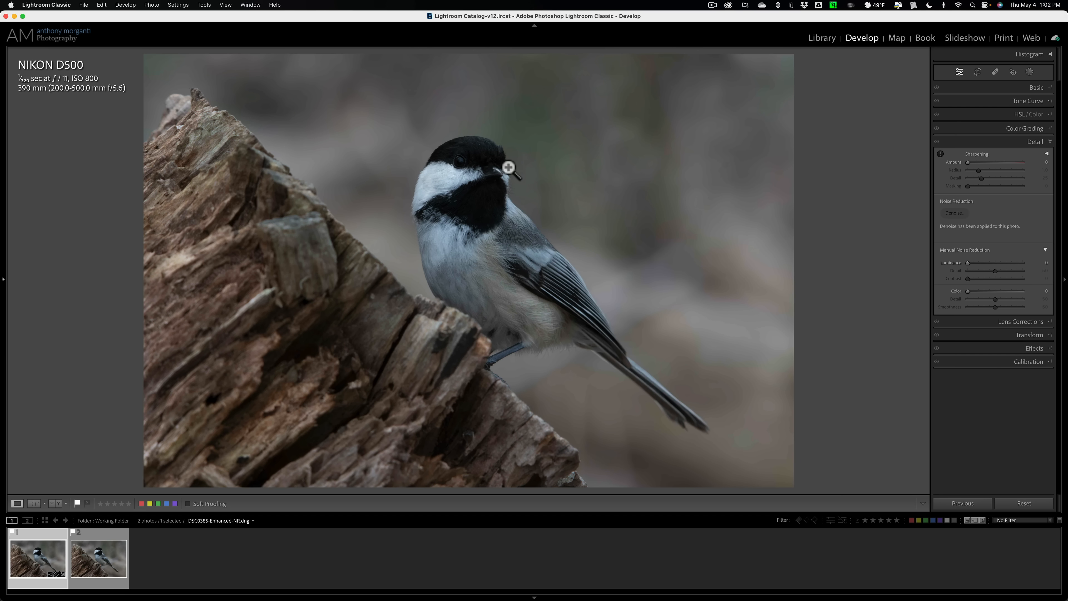
Inspect the Enhanced-NR DNG at the head, return to full view and collapse the Detail panel
left_click(508, 167)
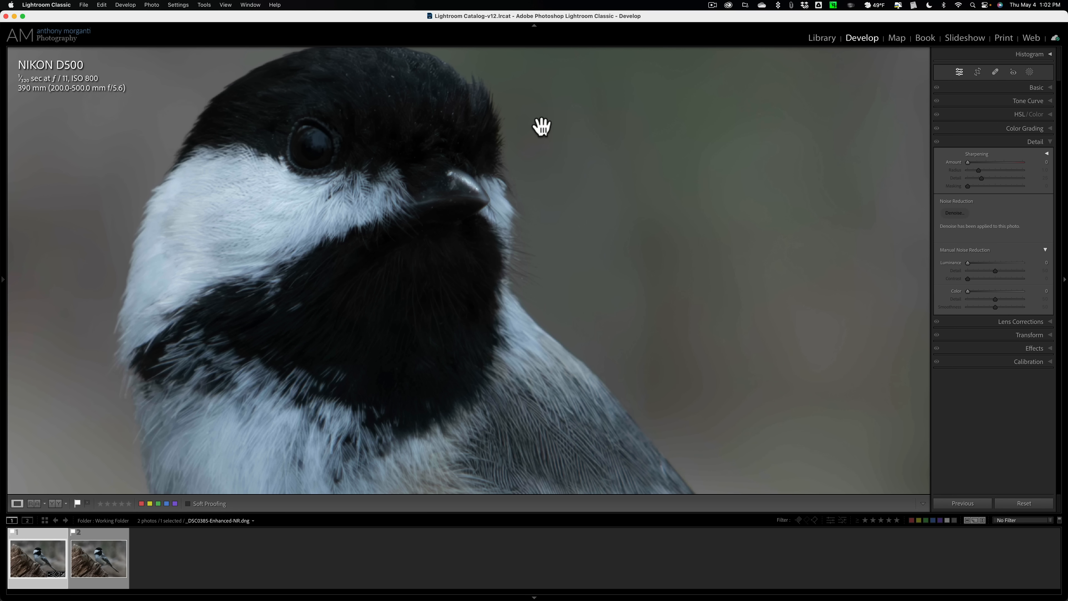
mouse_move(184, 27)
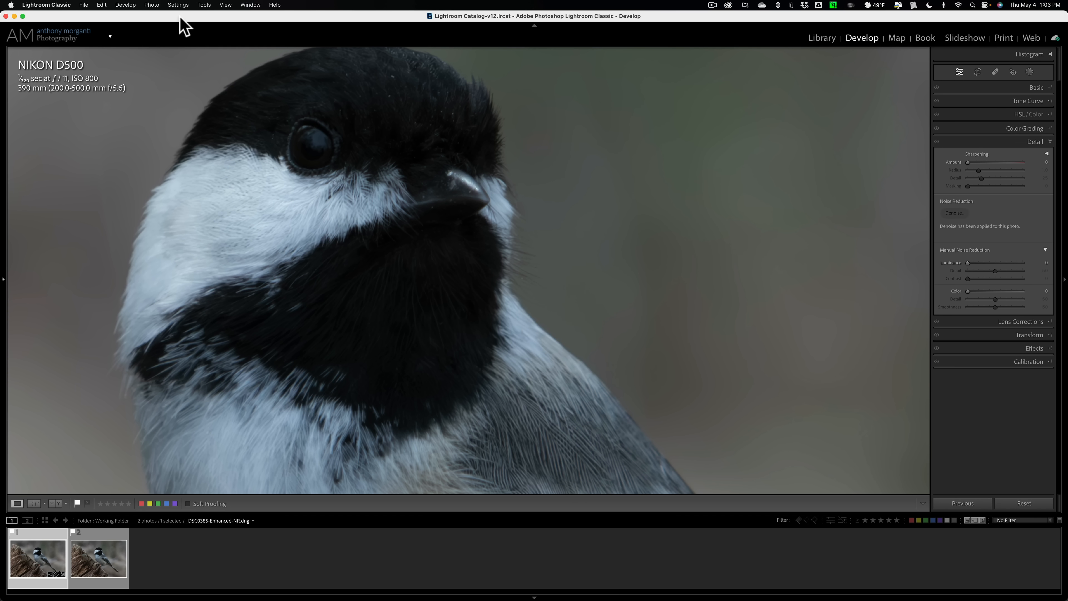
left_click(226, 5)
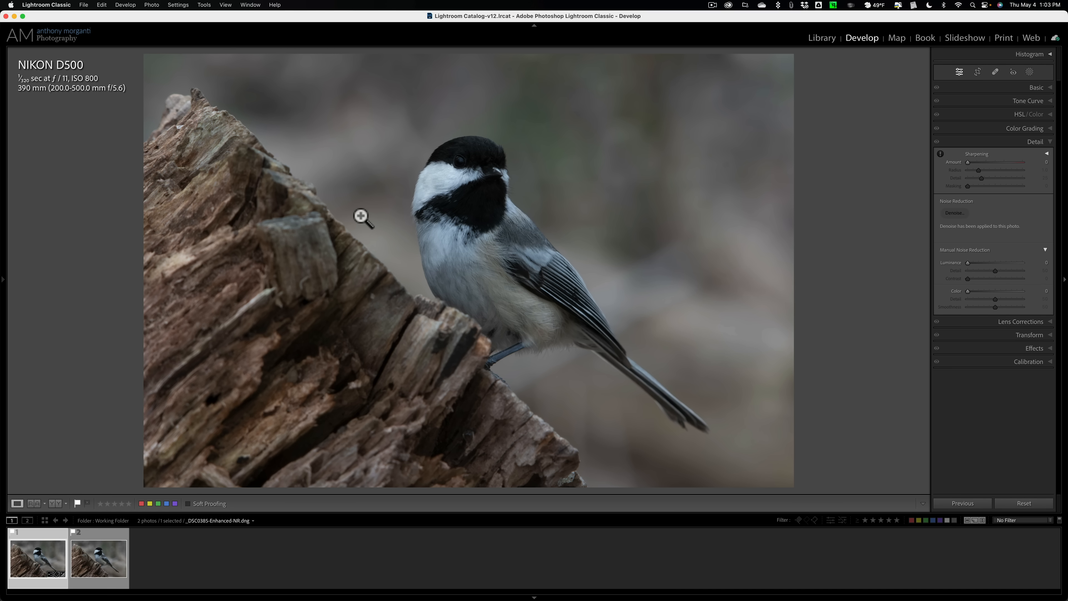
left_click(1035, 142)
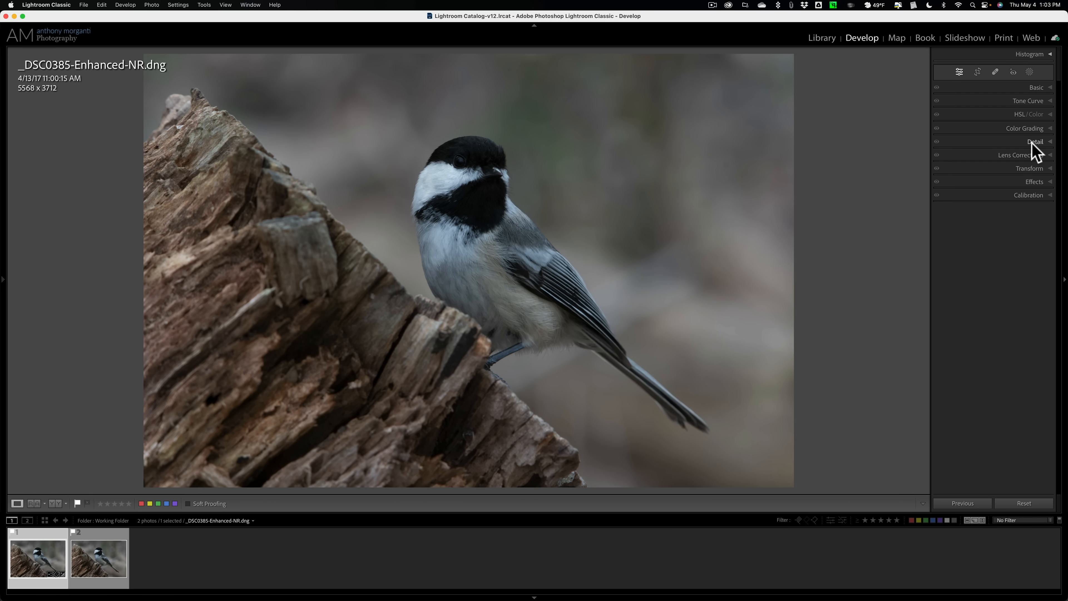
Enable Remove Chromatic Aberration and Nikon profile corrections in Lens Corrections, then collapse it
left_click(1016, 155)
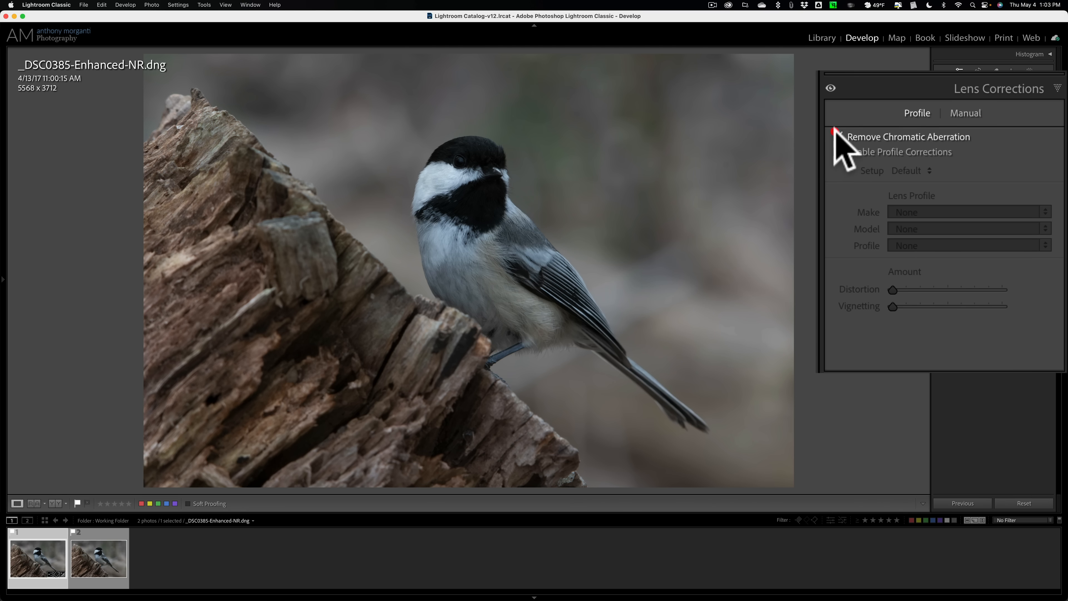
left_click(839, 151)
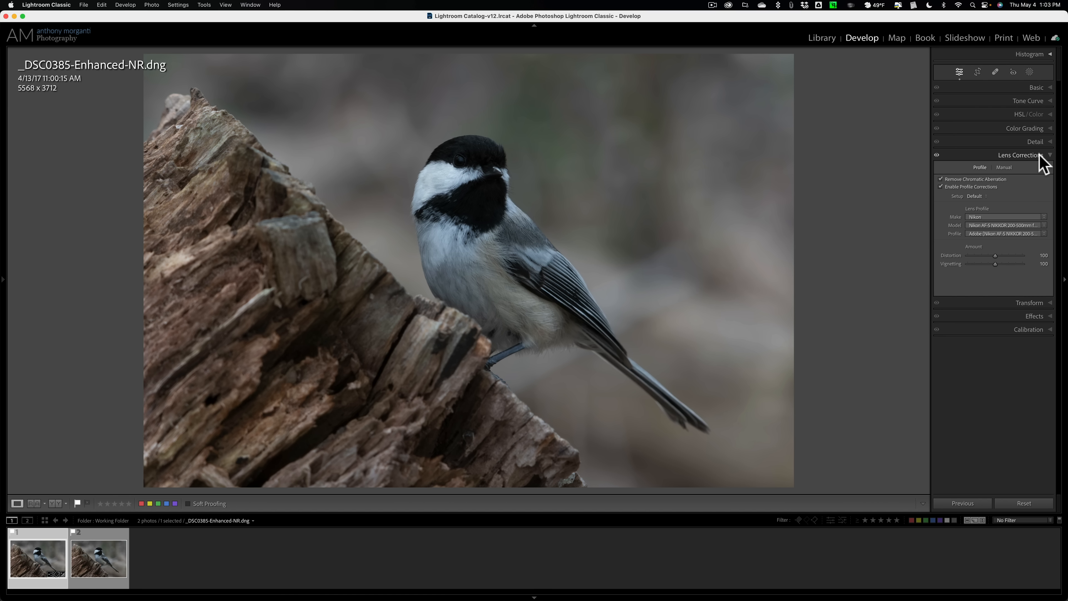
left_click(1017, 154)
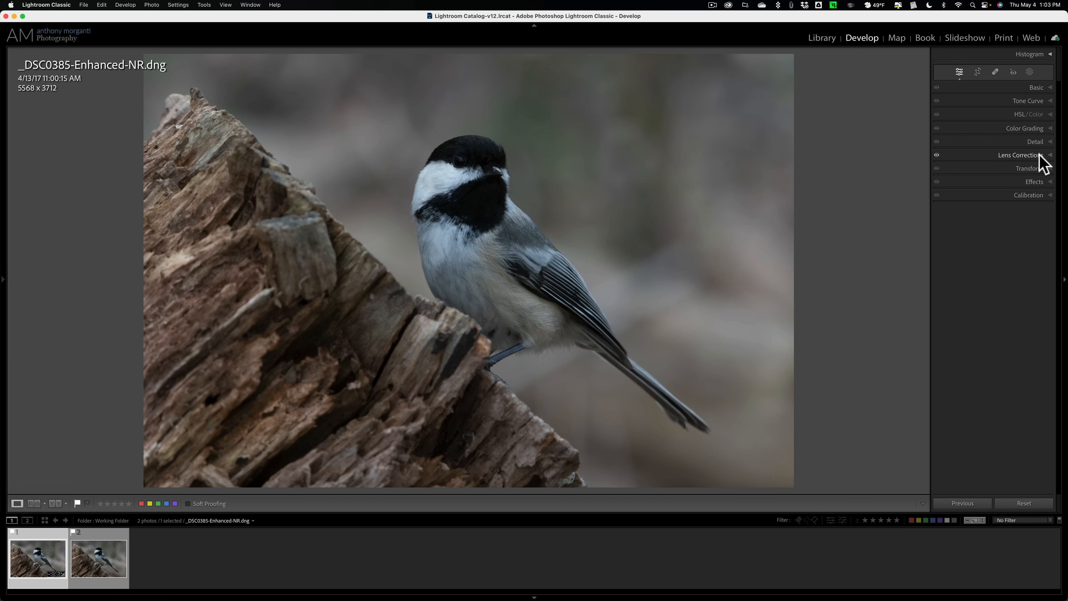
mouse_move(1038, 88)
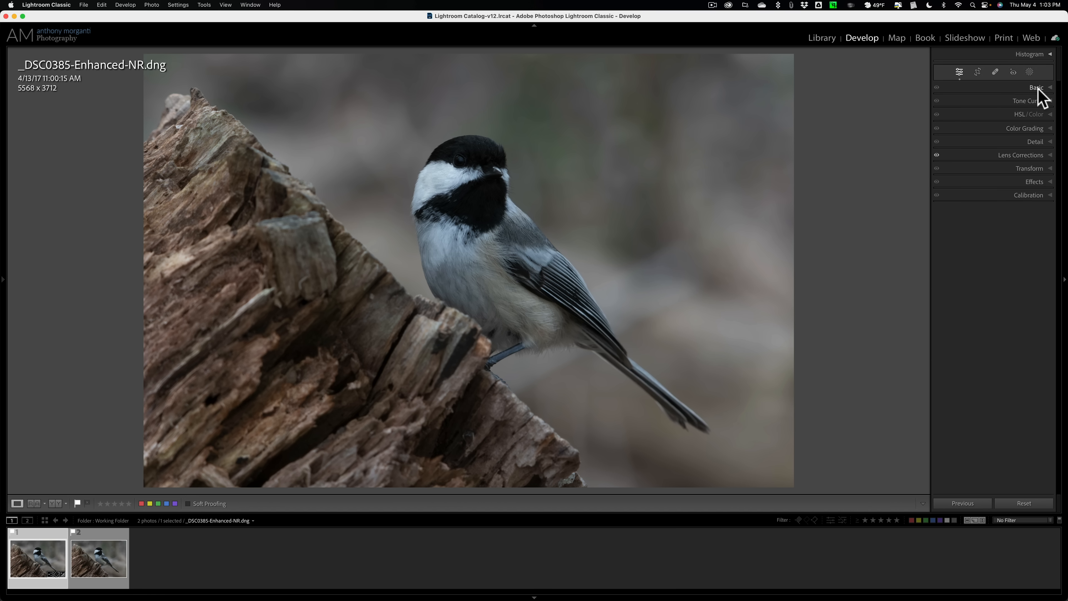
In the Basic panel raise Shadows to +75, checking the bird's black throat detail
left_click(1035, 87)
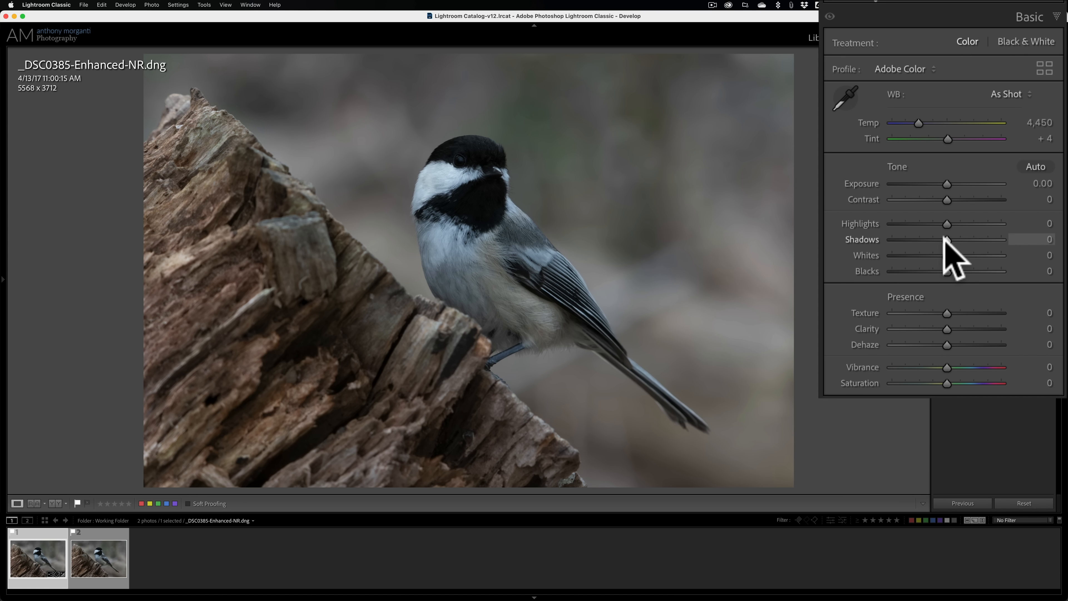
left_click_drag(946, 239, 980, 240)
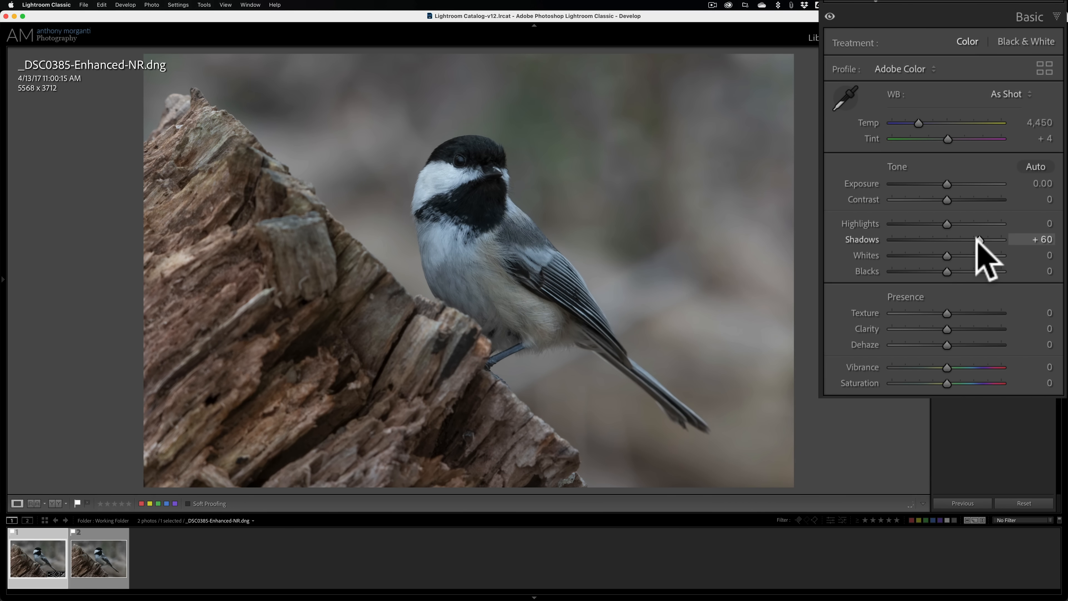
left_click_drag(977, 240, 985, 240)
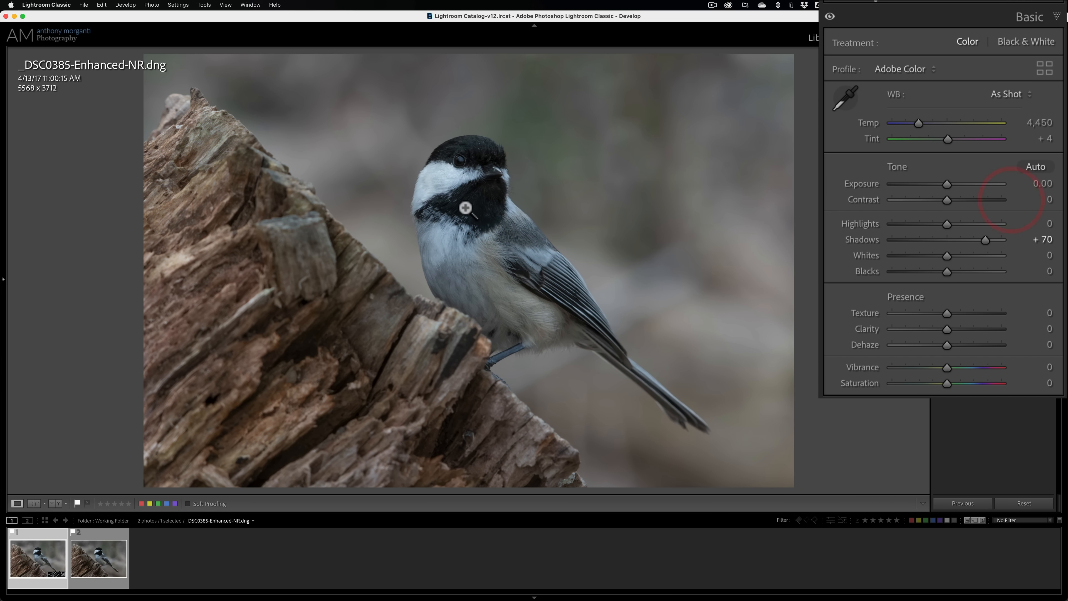
left_click(467, 208)
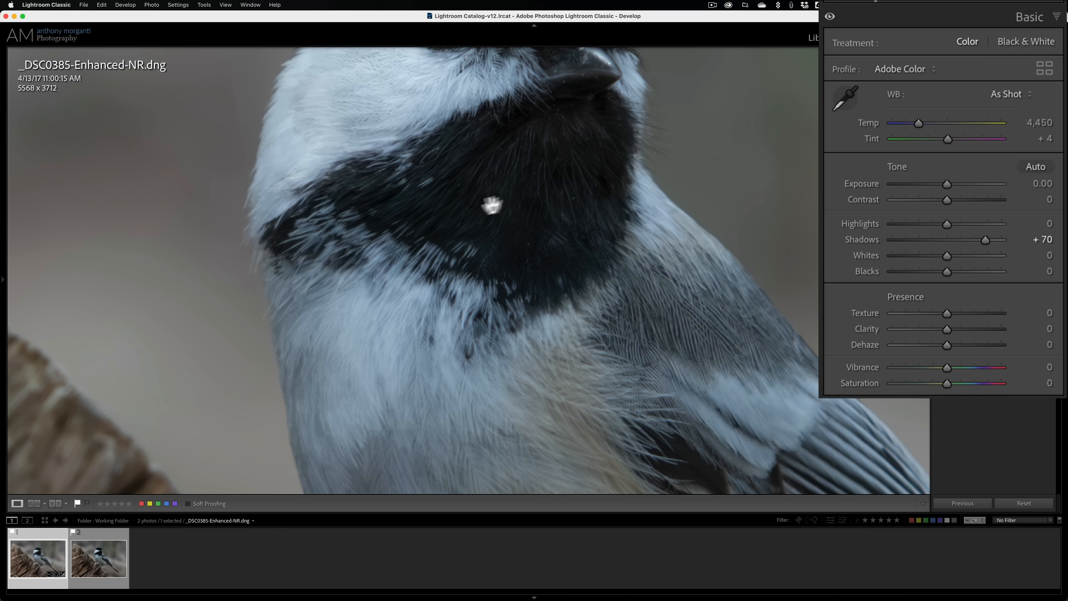
left_click_drag(984, 239, 957, 240)
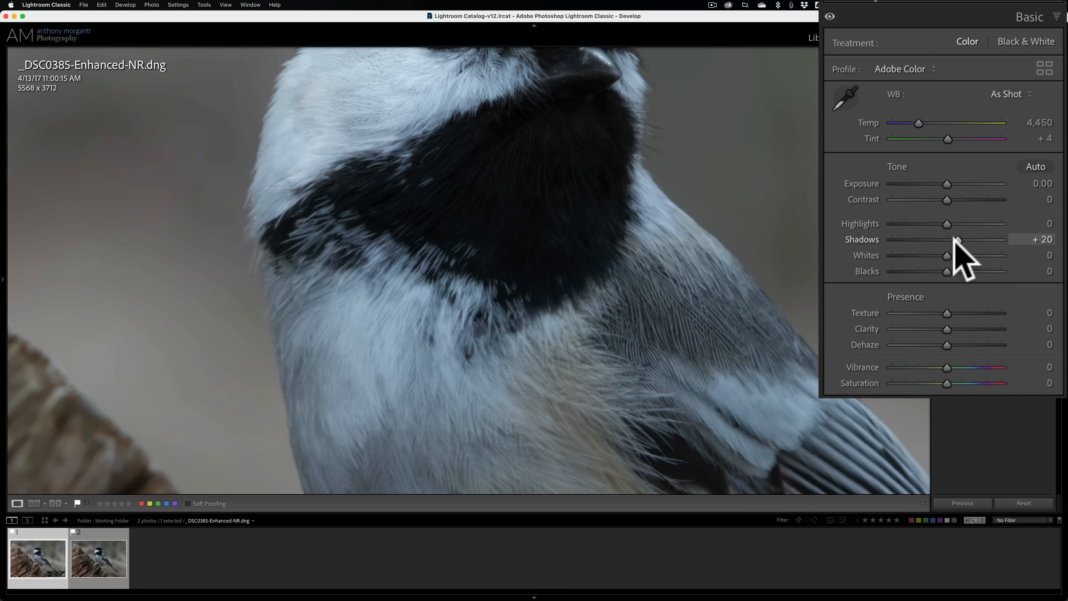
left_click_drag(957, 239, 987, 239)
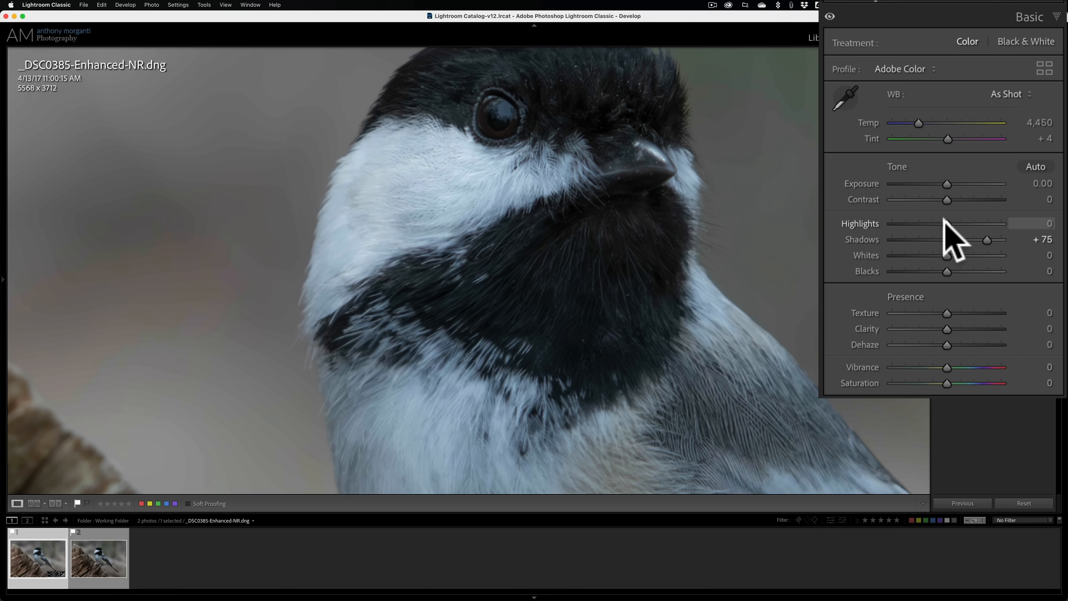
Pull the Highlights down to -56
left_click_drag(954, 222, 926, 223)
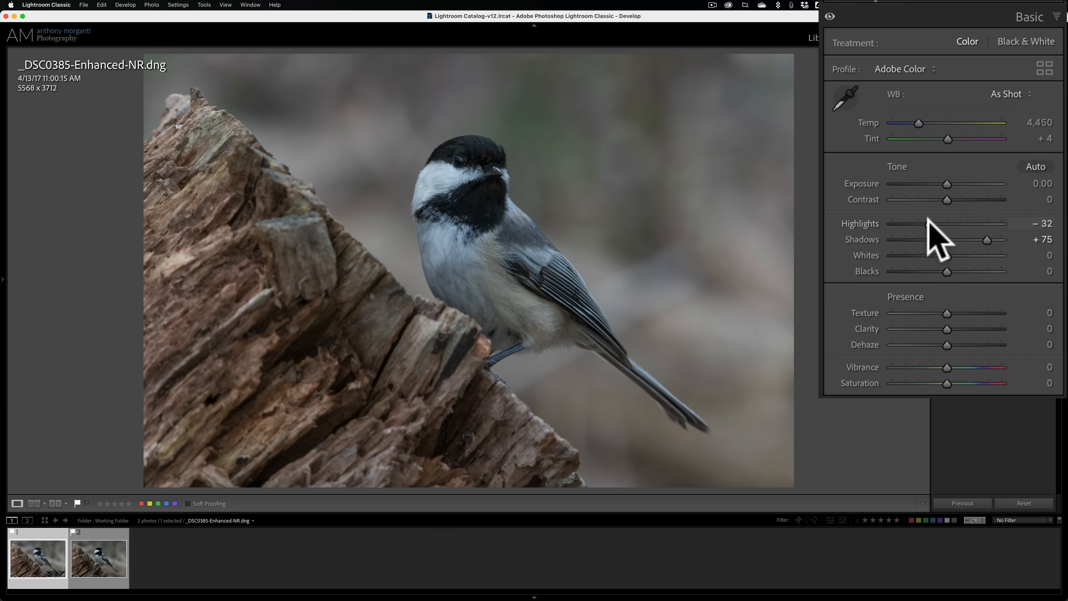
left_click_drag(947, 223, 934, 223)
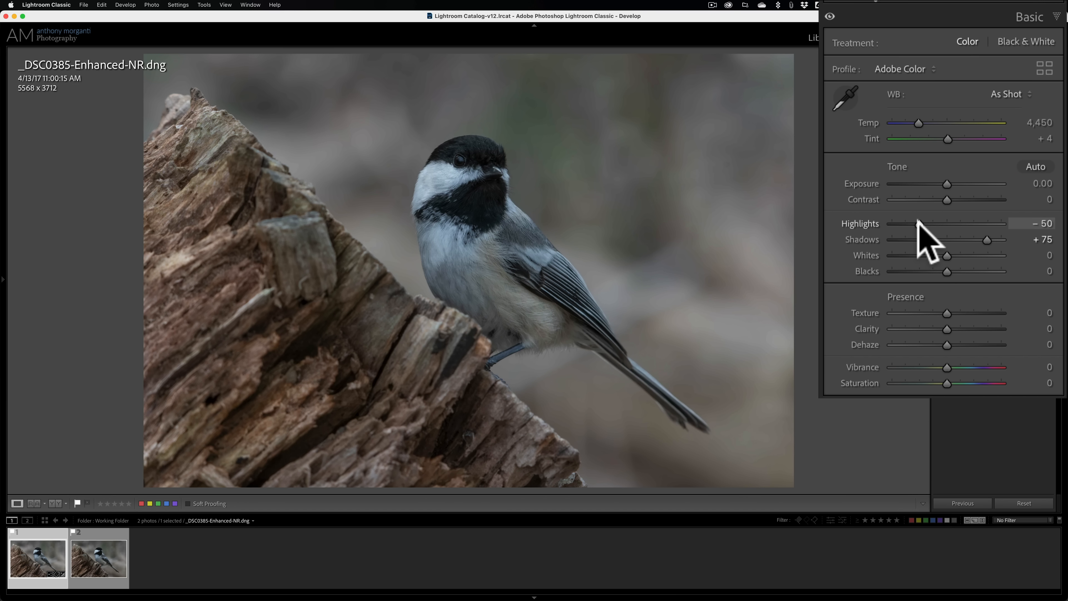
left_click_drag(949, 224, 916, 224)
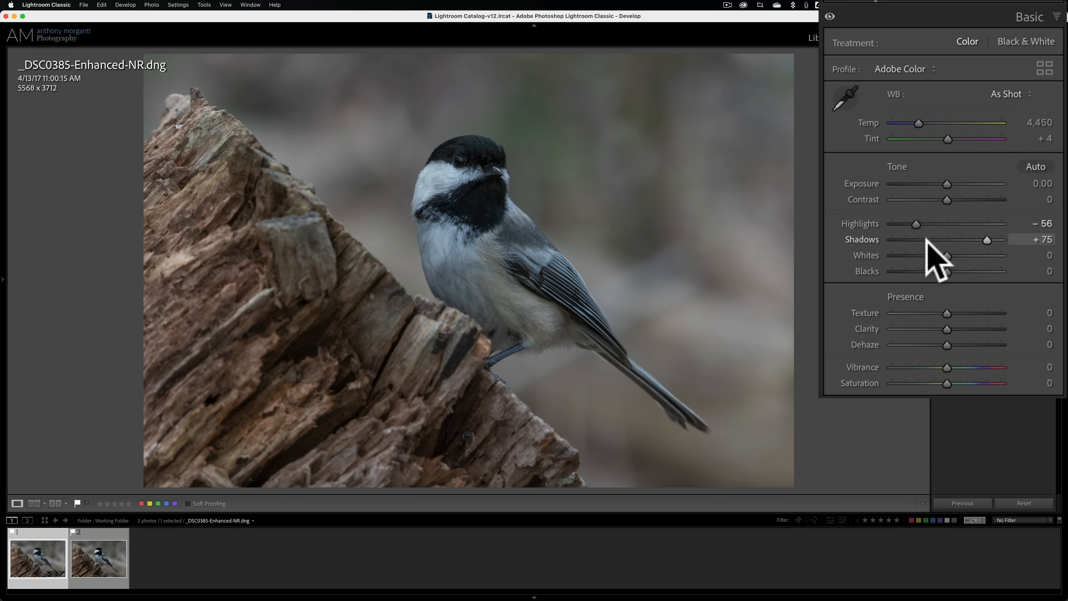
mouse_move(947, 255)
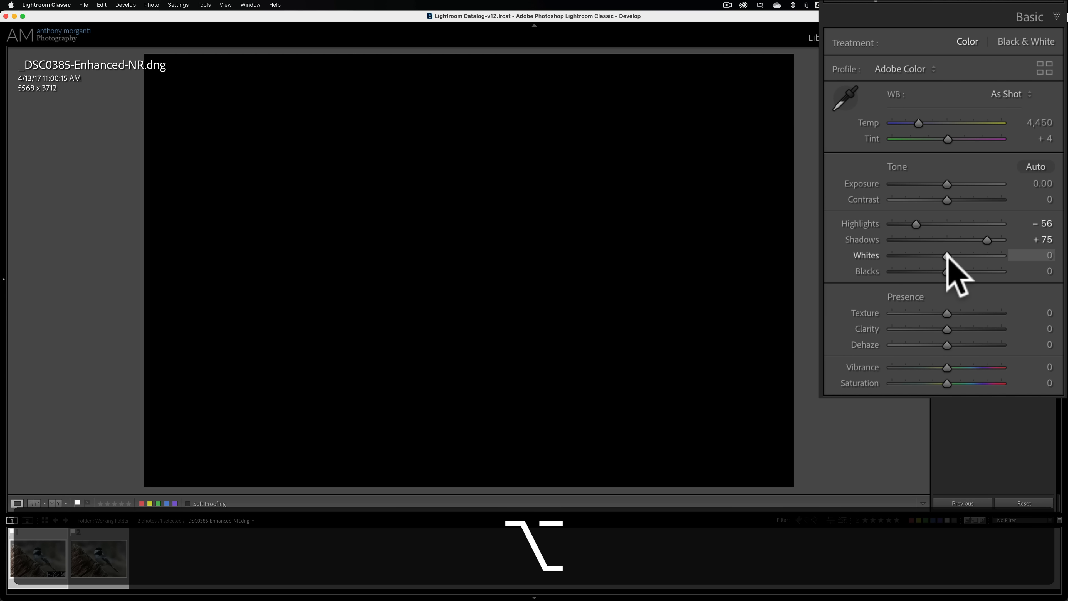
Set Whites to +45 while watching the highlight clipping preview
left_click_drag(946, 255, 961, 255)
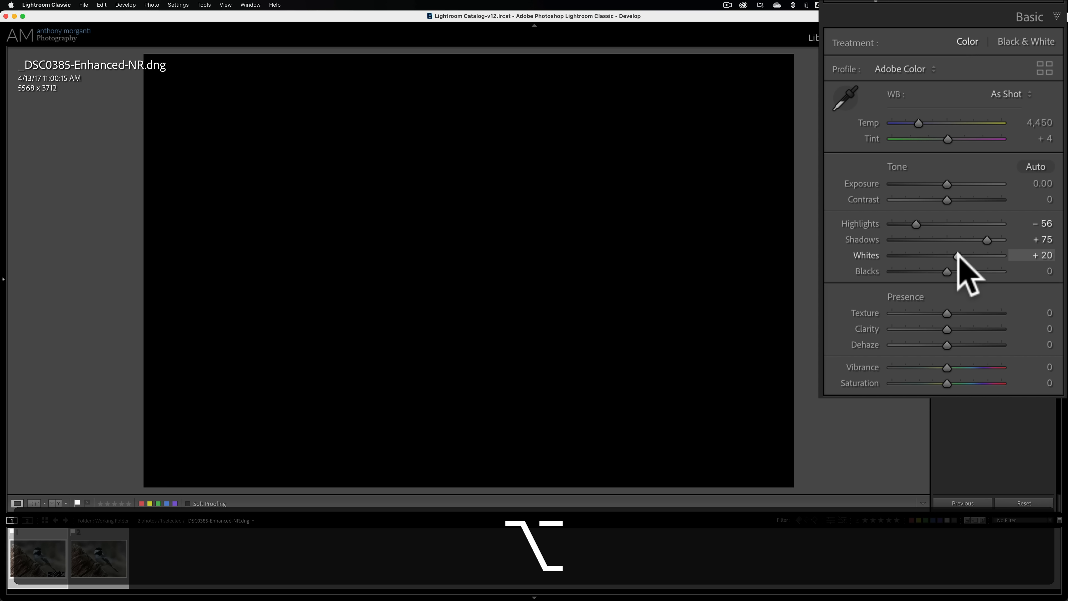
left_click_drag(960, 255, 981, 255)
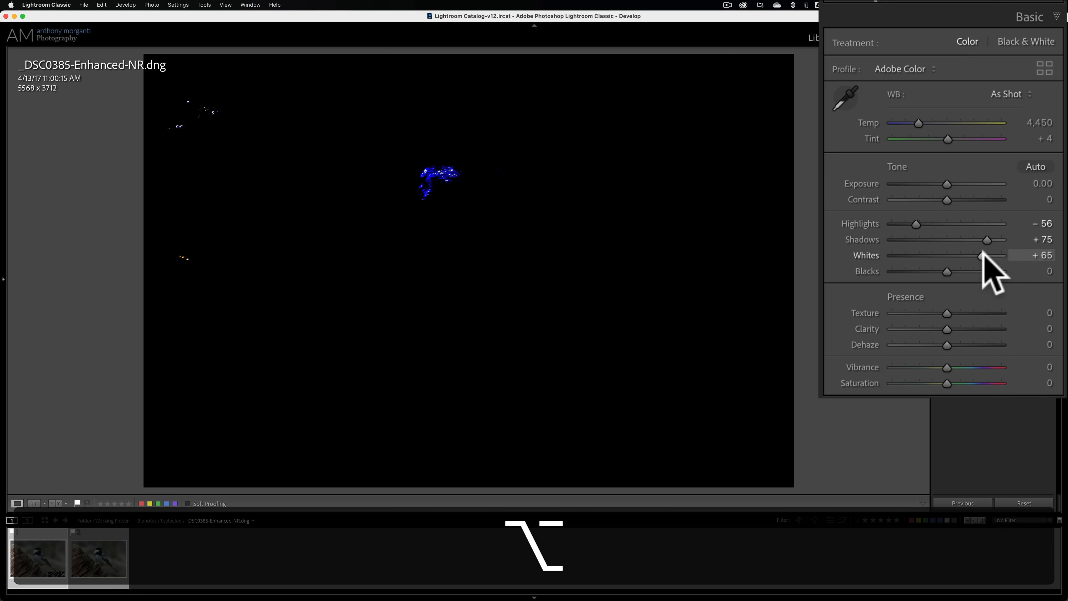
left_click_drag(979, 254, 984, 255)
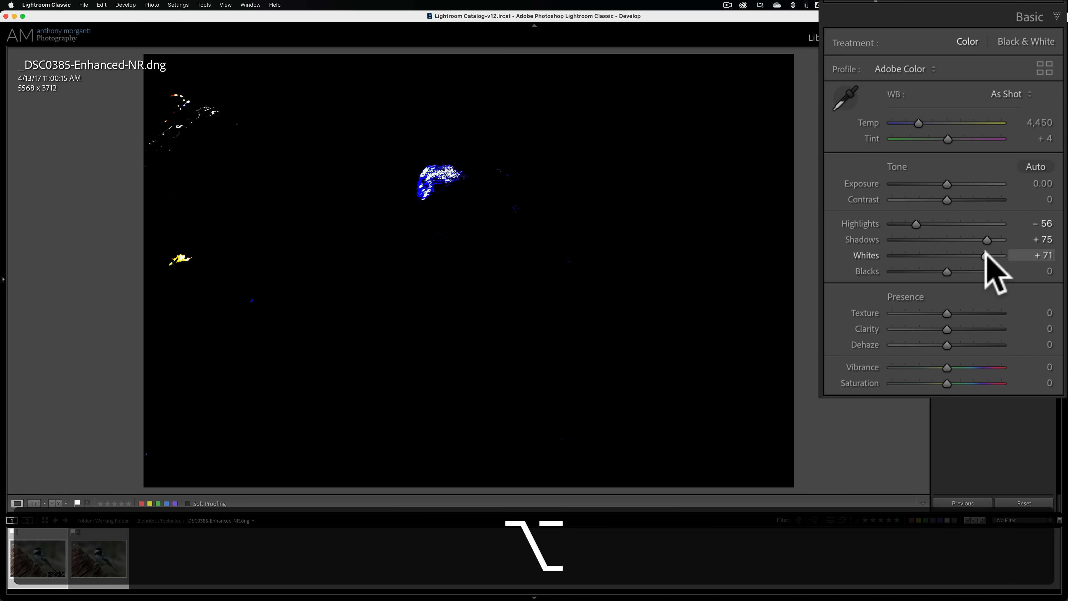
left_click_drag(985, 255, 981, 256)
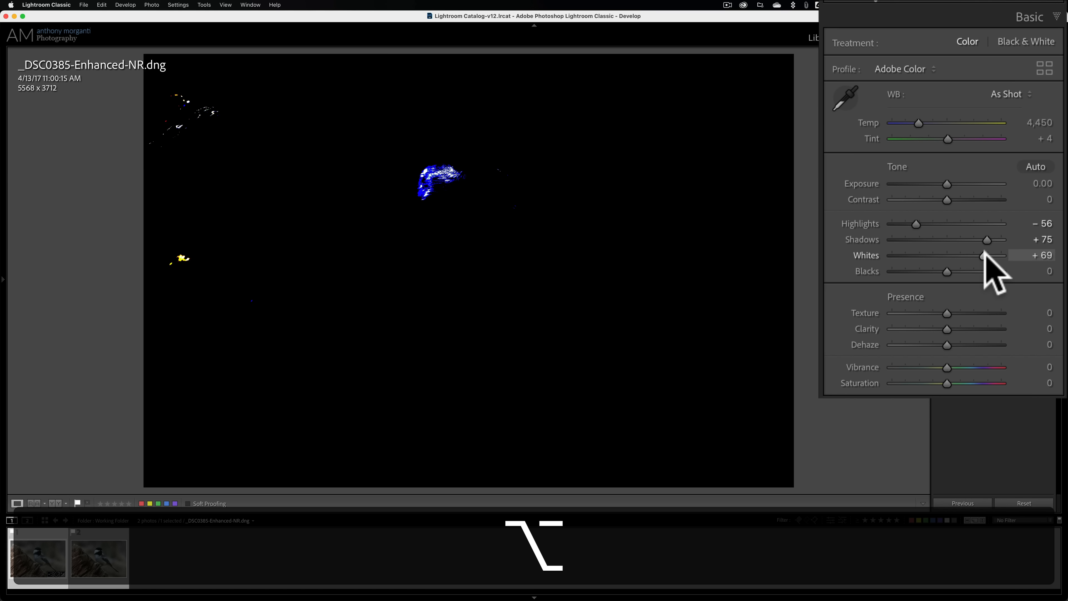
left_click_drag(982, 255, 981, 255)
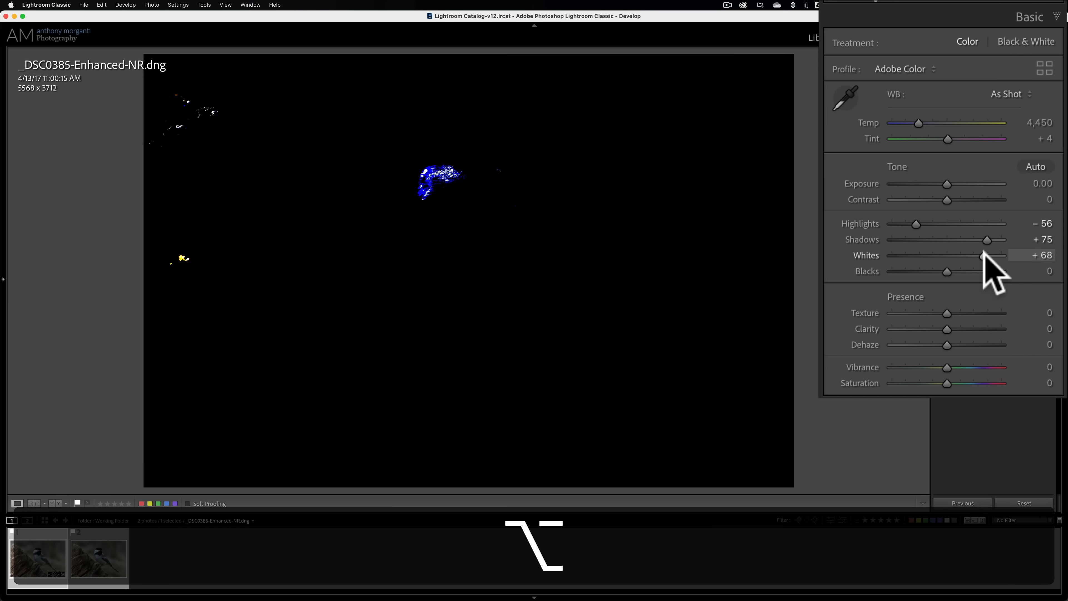
left_click_drag(984, 255, 977, 256)
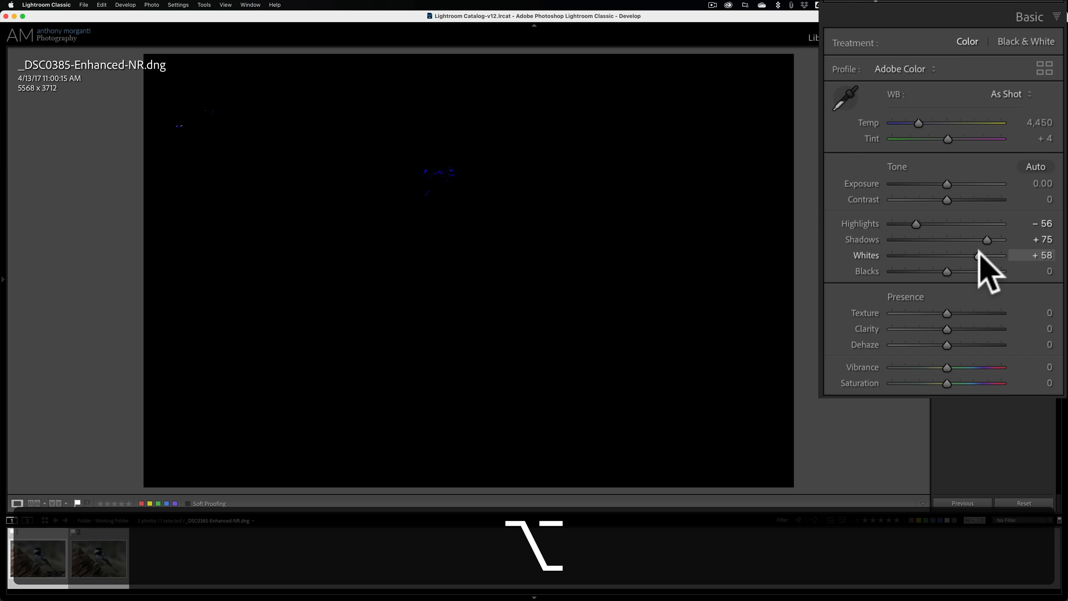
left_click_drag(986, 255, 970, 254)
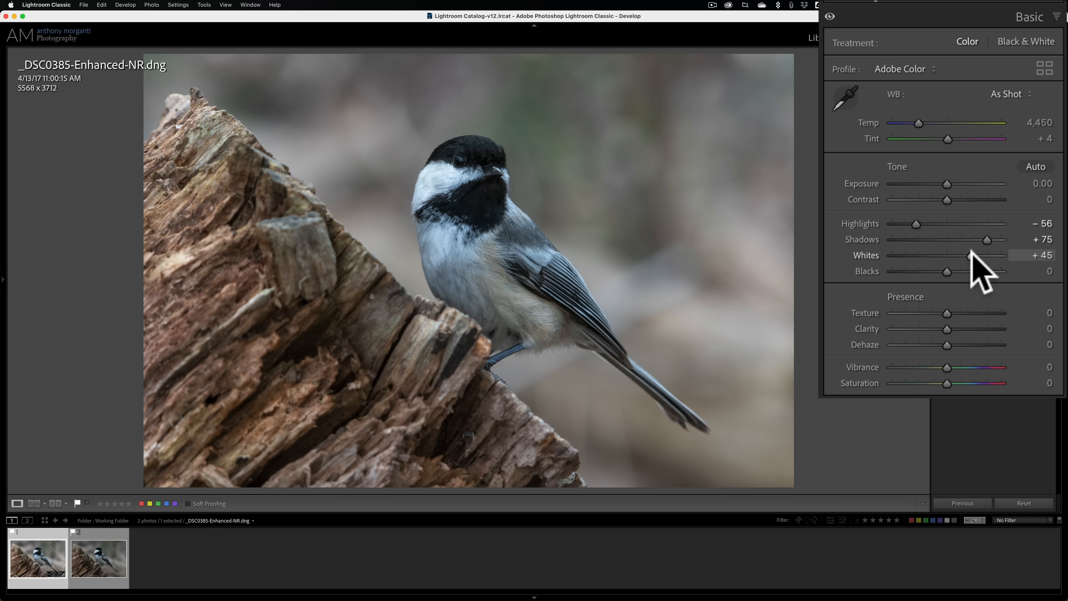
mouse_move(971, 269)
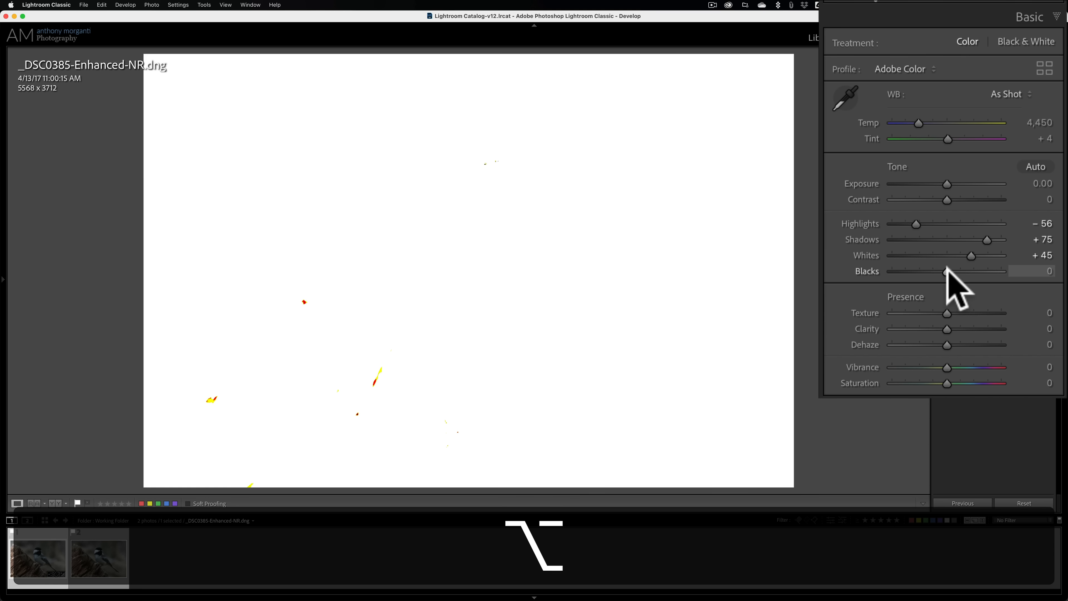
Set Blacks to -25 while watching the shadow clipping preview
left_click_drag(947, 271, 937, 271)
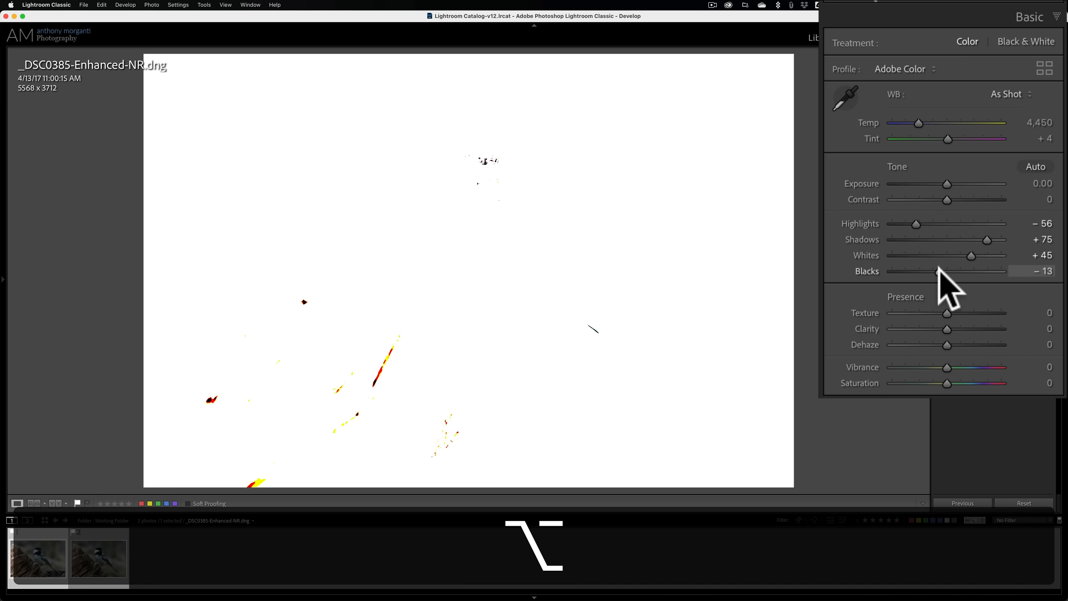
left_click_drag(937, 271, 934, 270)
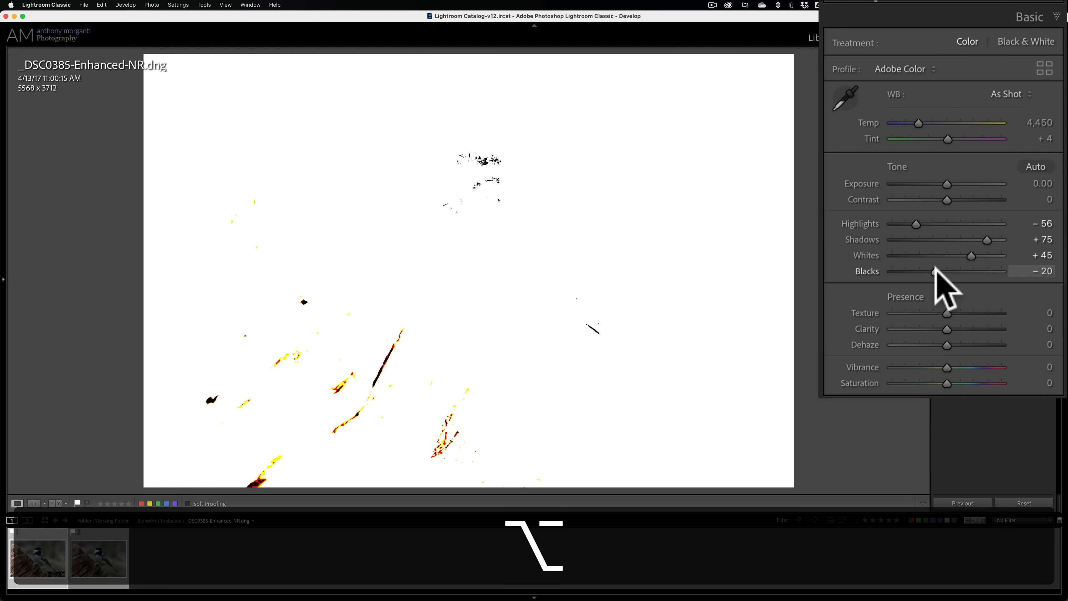
left_click_drag(935, 270, 932, 271)
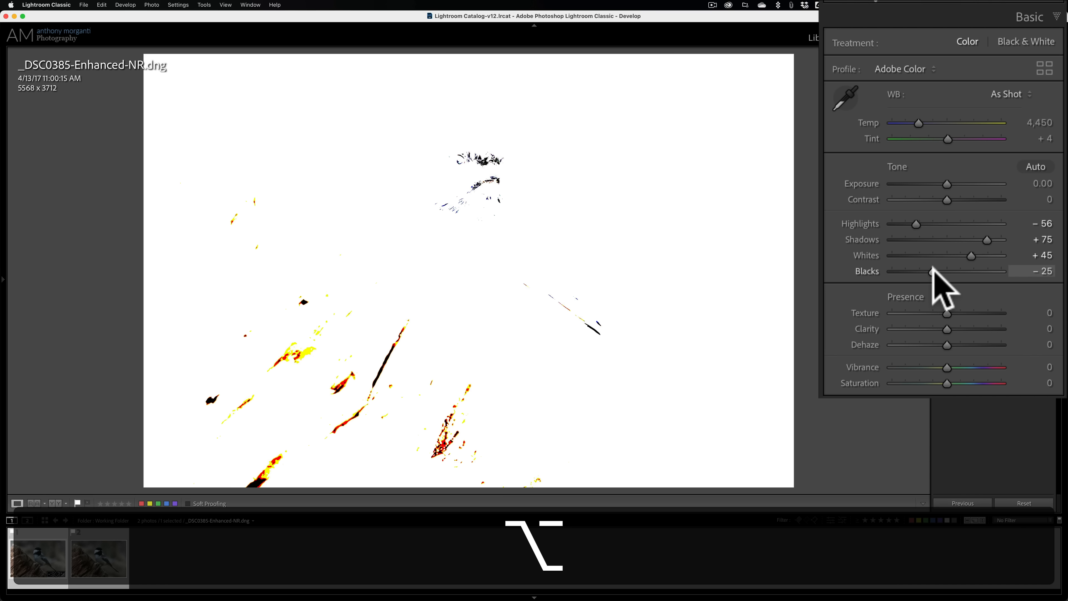
left_click_drag(930, 270, 941, 271)
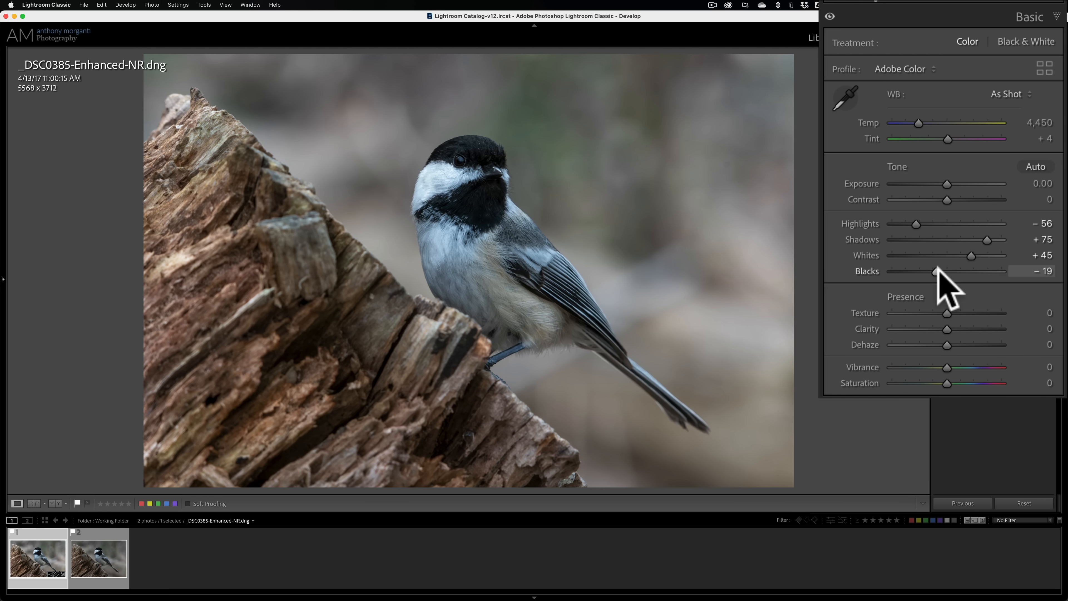
left_click_drag(937, 271, 939, 271)
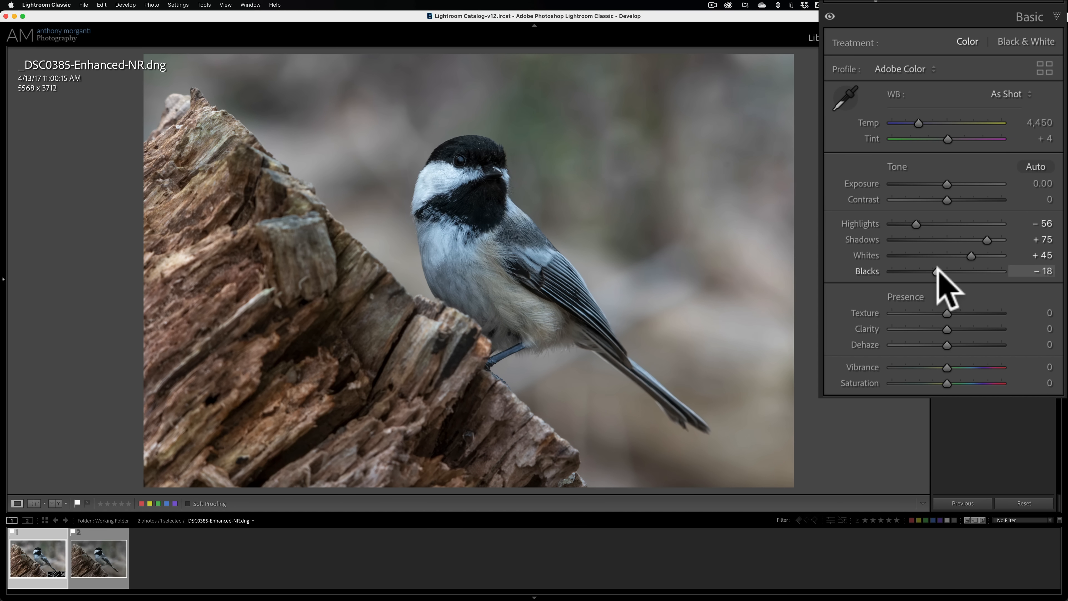
left_click_drag(935, 271, 923, 270)
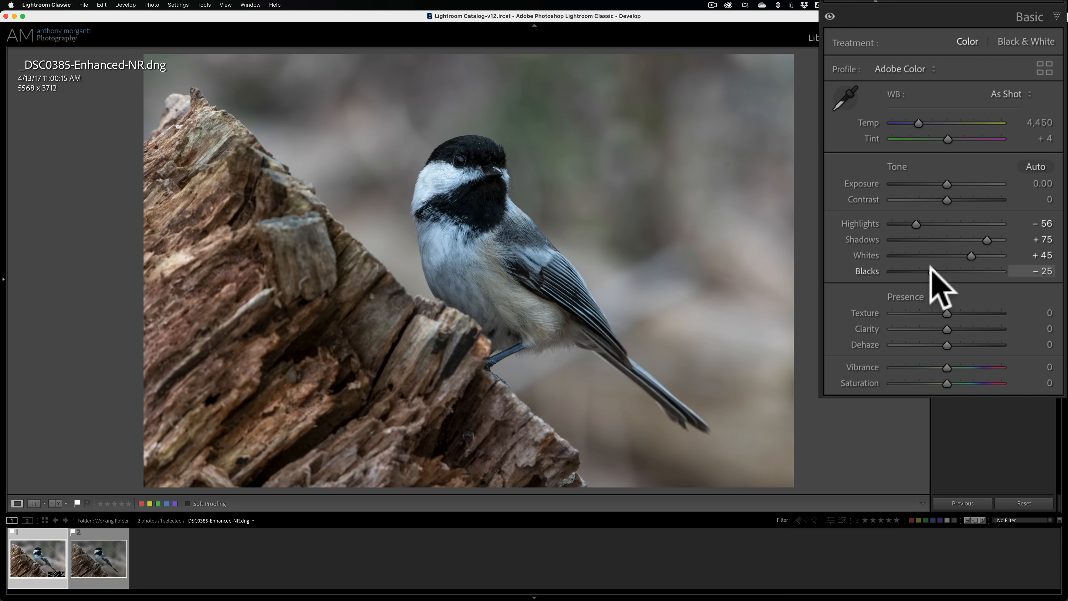
mouse_move(871, 326)
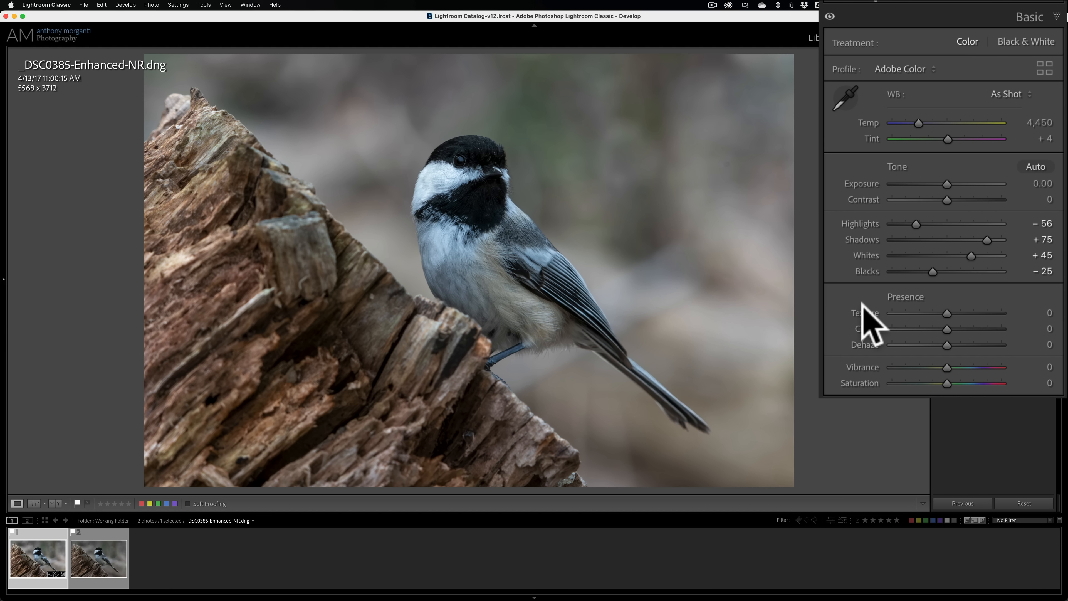
mouse_move(879, 242)
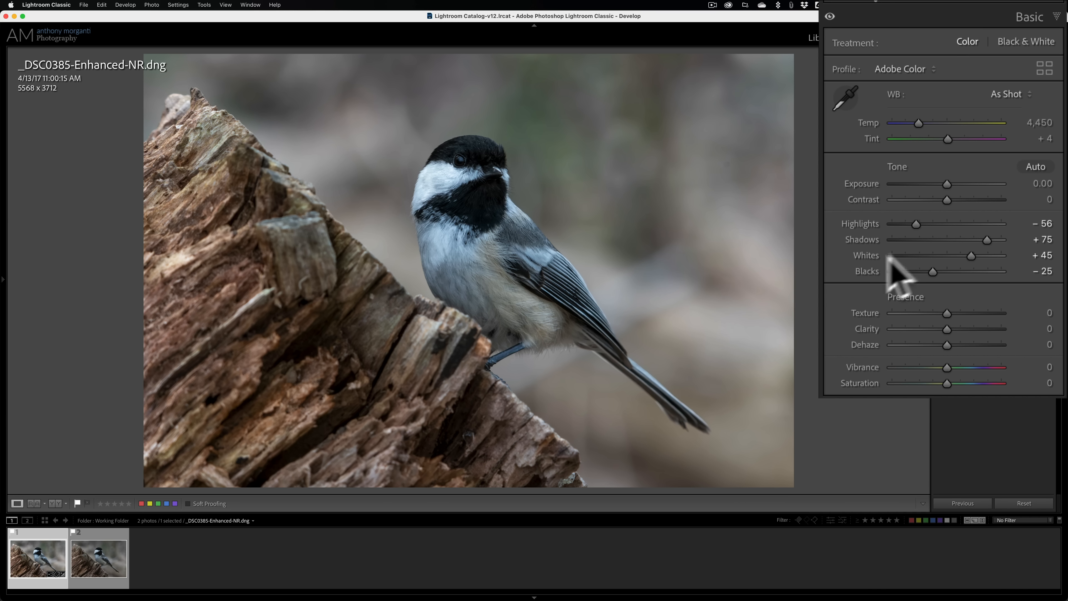
mouse_move(883, 218)
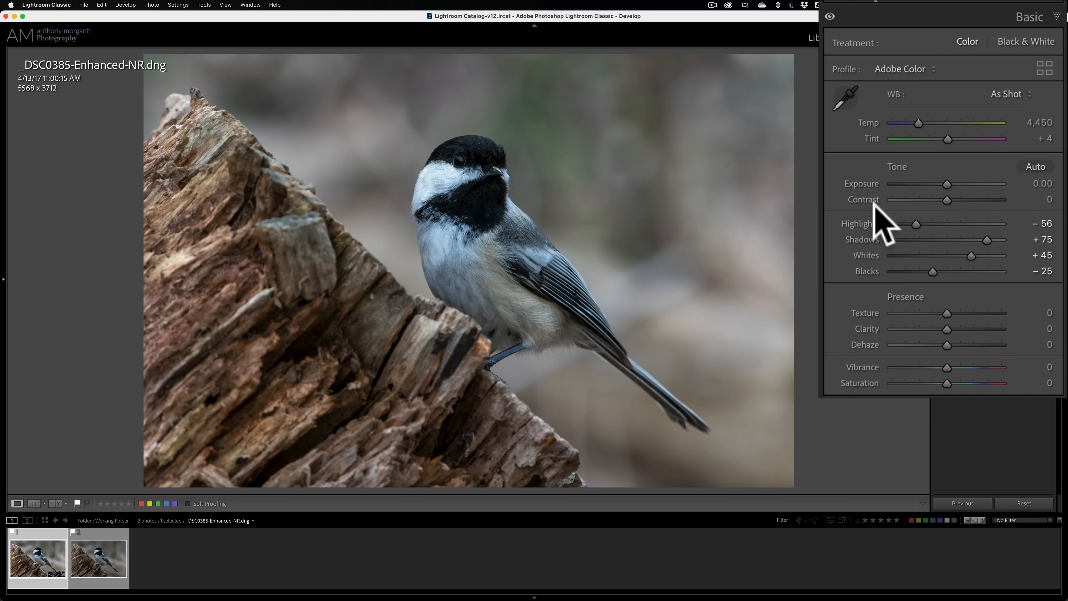
mouse_move(886, 198)
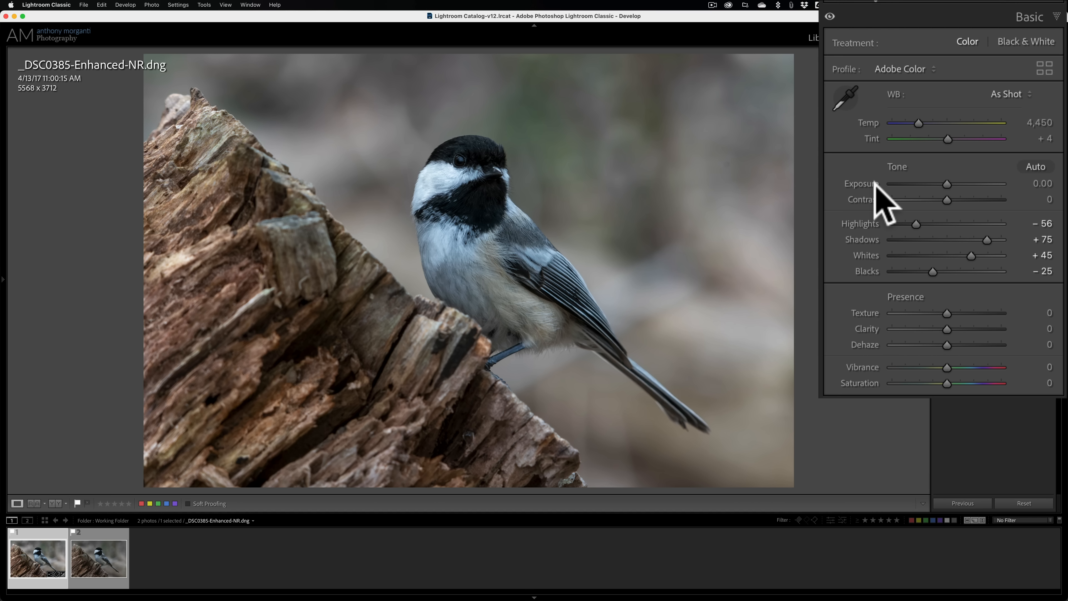
mouse_move(886, 211)
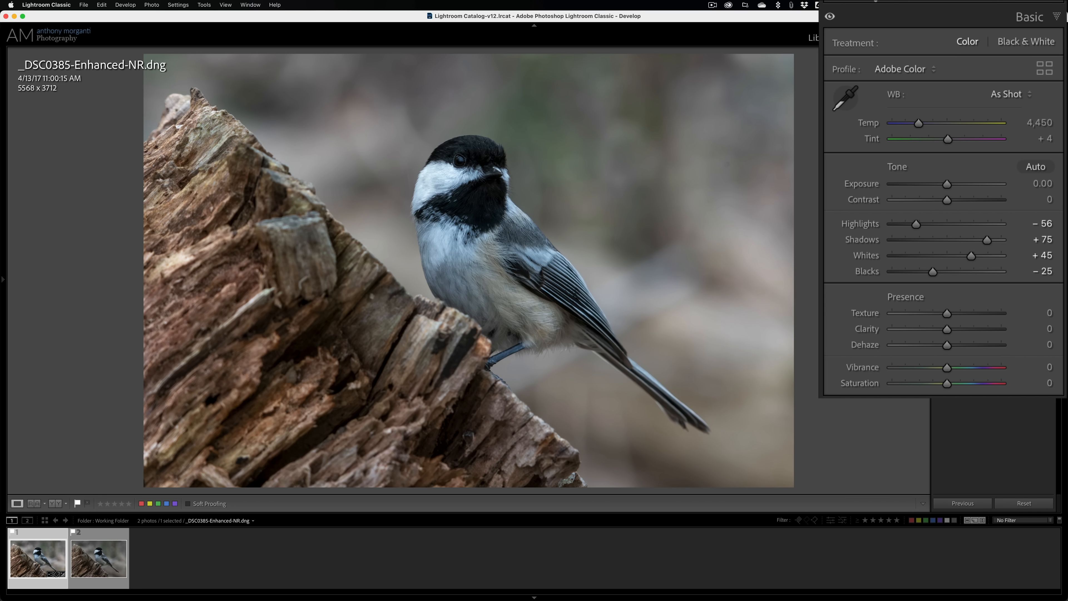
left_click(1029, 43)
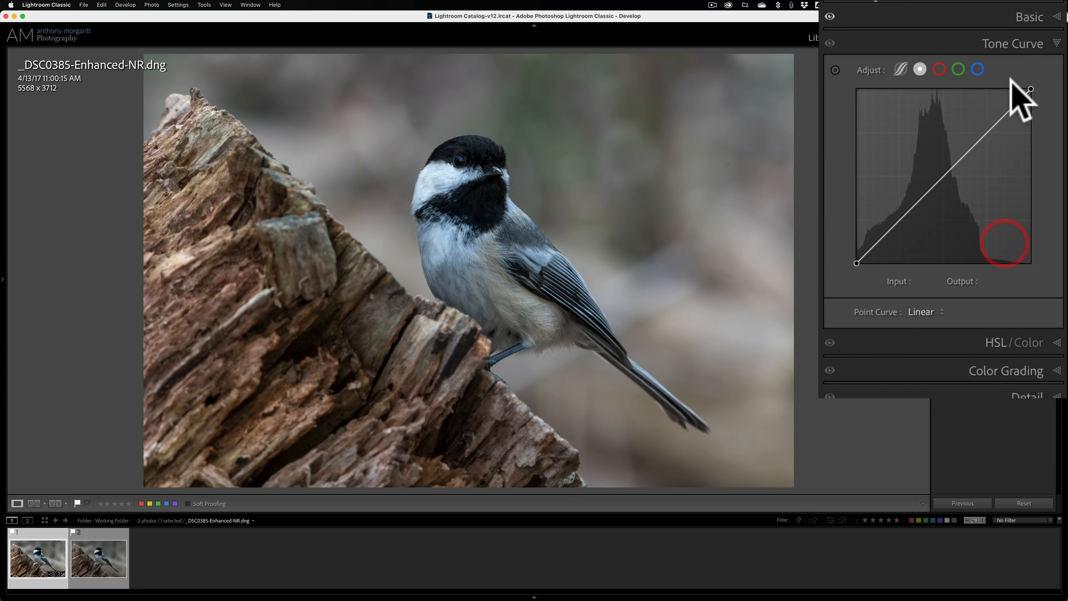
left_click(1013, 43)
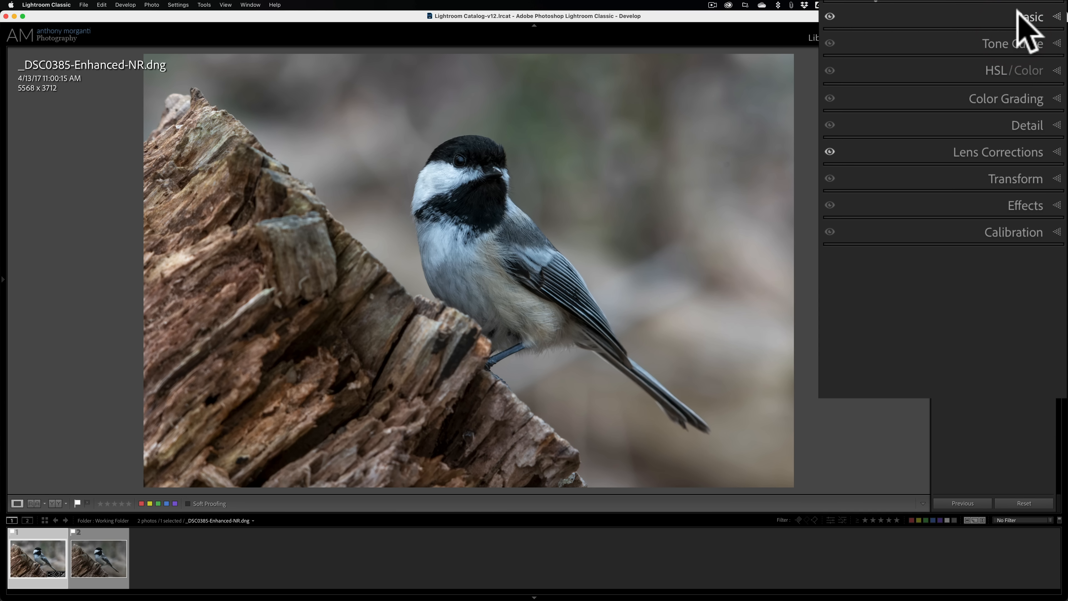
left_click(1032, 16)
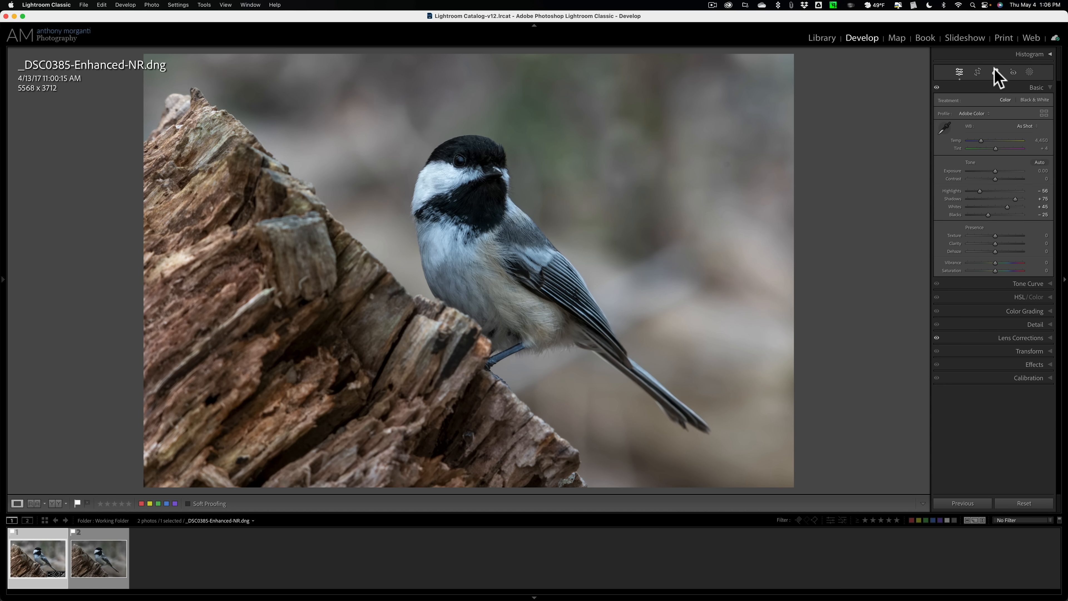
Open and close the Healing tool without retouching, then collapse the Basic panel
left_click(995, 72)
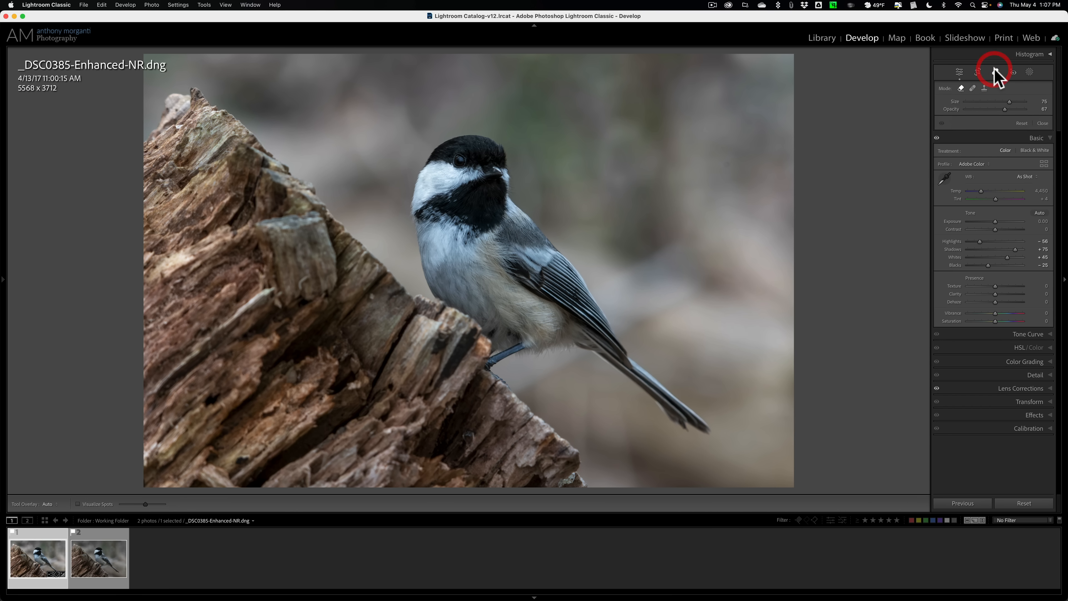
left_click(996, 72)
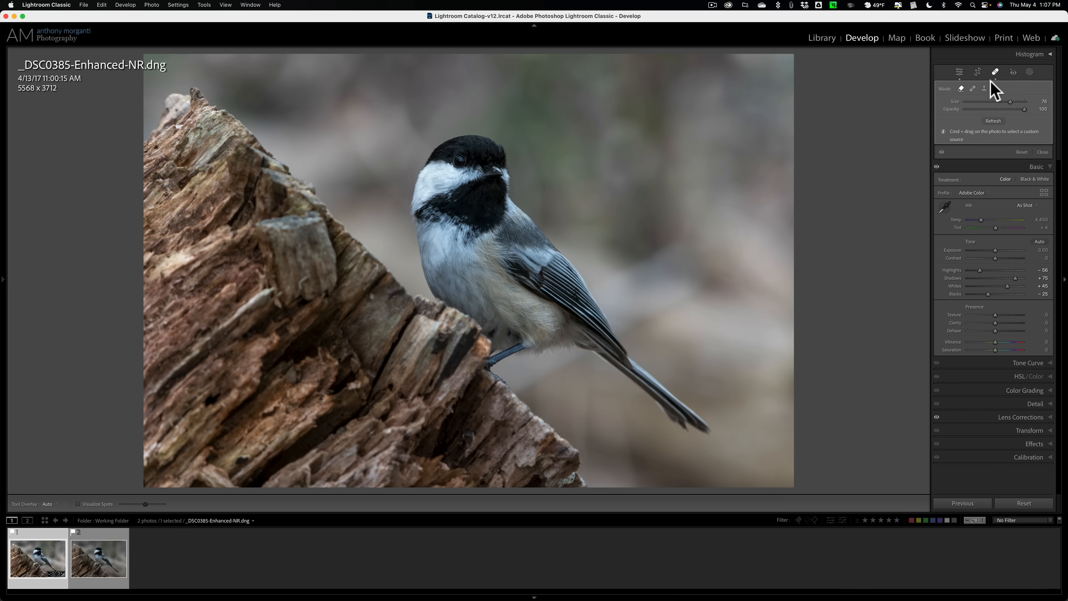
left_click(995, 72)
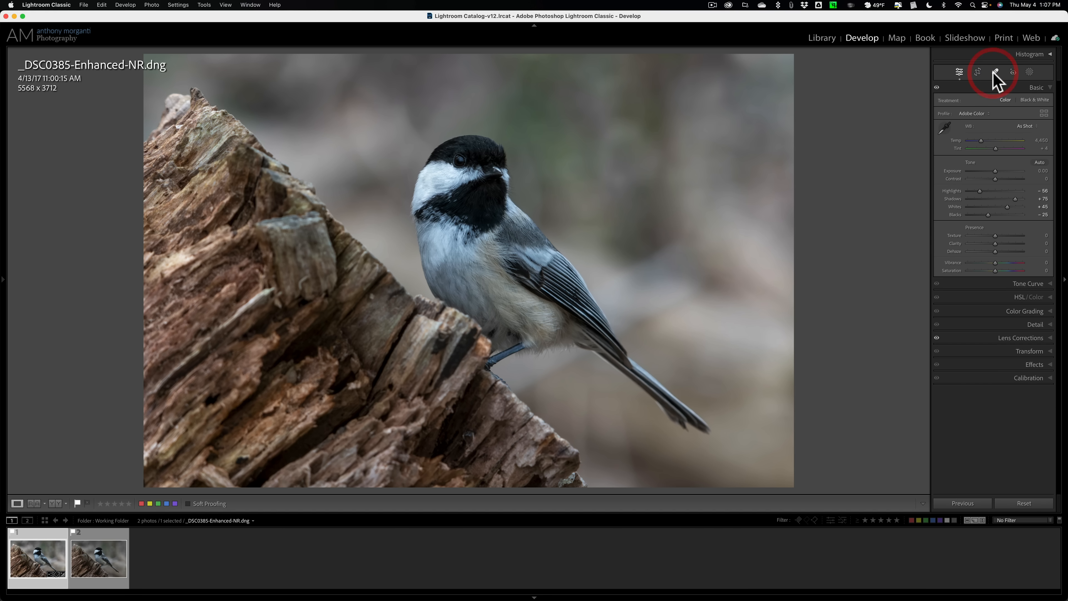
mouse_move(995, 72)
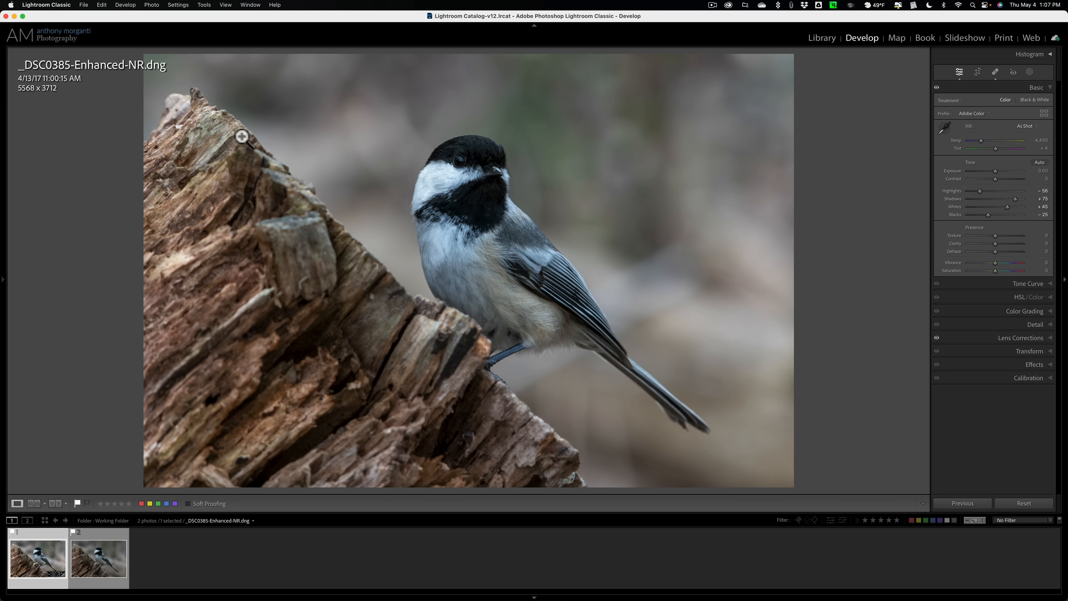
mouse_move(233, 143)
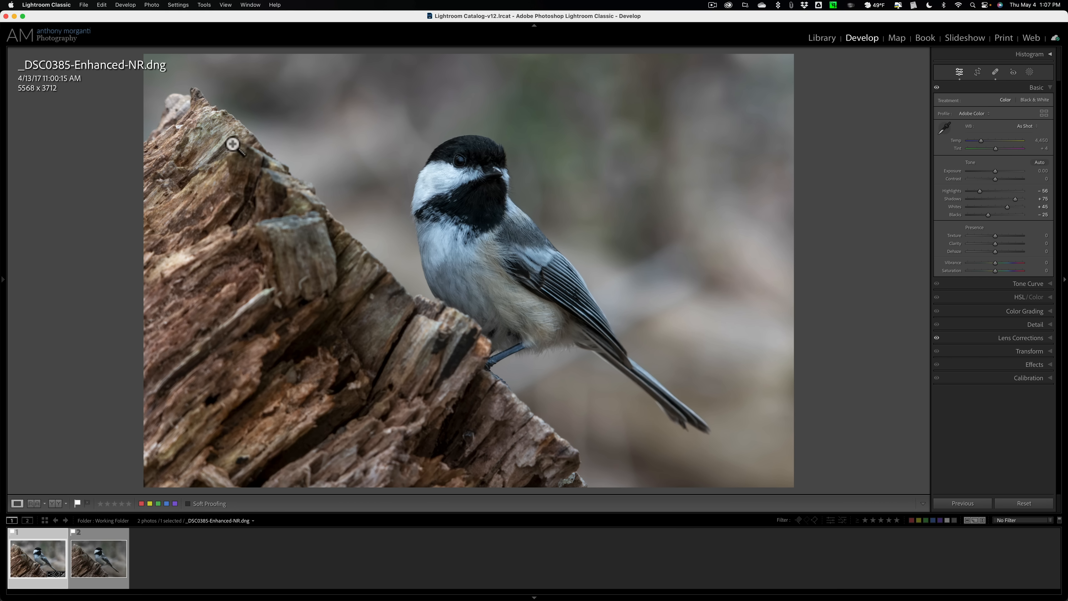
mouse_move(488, 143)
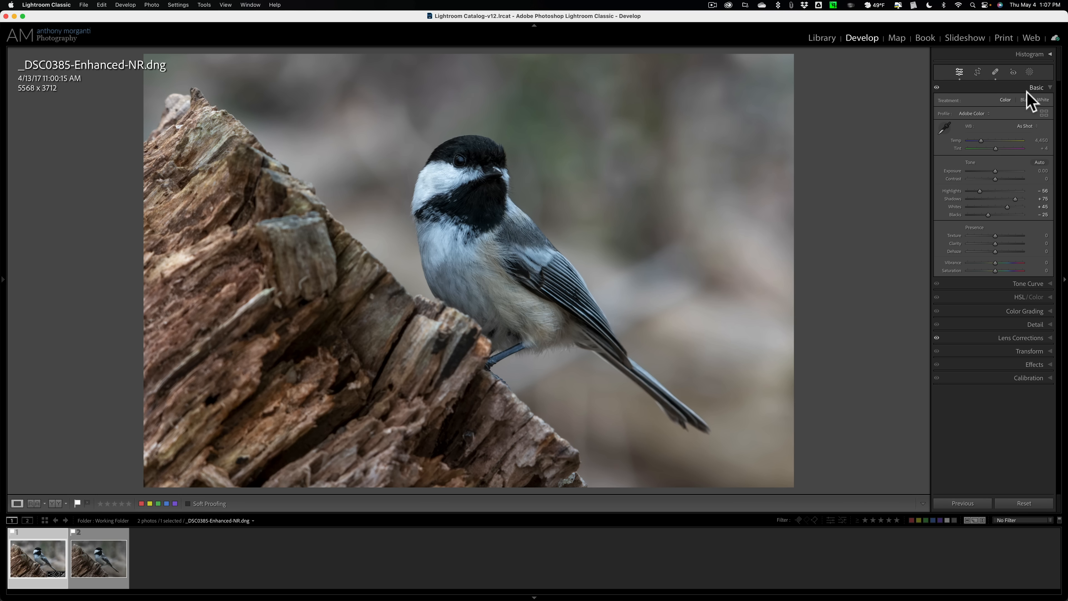
mouse_move(1029, 102)
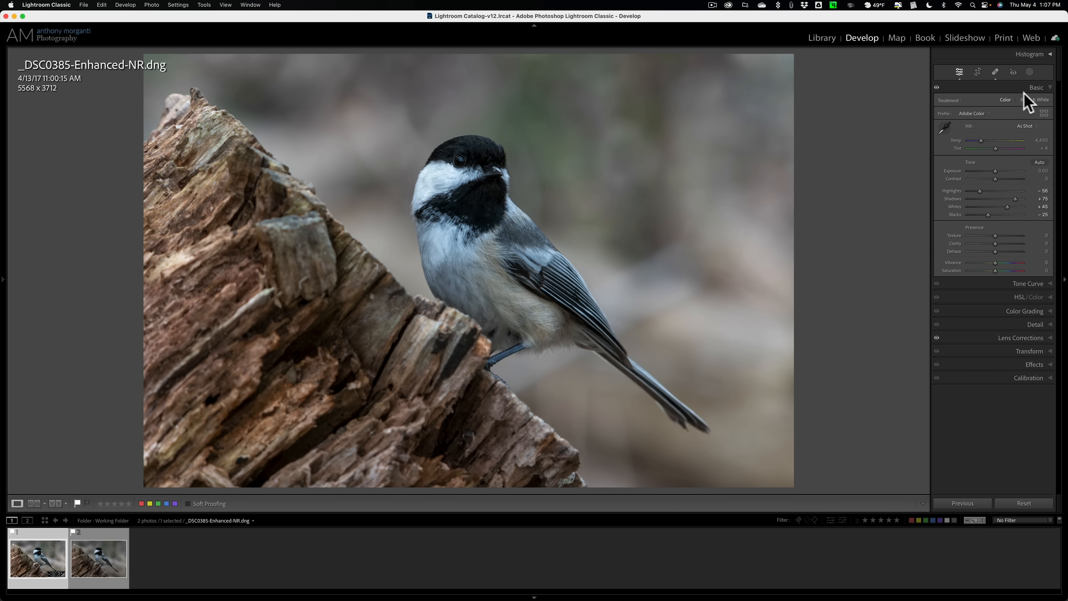
left_click(1036, 88)
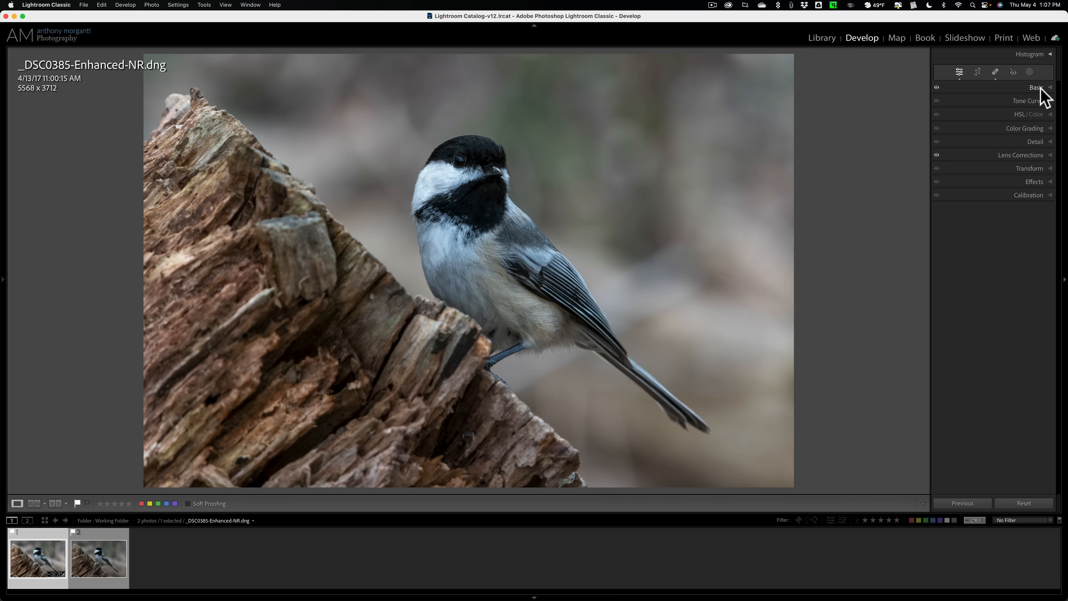
Create Mask 1 with Select Subject so it covers the chickadee
left_click(1013, 25)
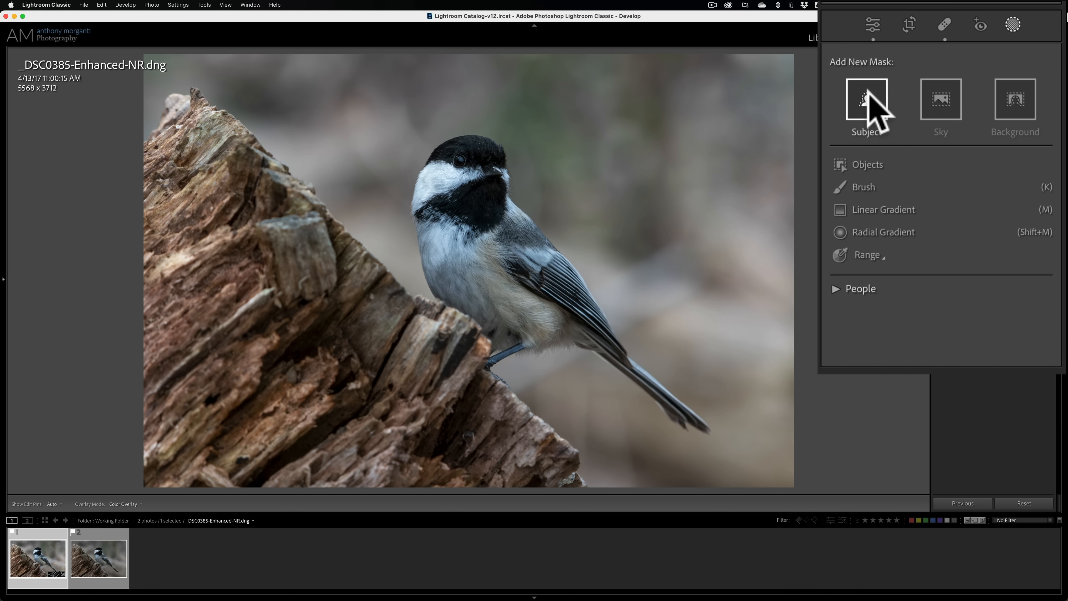
left_click(866, 102)
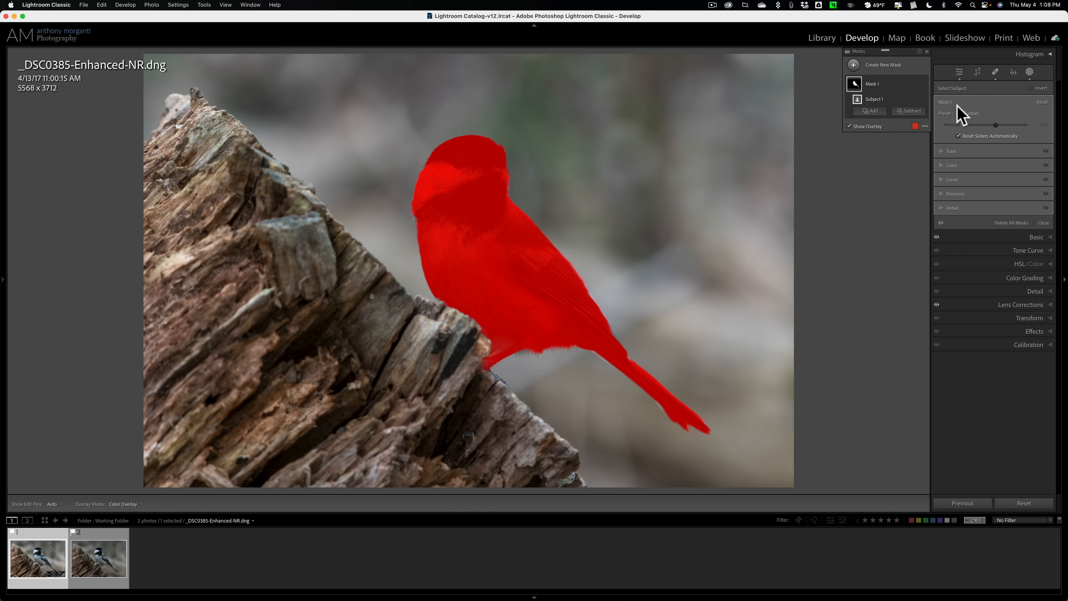
mouse_move(965, 129)
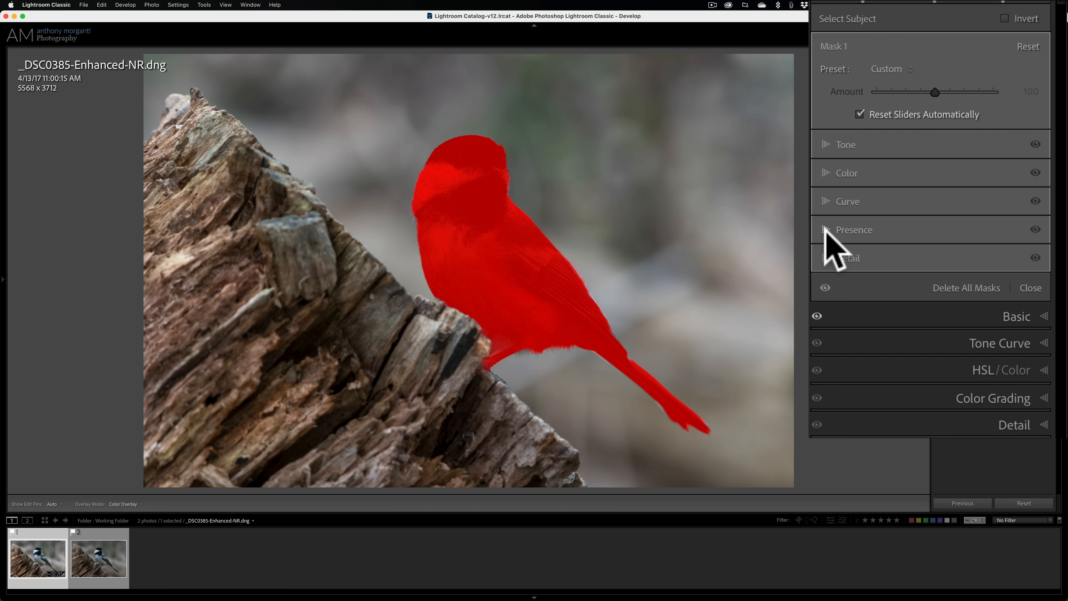
Give Mask 1 Sharpness 18 in Detail and Saturation 25 in Color
left_click(826, 229)
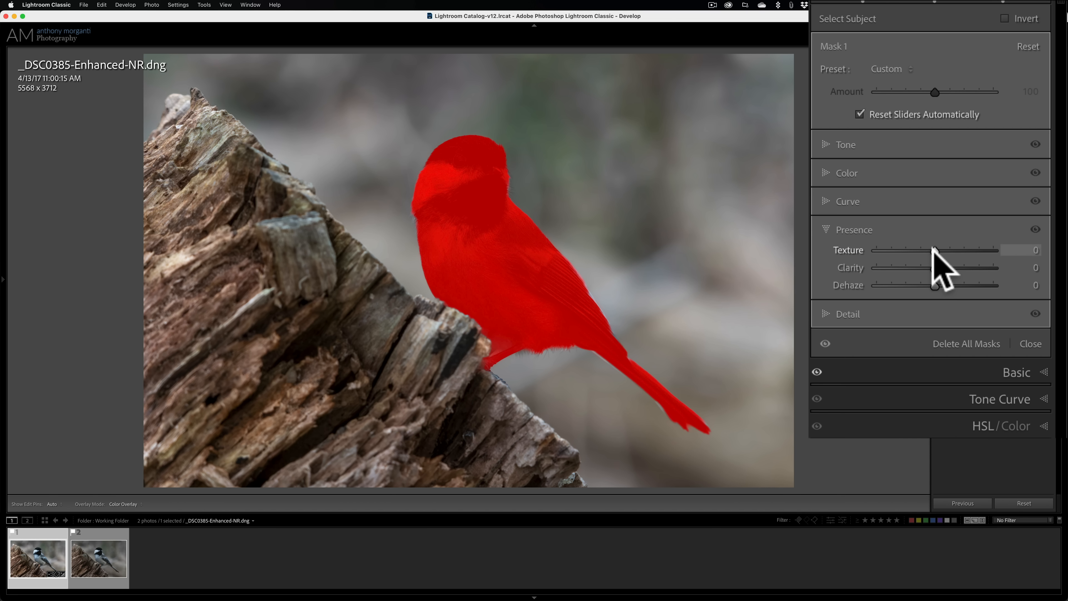
left_click_drag(935, 249, 972, 249)
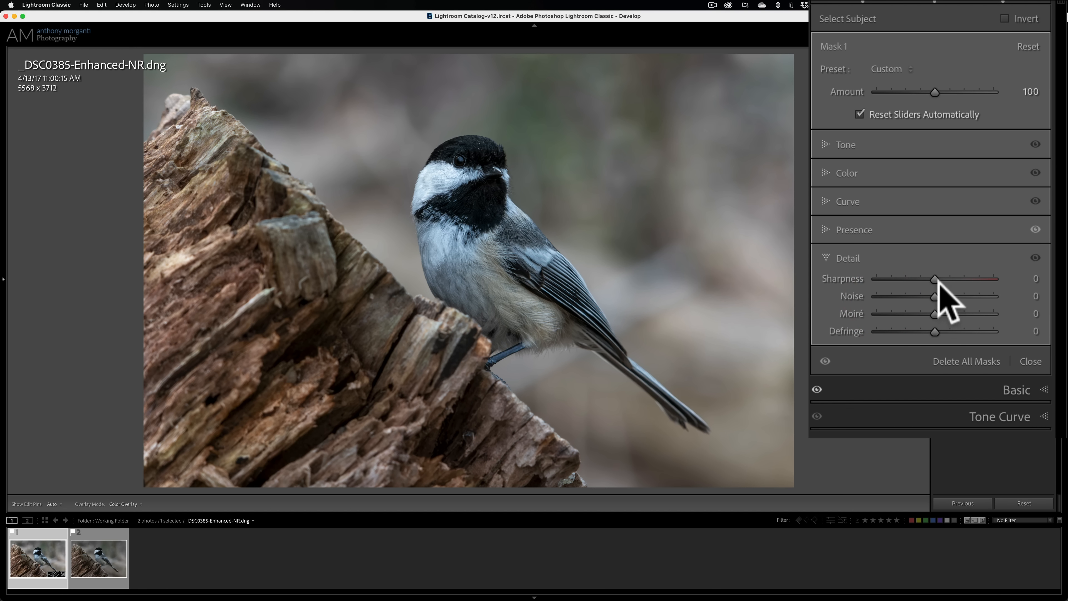
left_click_drag(935, 279, 944, 279)
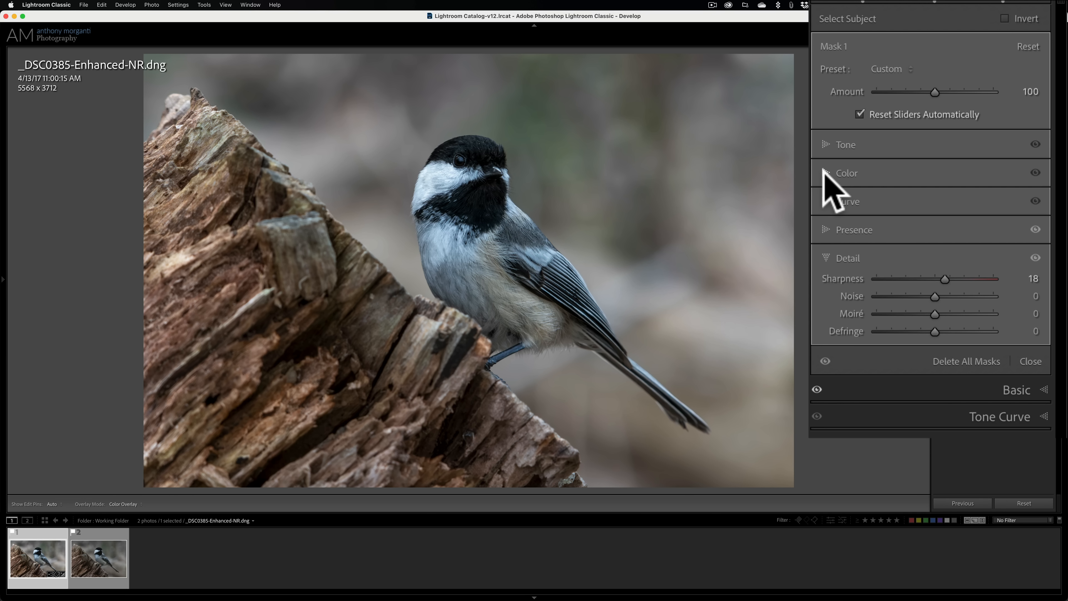
mouse_move(522, 301)
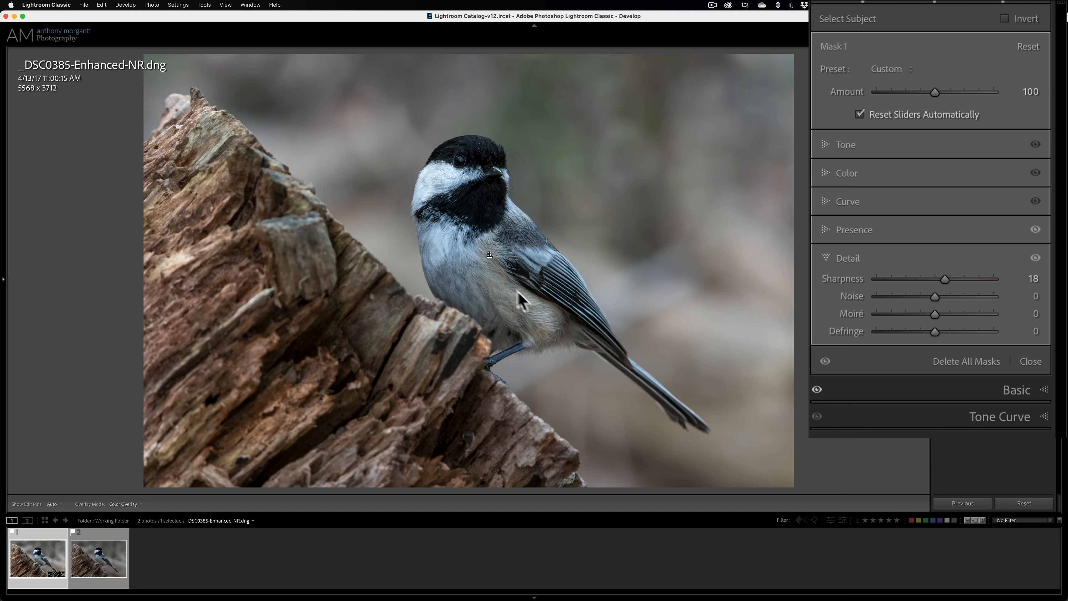
mouse_move(841, 232)
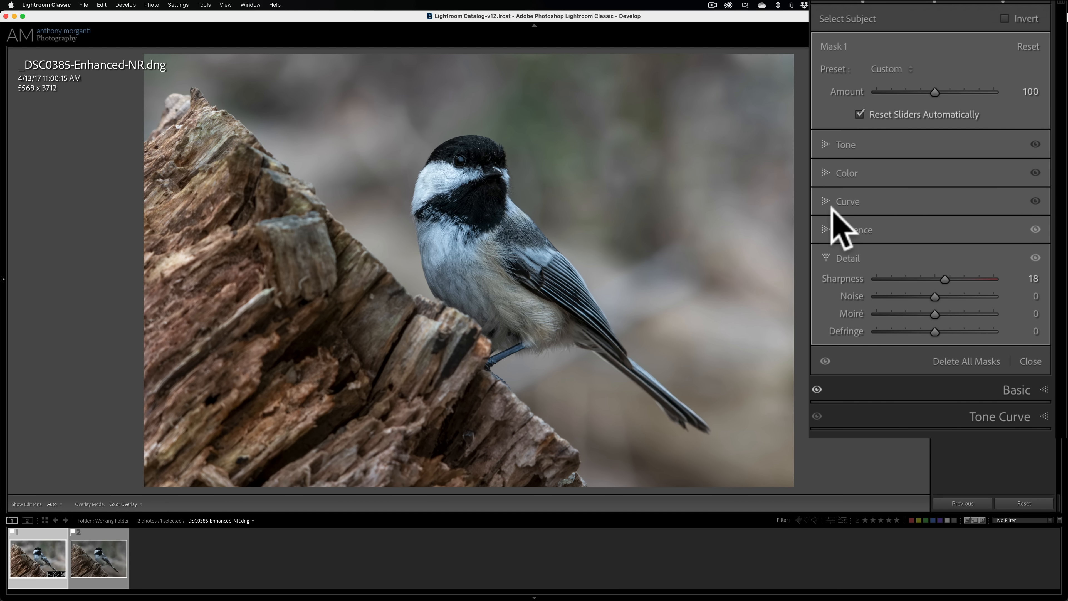
left_click(846, 172)
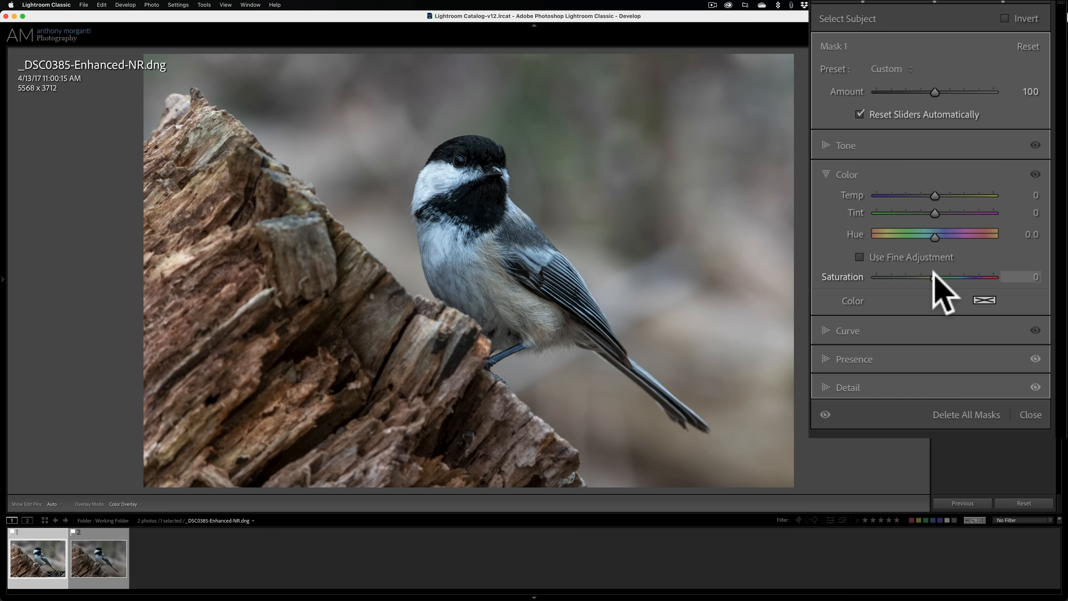
left_click_drag(925, 277, 950, 277)
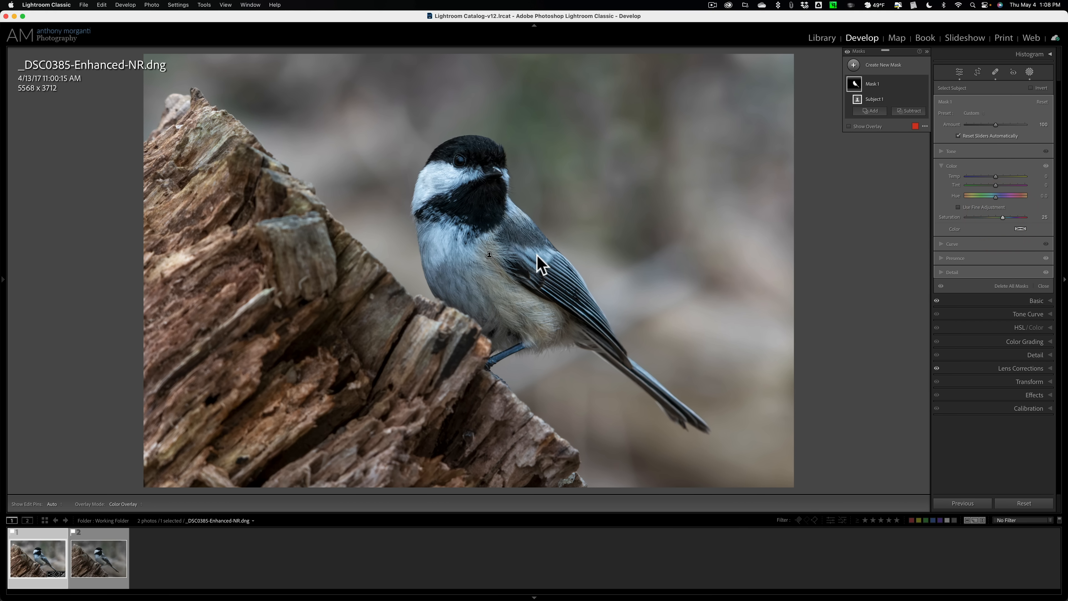
mouse_move(754, 258)
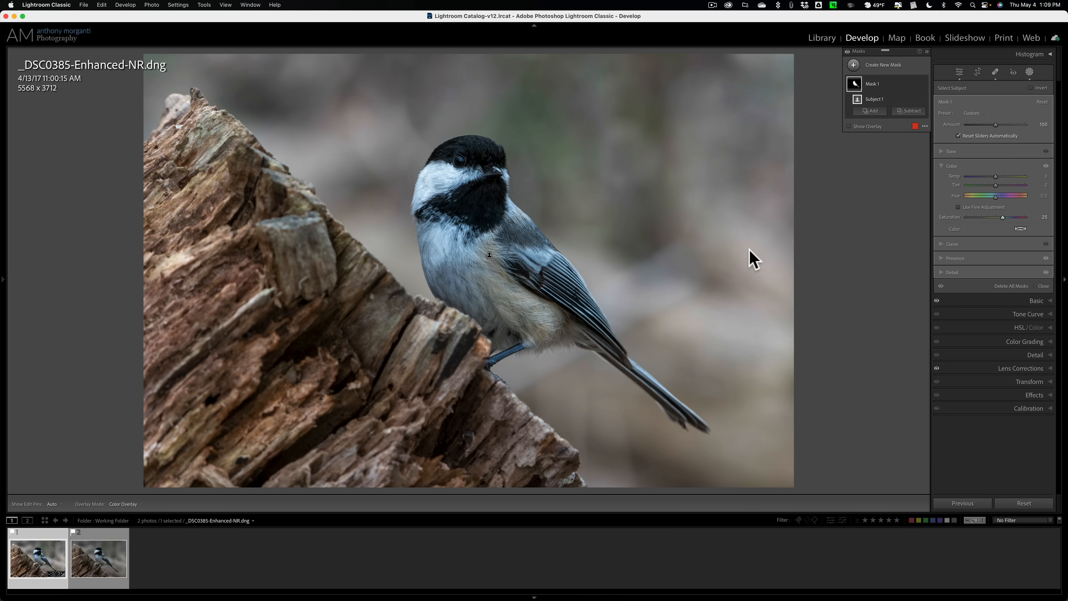
mouse_move(1024, 119)
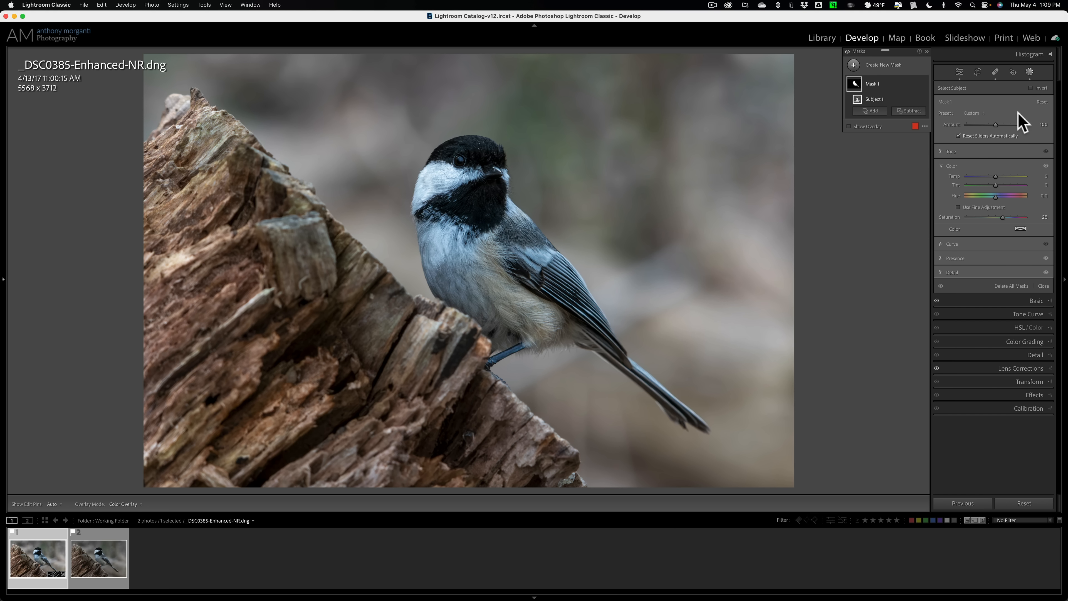
mouse_move(196, 282)
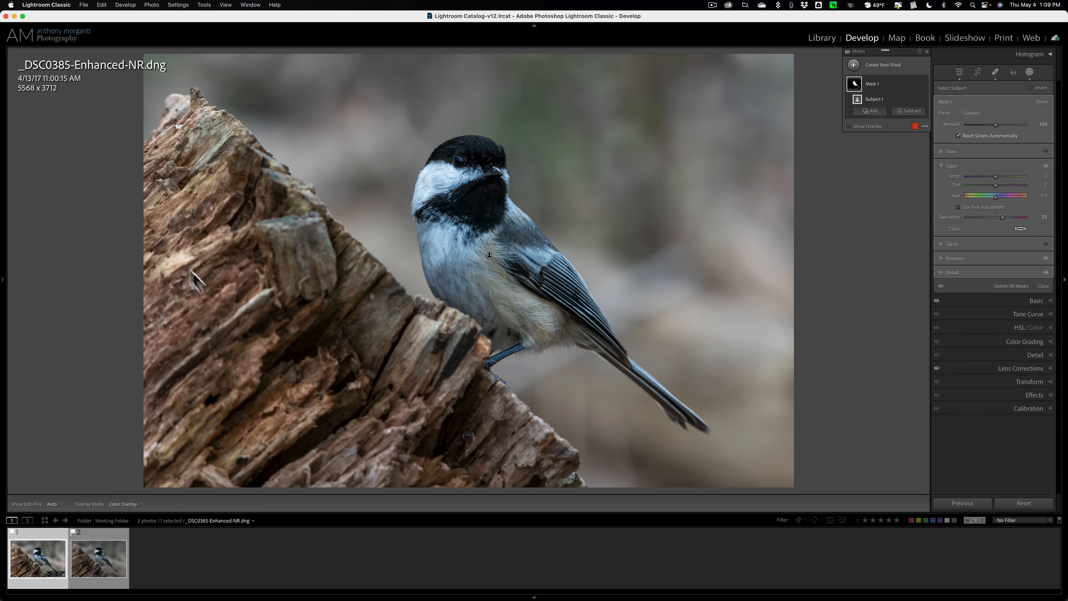
mouse_move(471, 391)
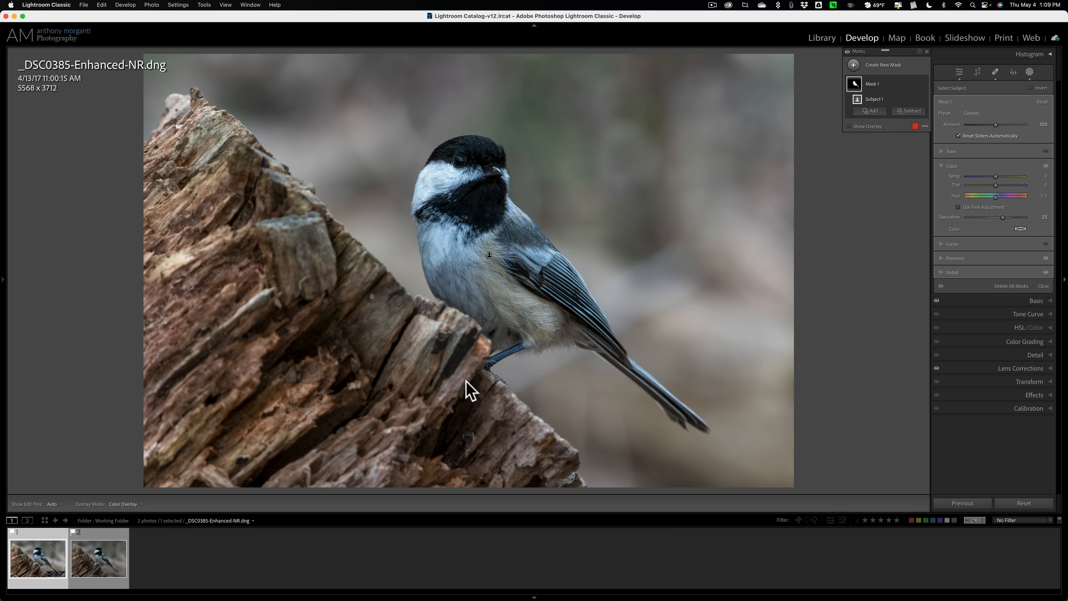
mouse_move(456, 385)
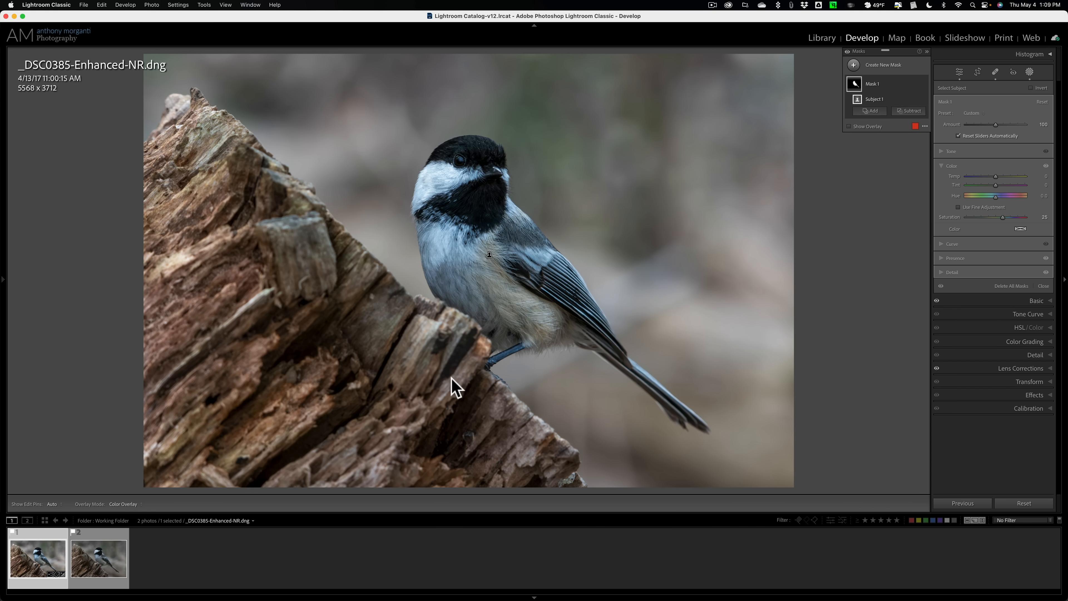
mouse_move(431, 356)
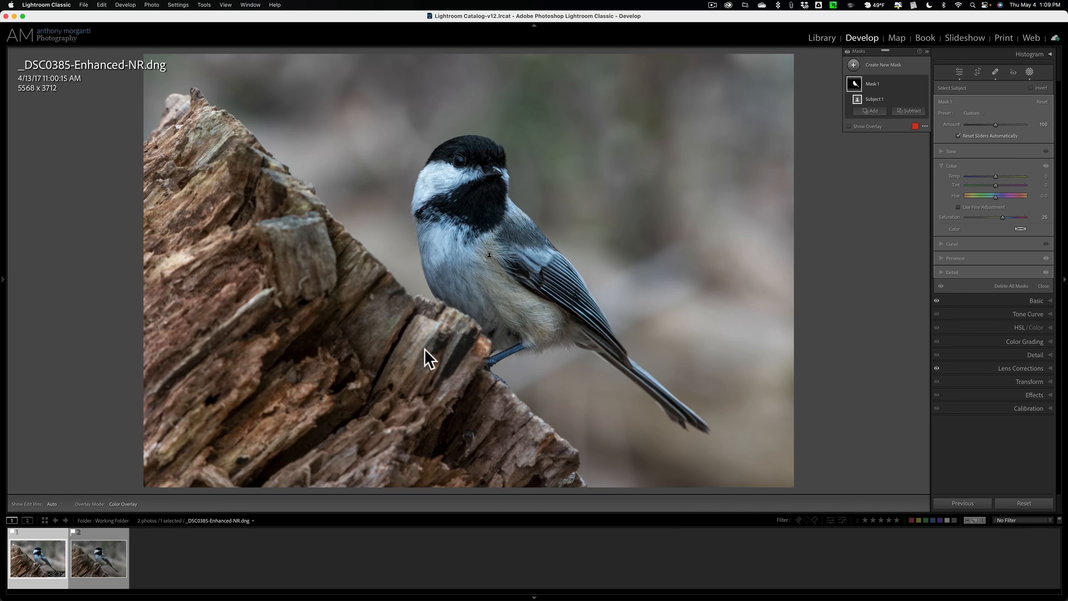
mouse_move(420, 353)
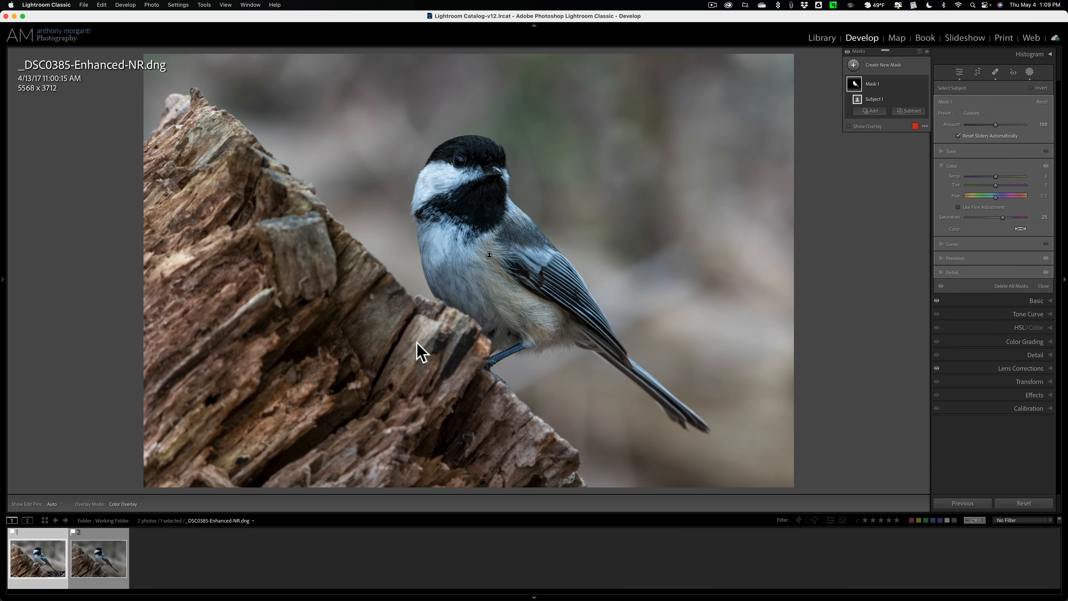
Start Mask 2 as an Objects mask in brush mode
left_click(853, 65)
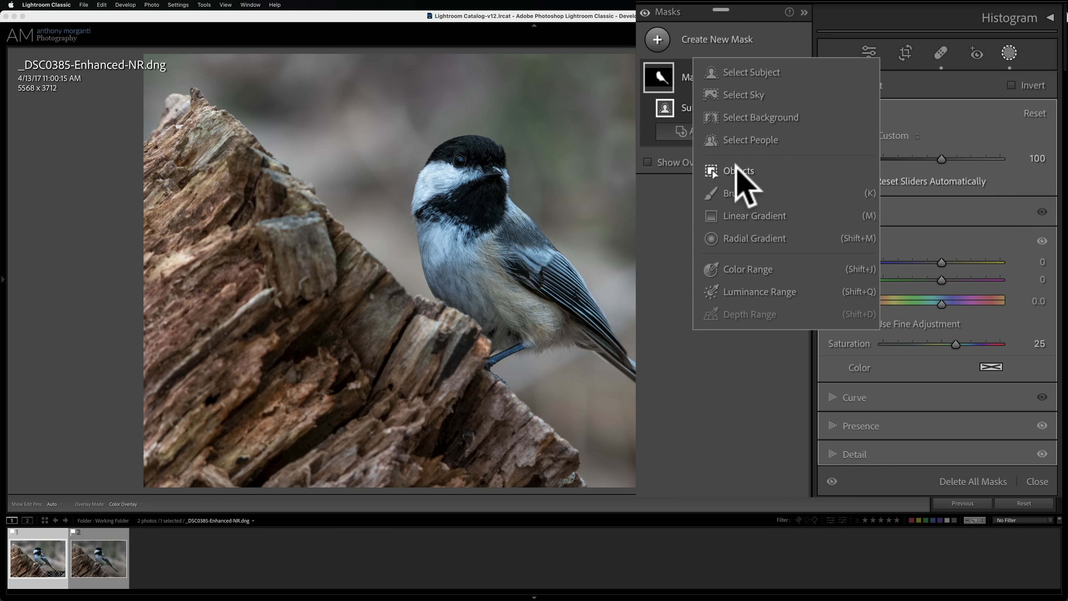
left_click(738, 171)
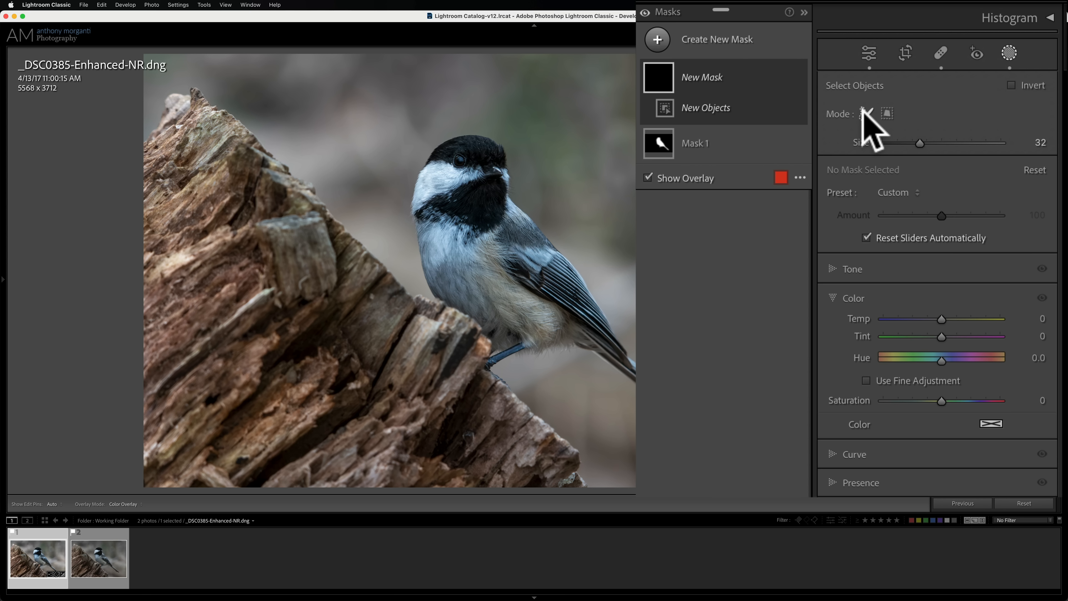
mouse_move(874, 133)
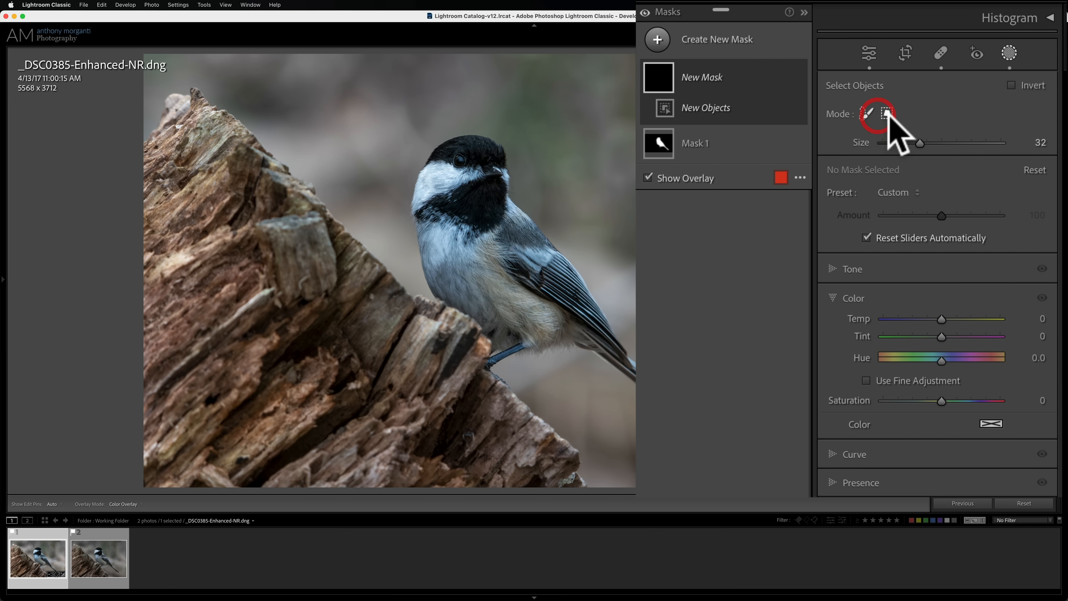
left_click(886, 113)
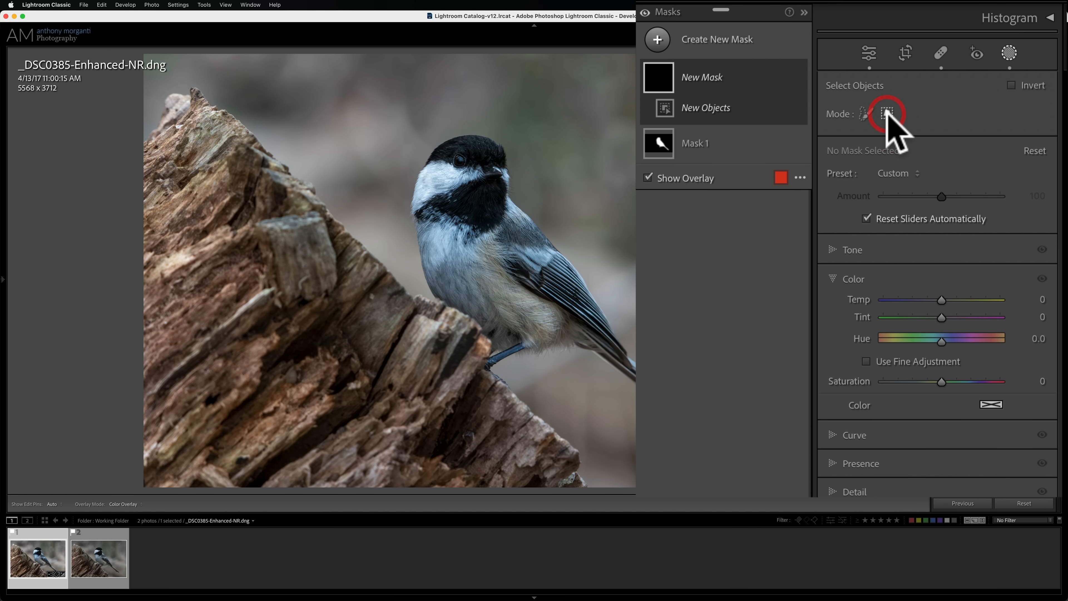
mouse_move(888, 113)
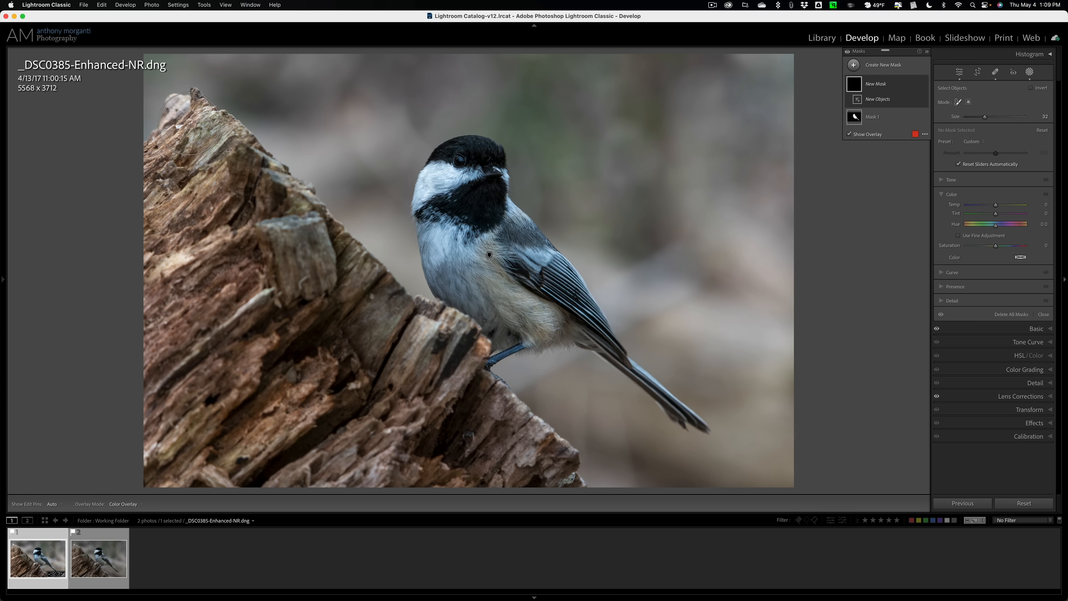
Paint around the tree stump so object selection masks it
left_click_drag(198, 110, 401, 315)
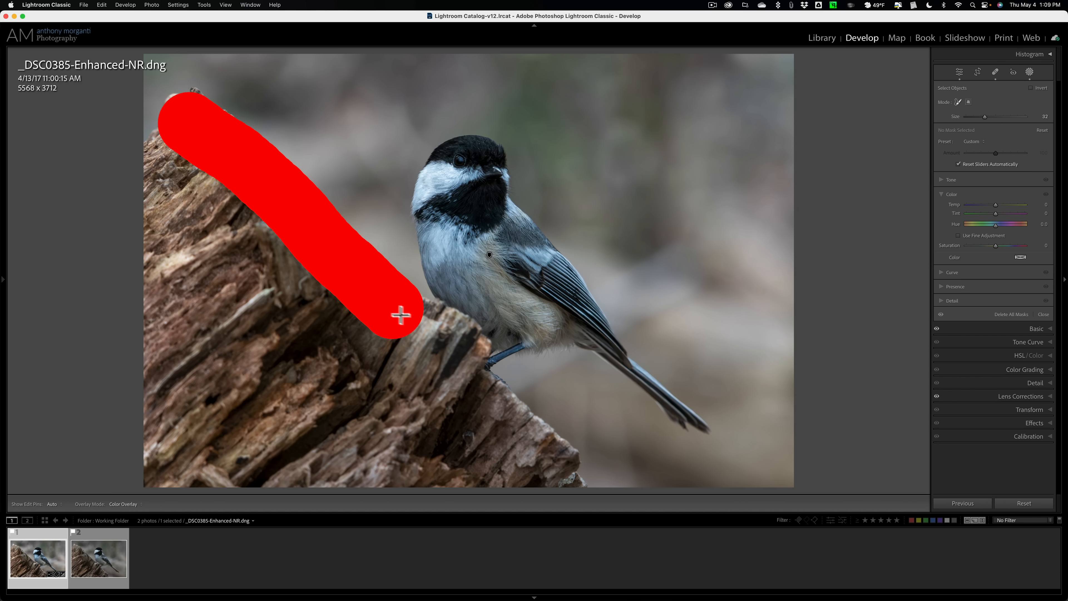
left_click_drag(402, 315, 504, 409)
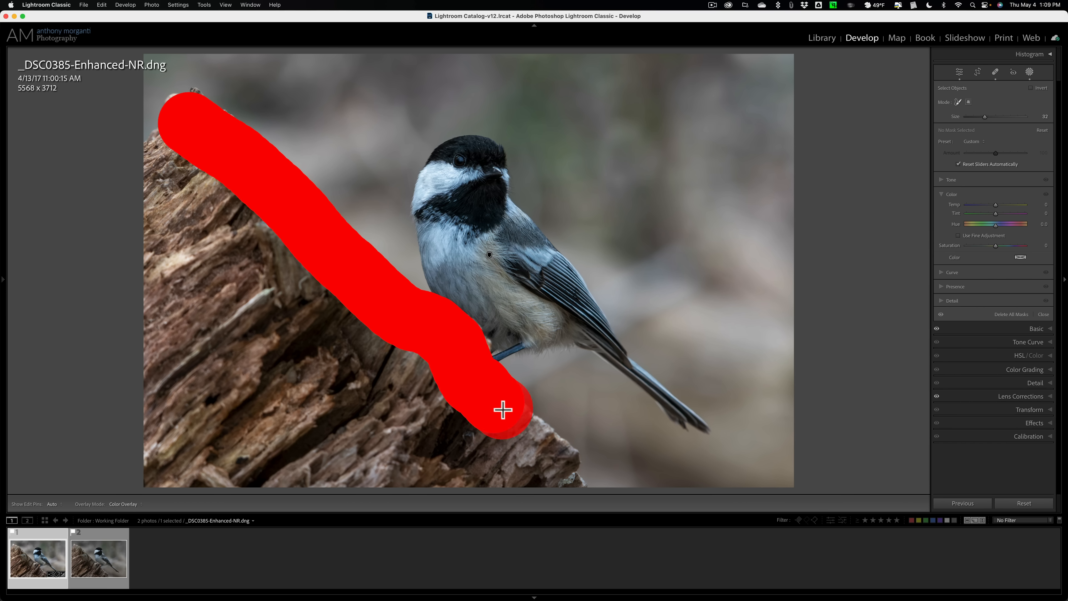
left_click_drag(504, 409, 164, 477)
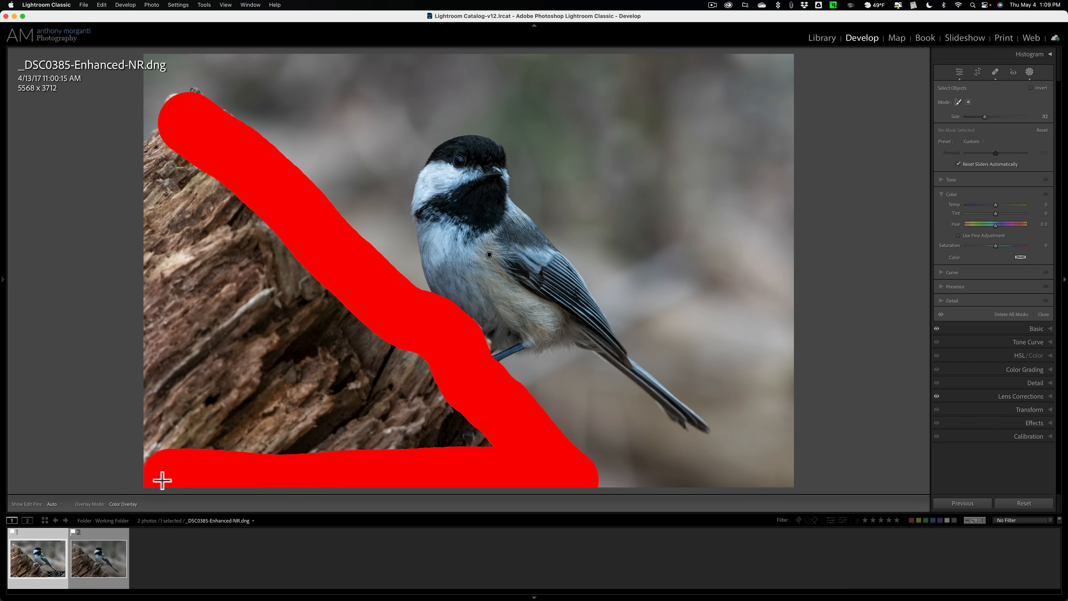
left_click_drag(162, 480, 145, 240)
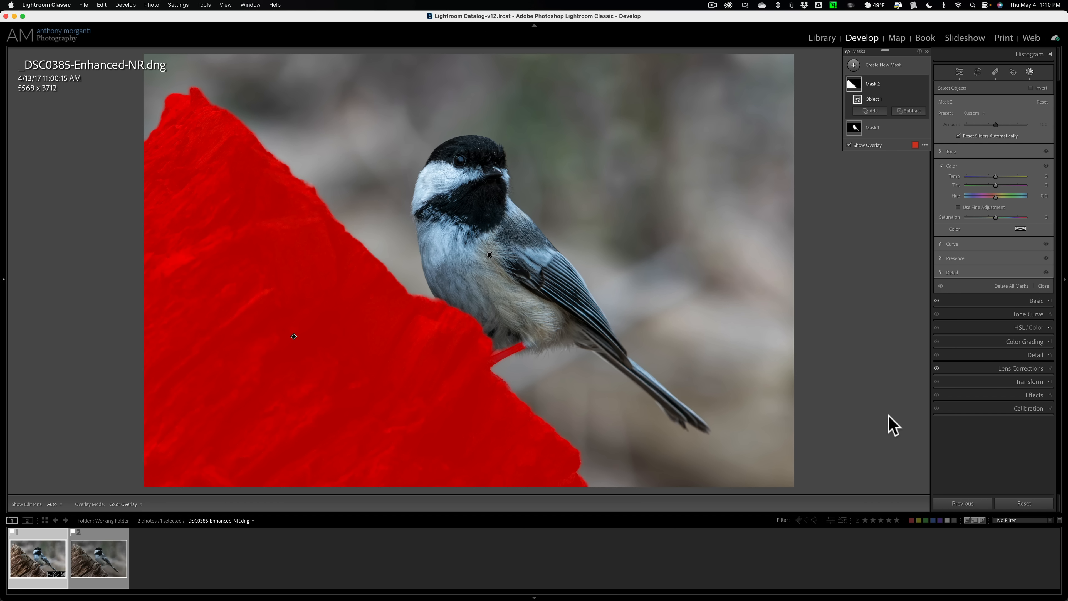
mouse_move(925, 301)
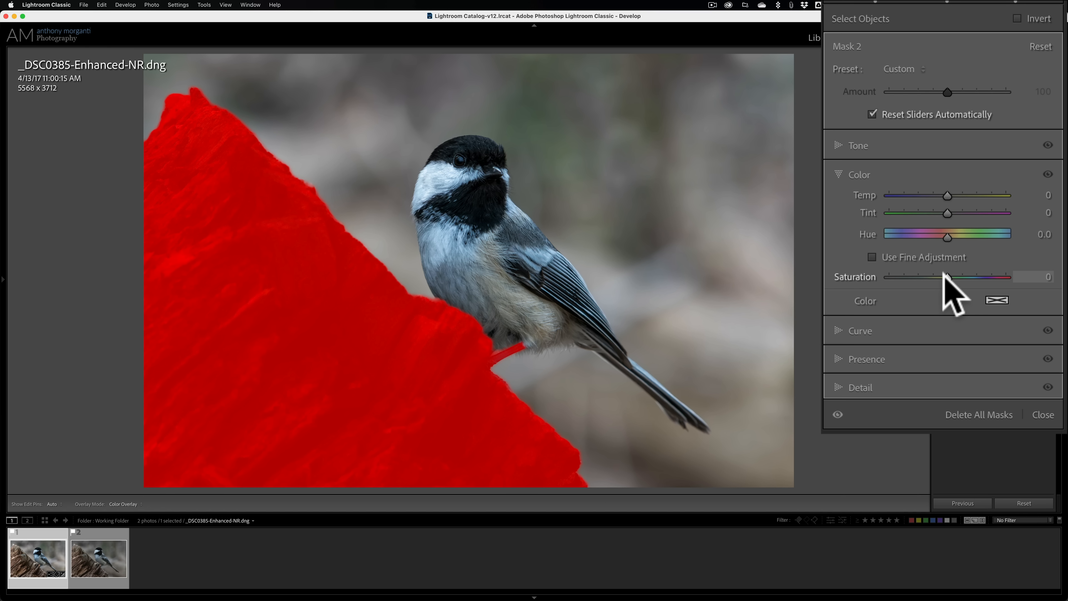
Set the stump mask's Whites to +34 and Blacks to -10
left_click(858, 144)
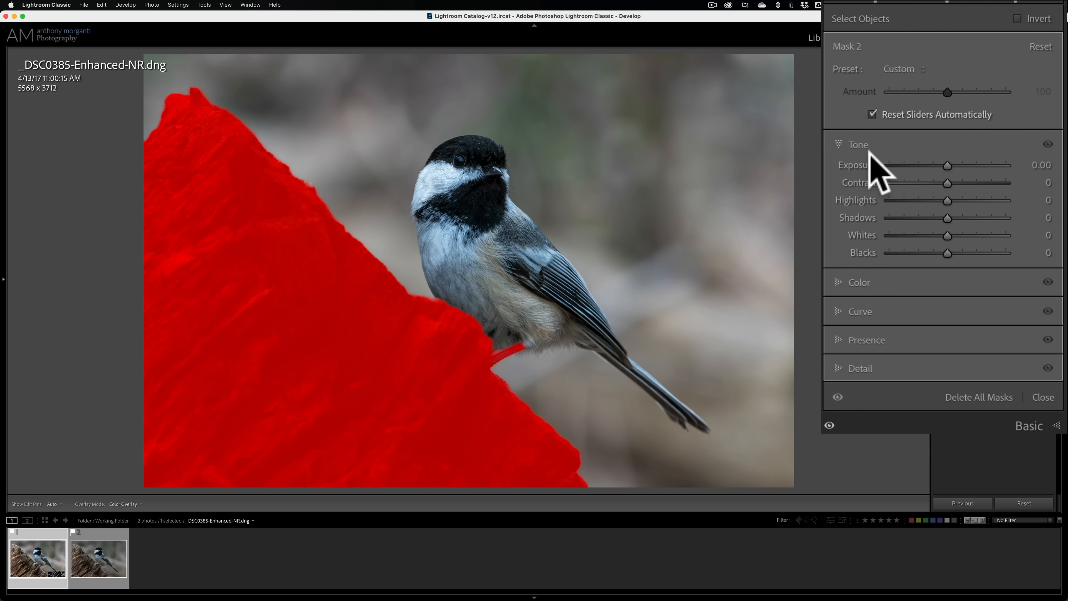
mouse_move(957, 204)
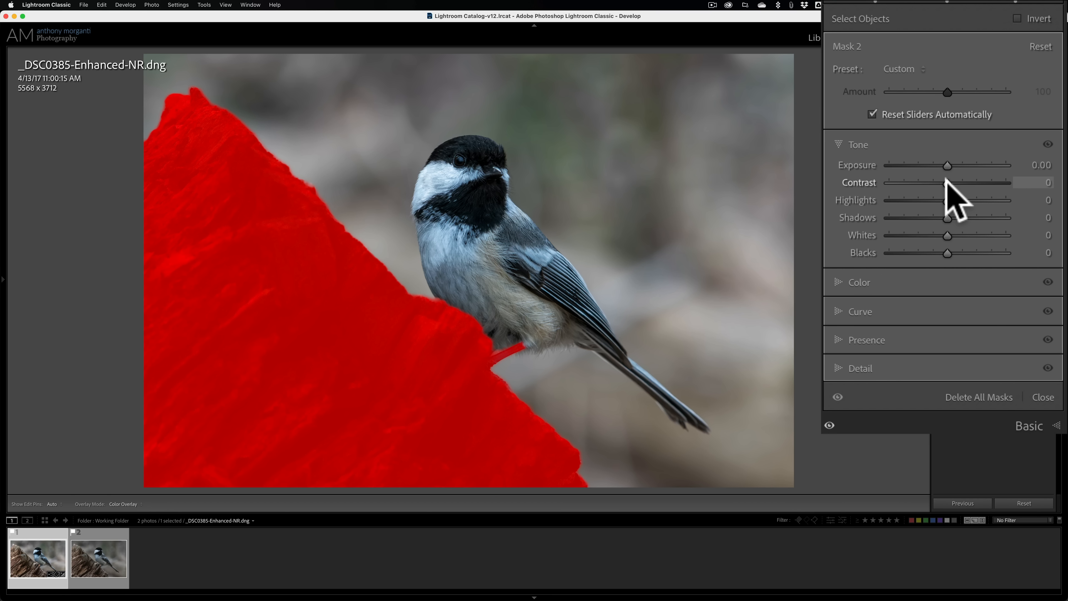
mouse_move(959, 246)
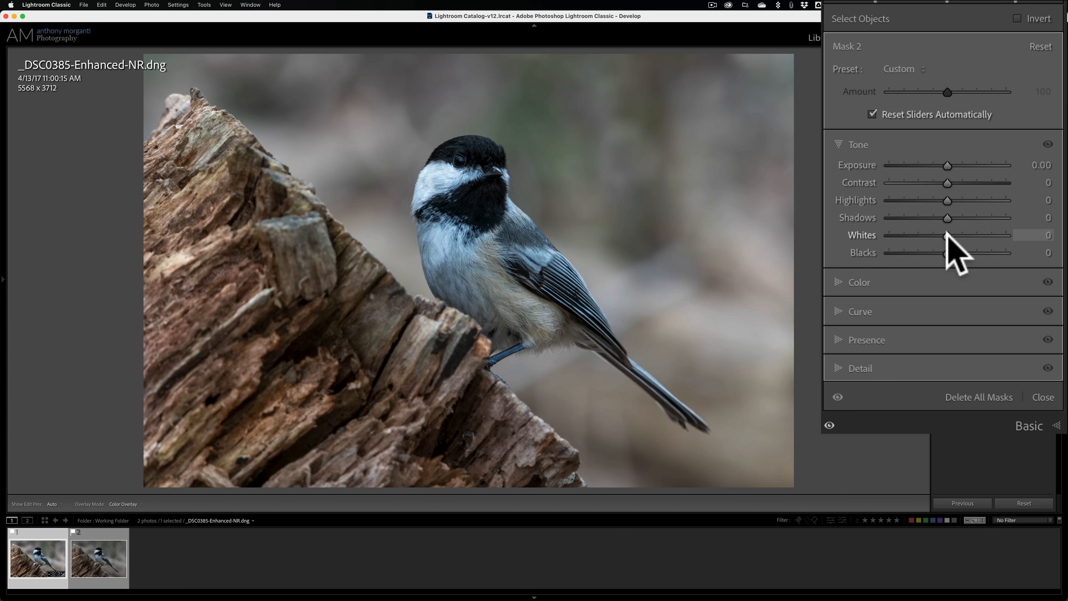
left_click_drag(947, 234, 959, 235)
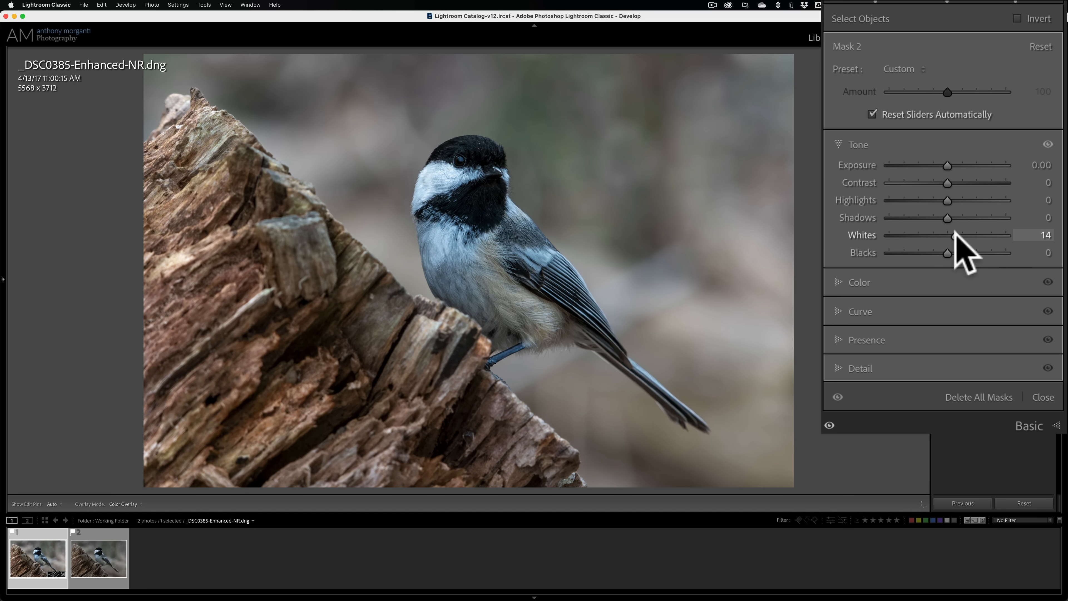
left_click_drag(960, 235, 969, 235)
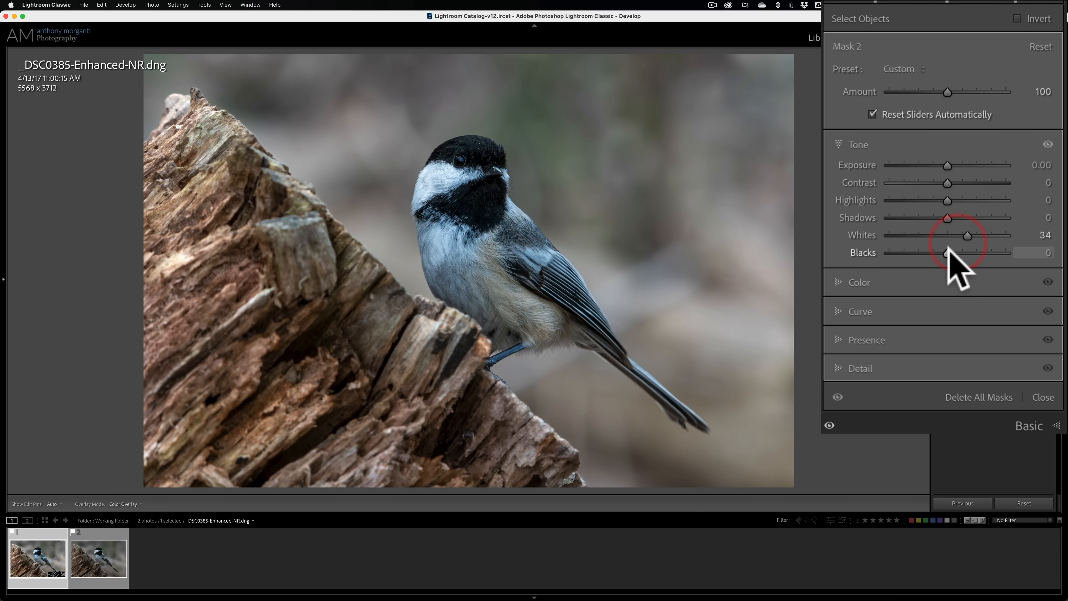
left_click_drag(978, 254, 957, 254)
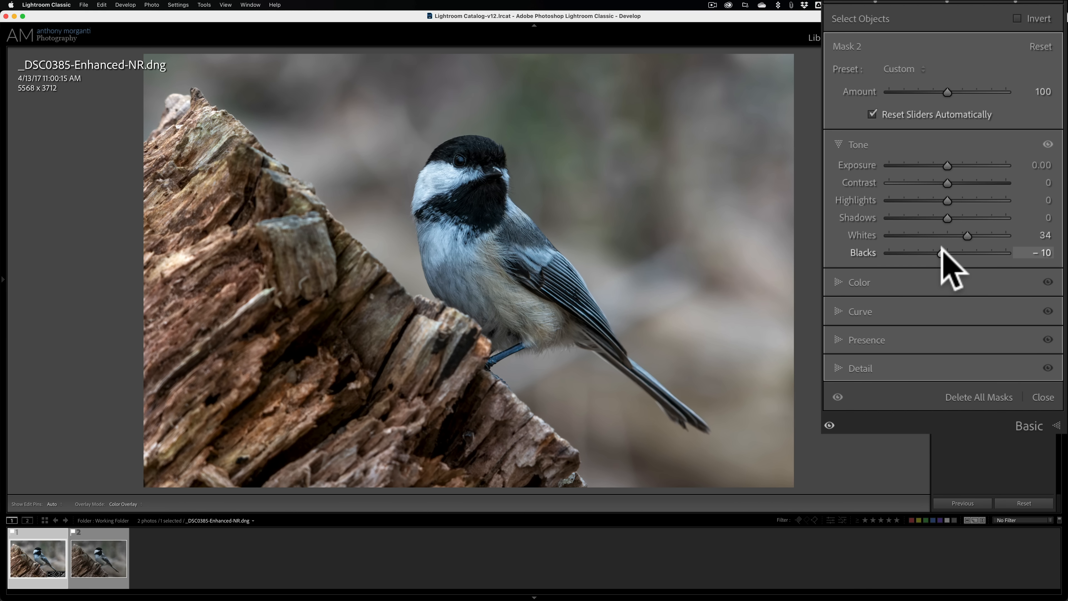
mouse_move(954, 235)
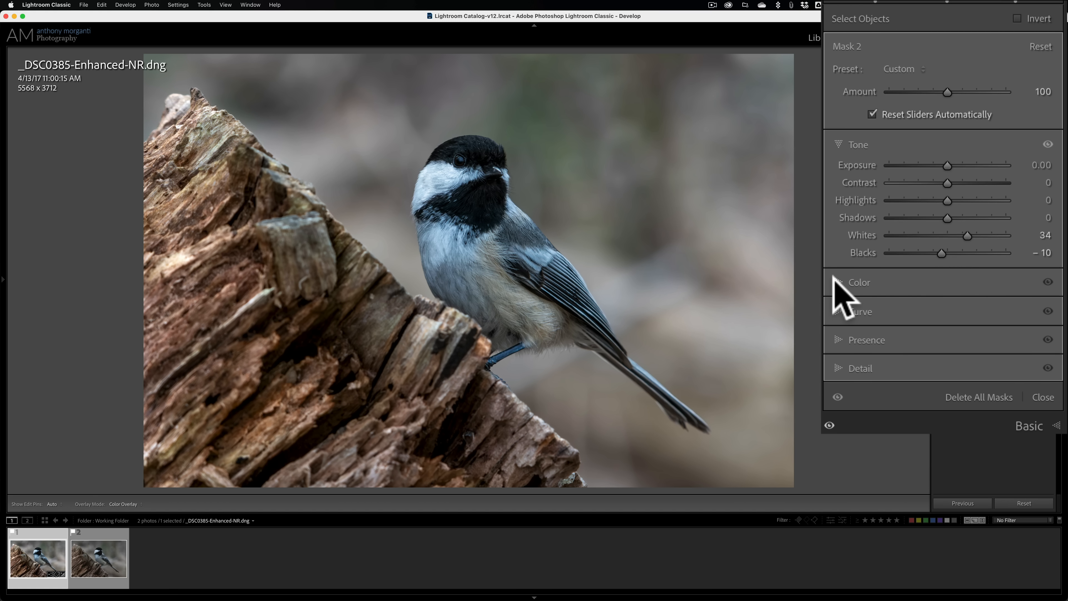
Raise the stump mask's Color Saturation to 28
left_click(859, 282)
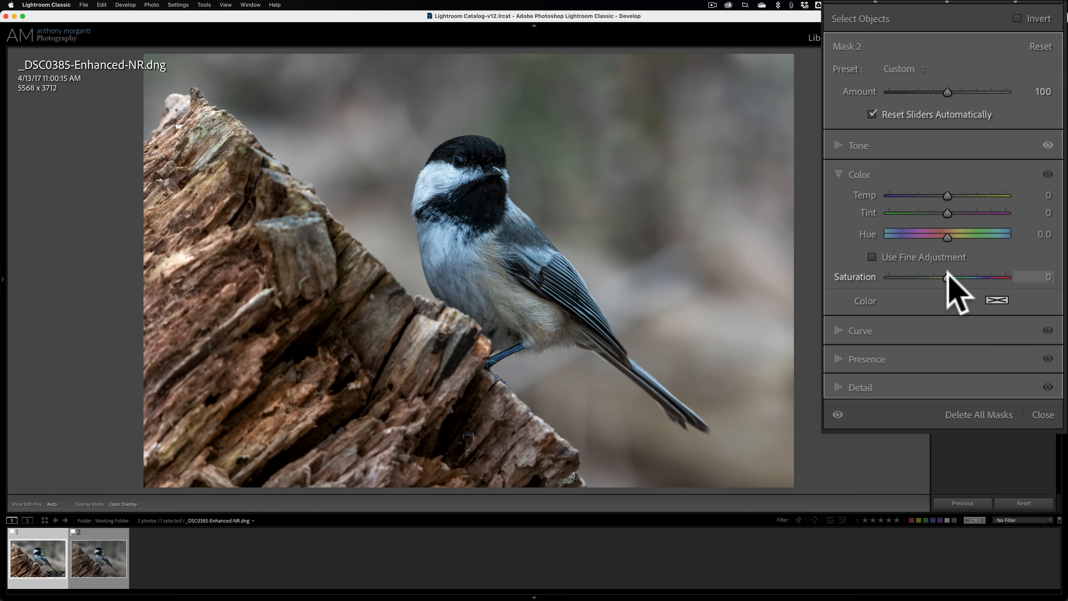
left_click_drag(946, 277, 972, 277)
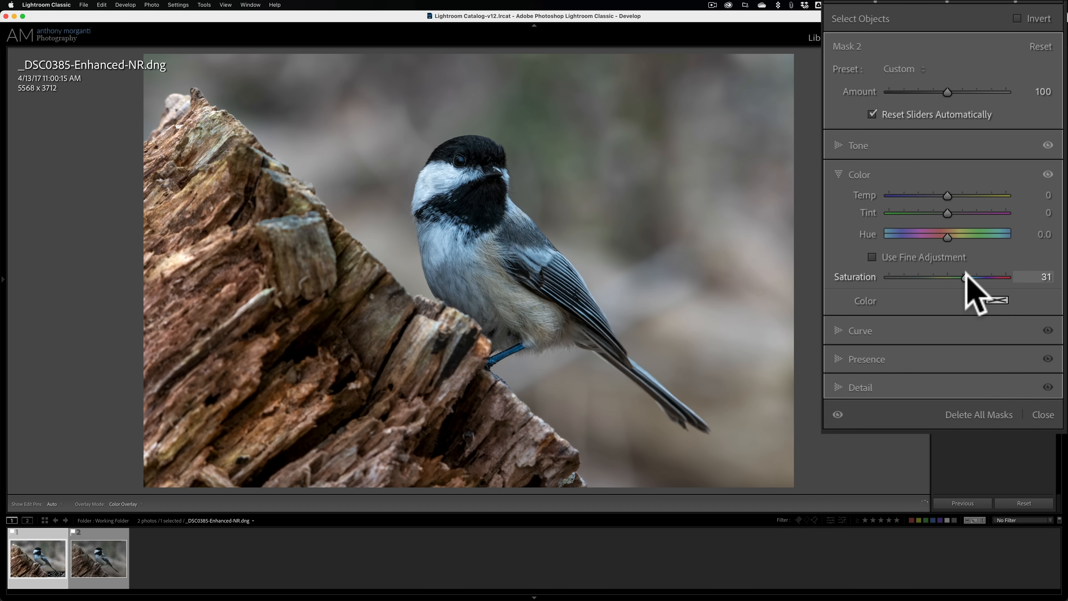
left_click_drag(971, 276, 959, 276)
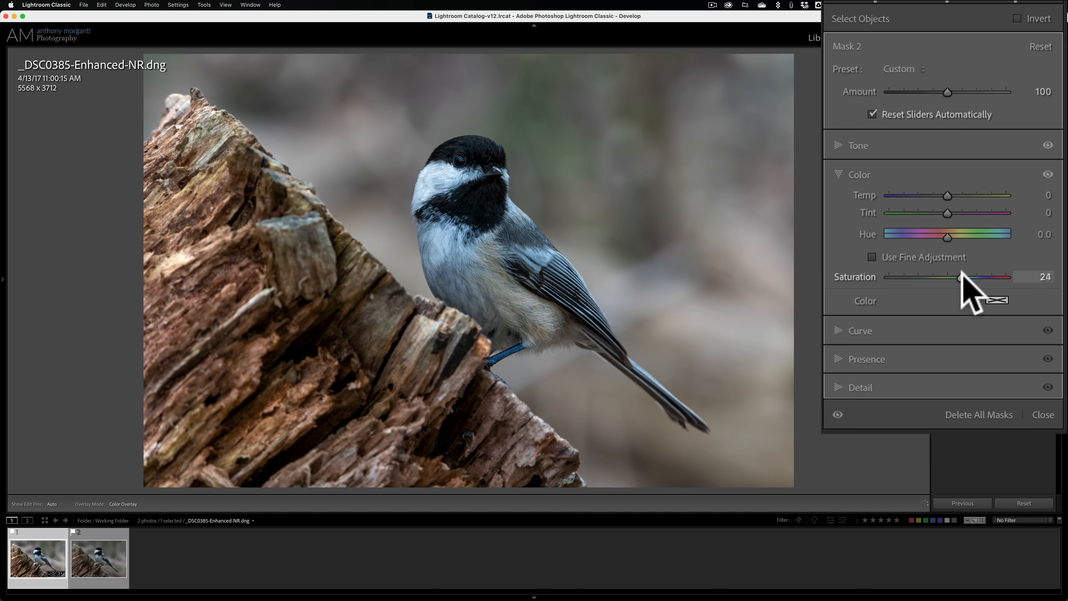
left_click_drag(959, 276, 963, 277)
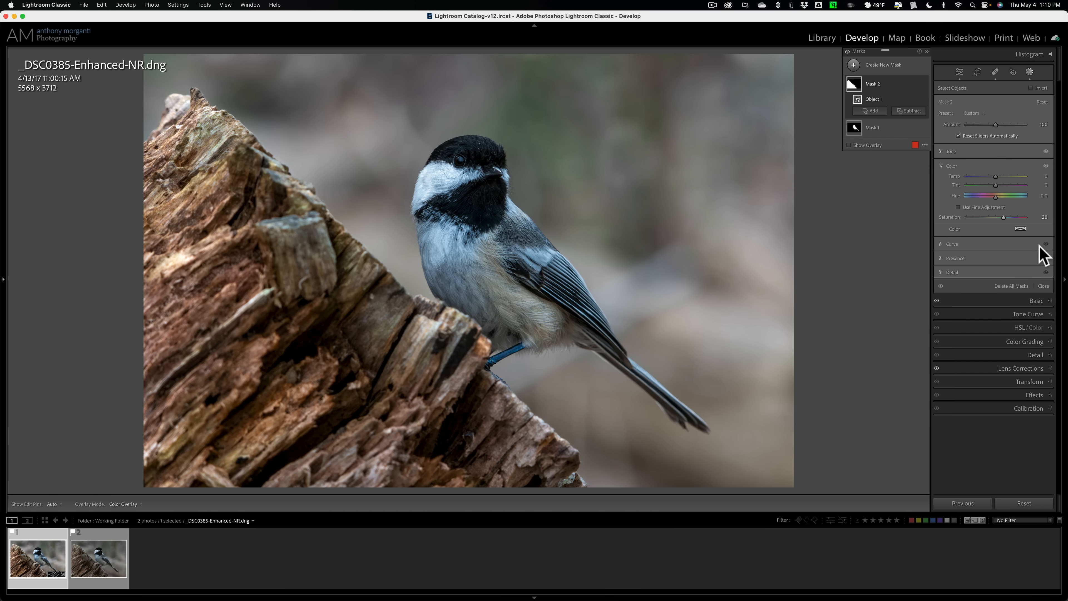
mouse_move(1034, 240)
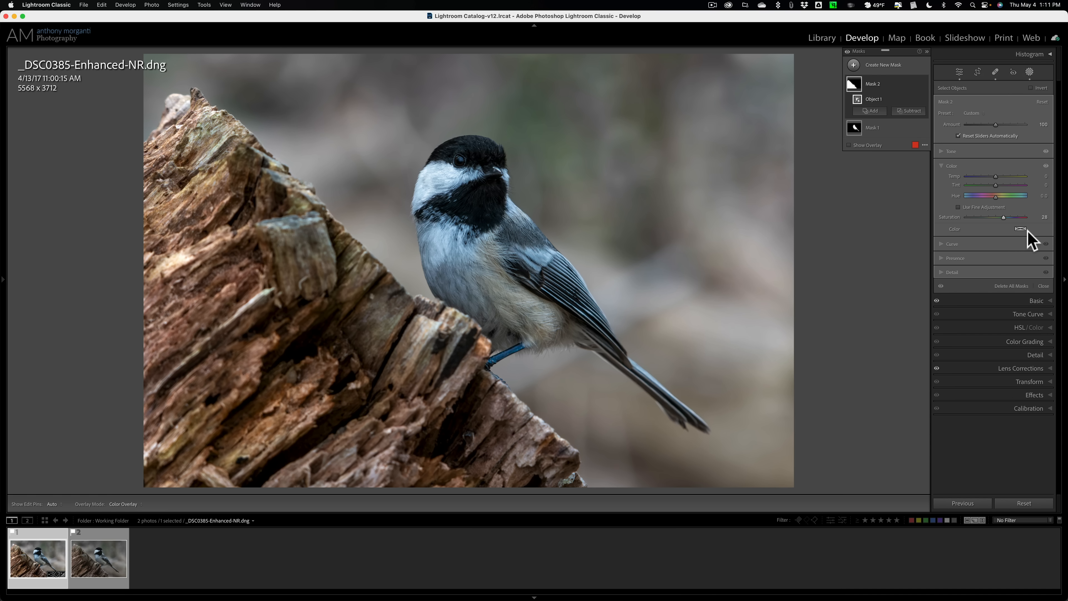
mouse_move(1035, 235)
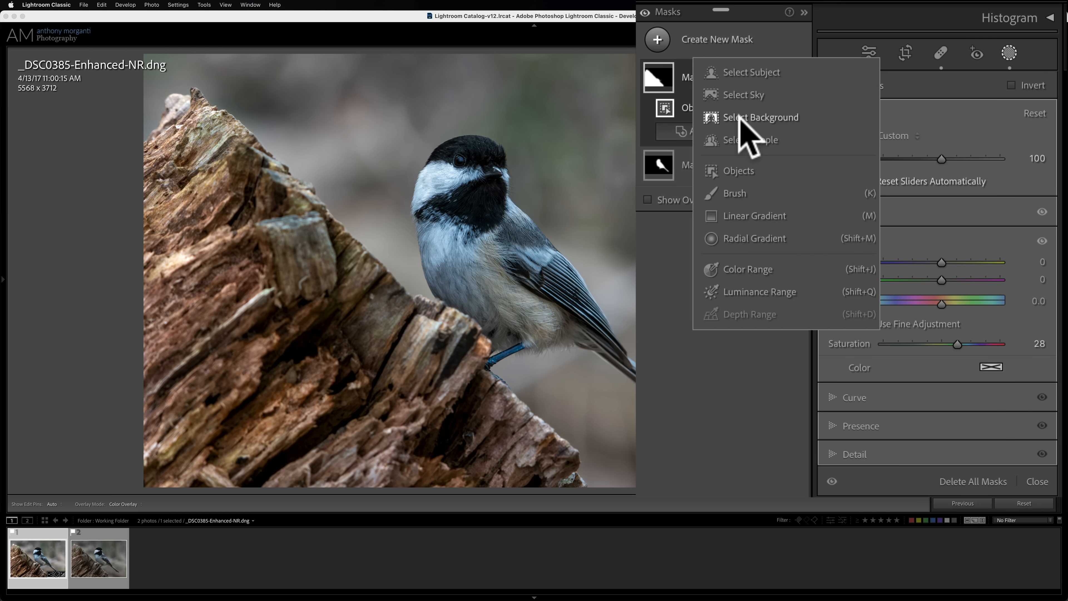
Create a third mask with Select Background and begin an Objects subtraction from it
left_click(762, 117)
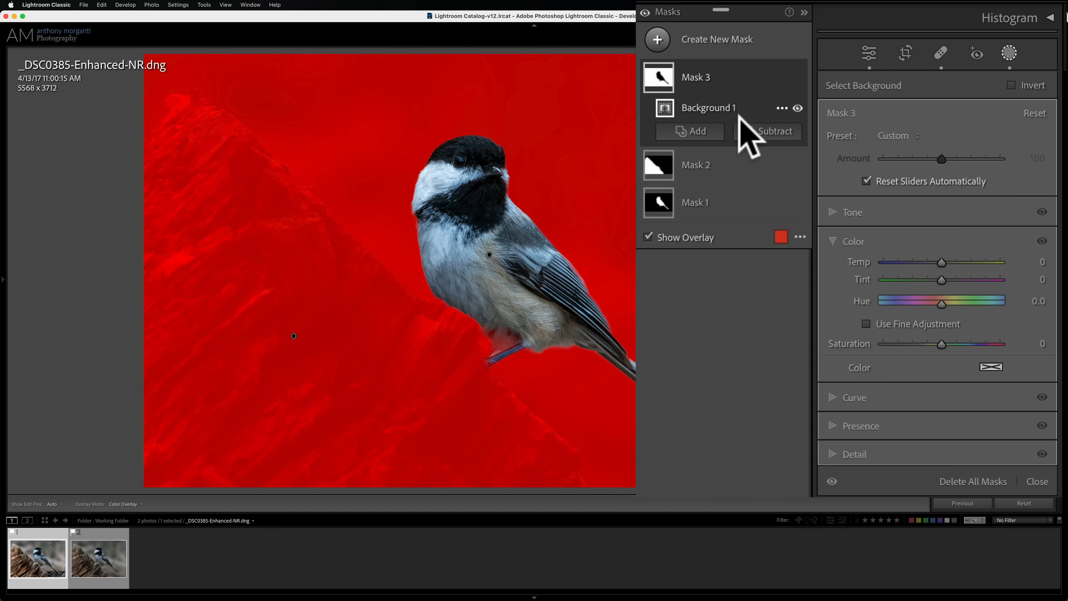
mouse_move(686, 495)
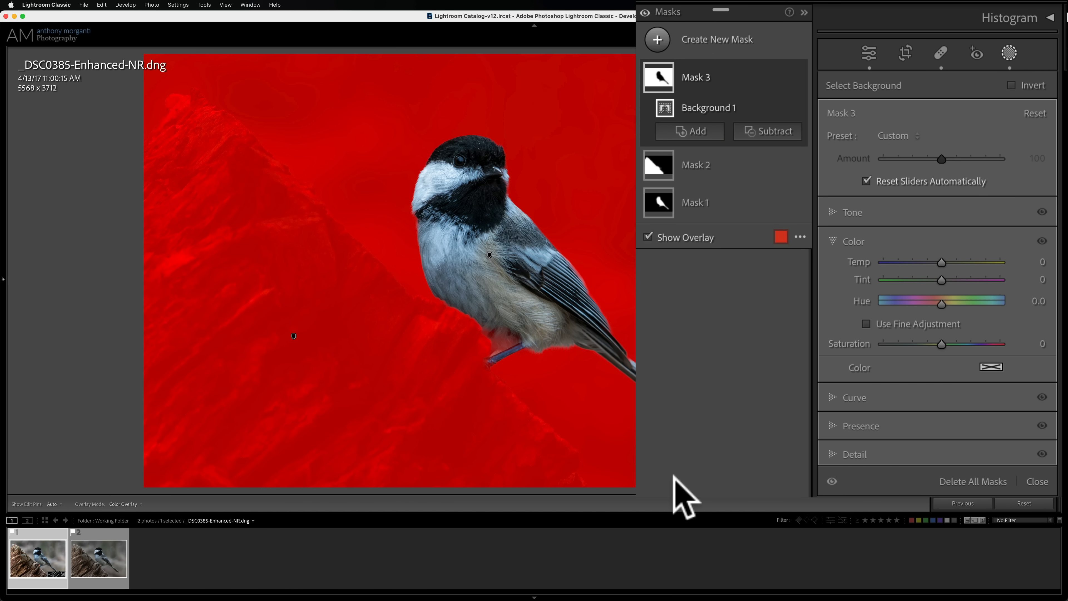
mouse_move(767, 131)
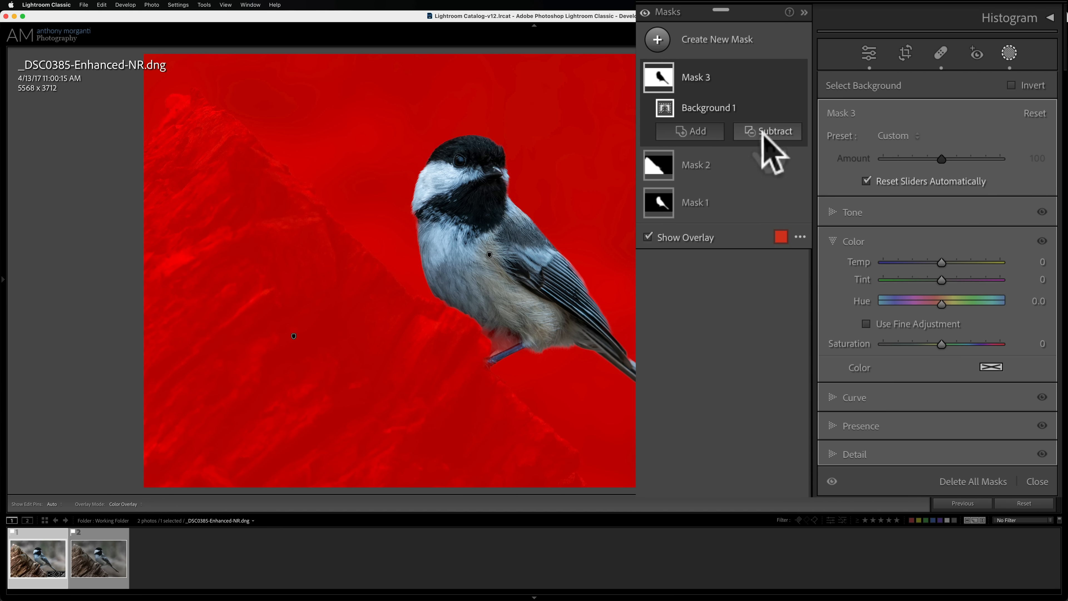
left_click(774, 131)
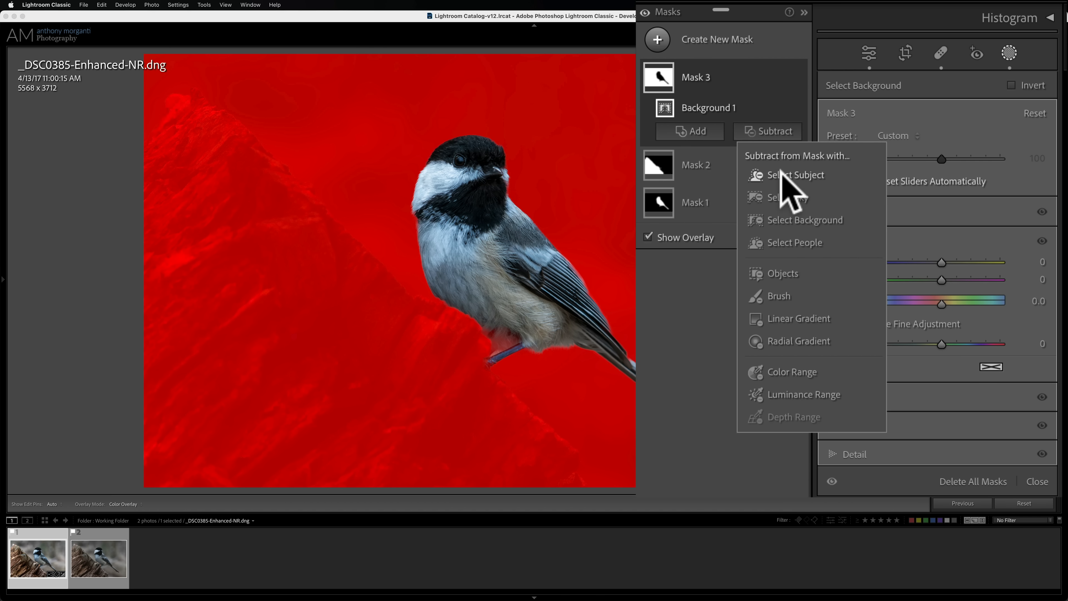
mouse_move(800, 307)
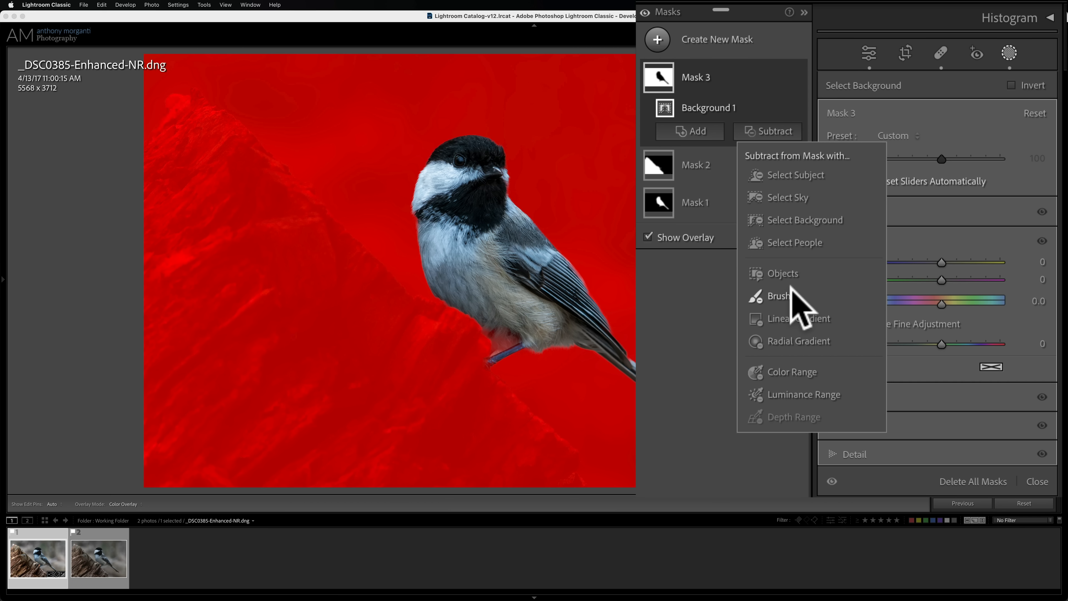
mouse_move(784, 273)
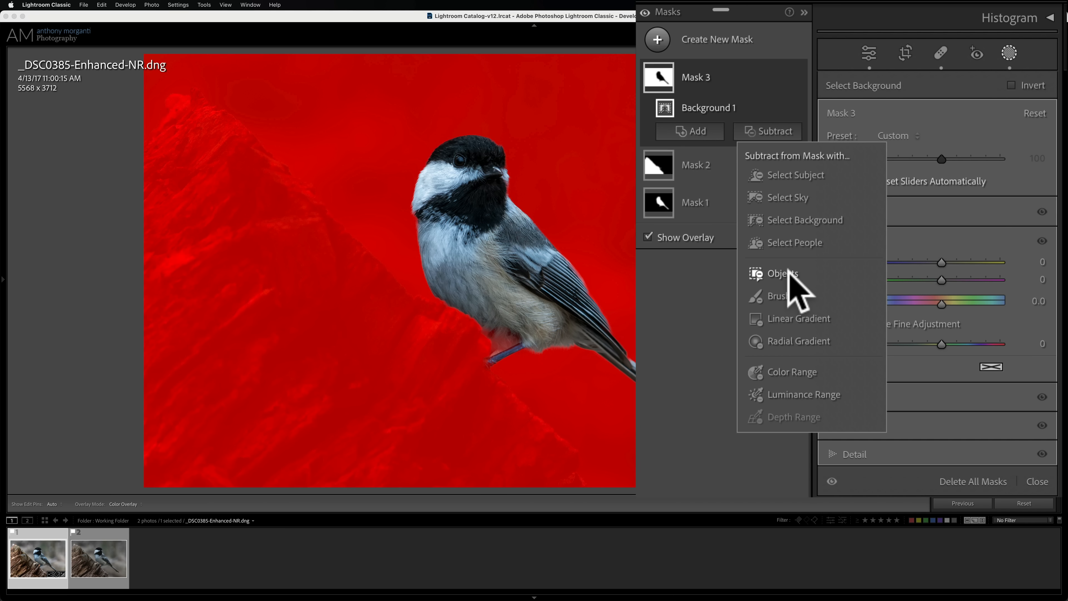
left_click(783, 273)
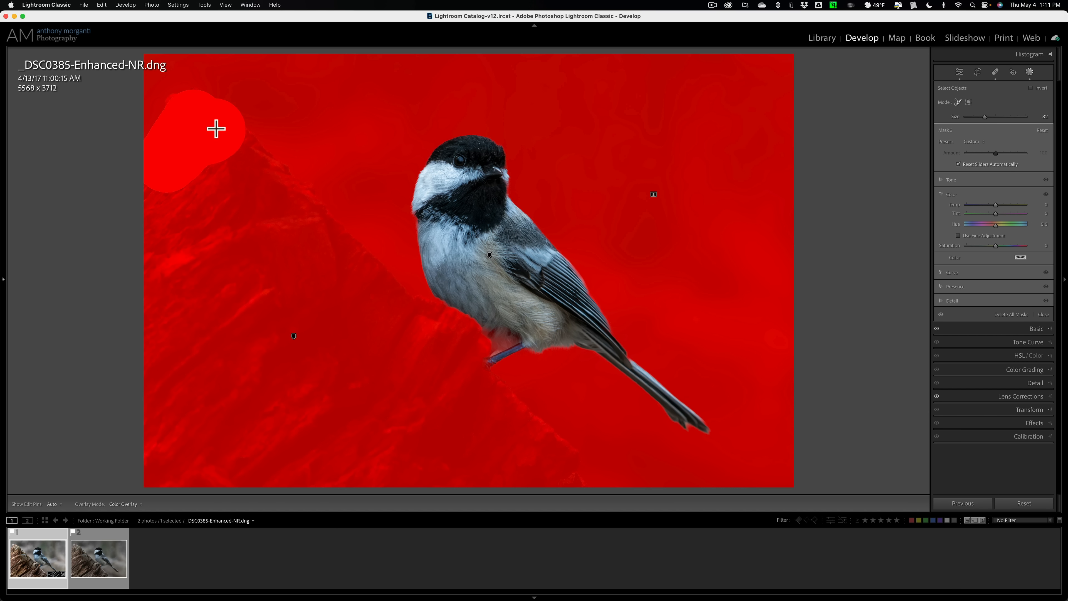
Paint around the stump to remove it from the background mask
left_click_drag(216, 128, 332, 258)
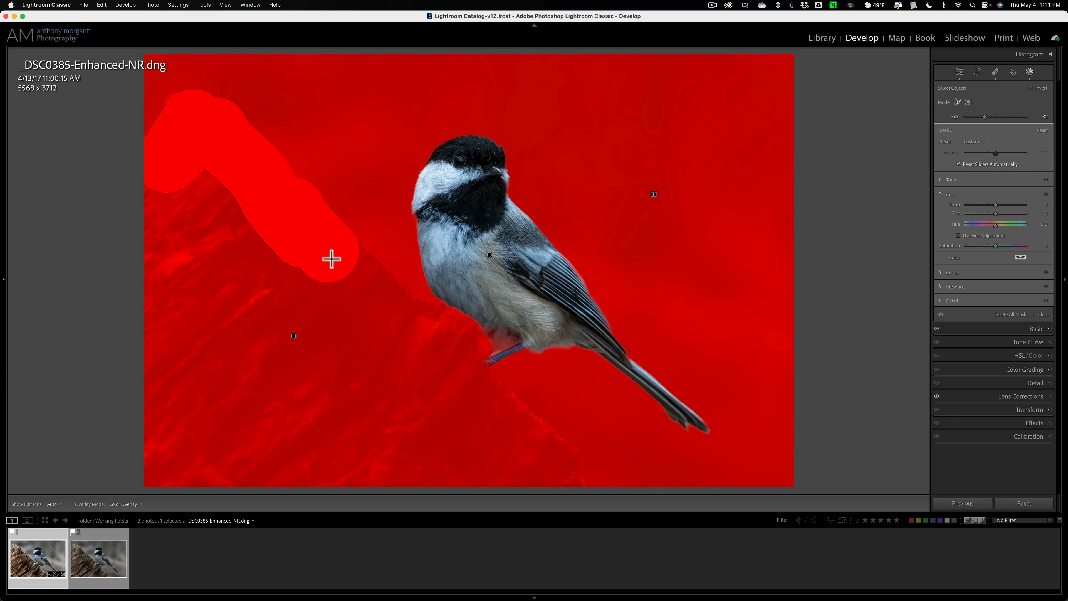
left_click_drag(331, 258, 443, 340)
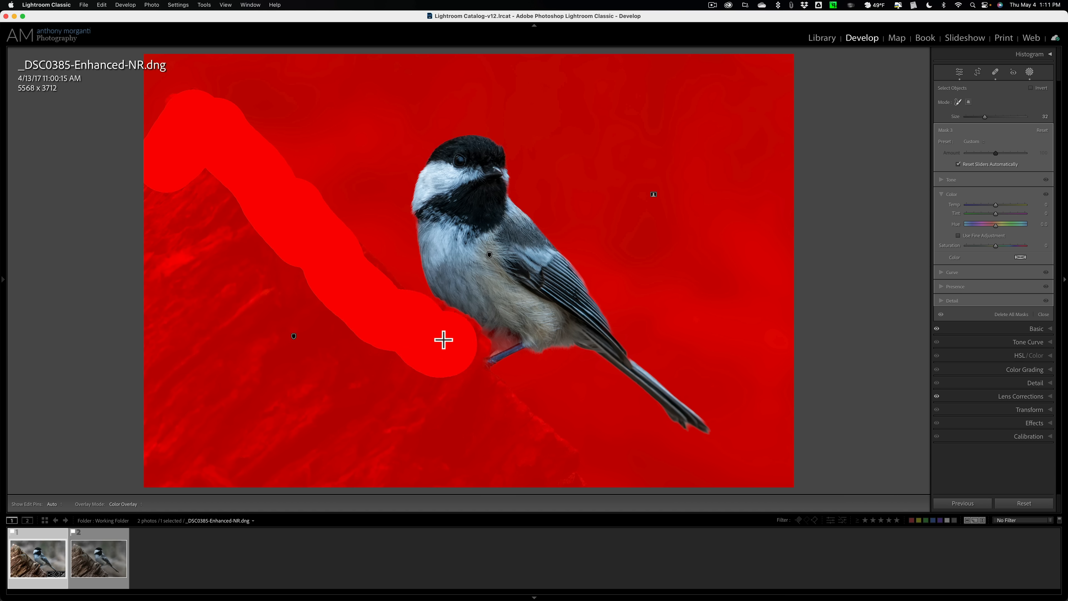
left_click_drag(443, 340, 482, 404)
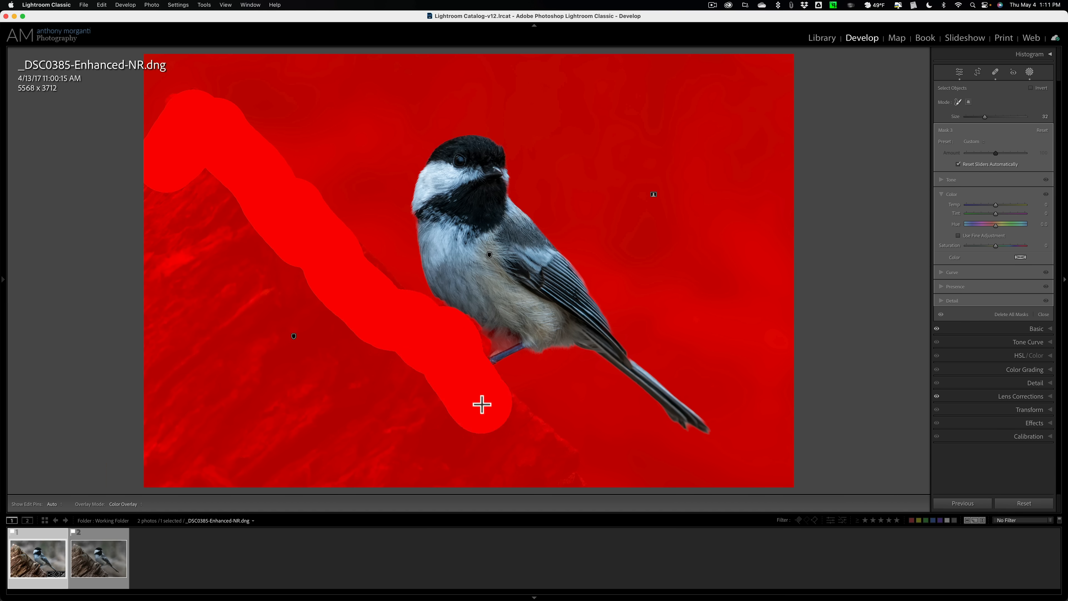
left_click_drag(482, 405, 467, 488)
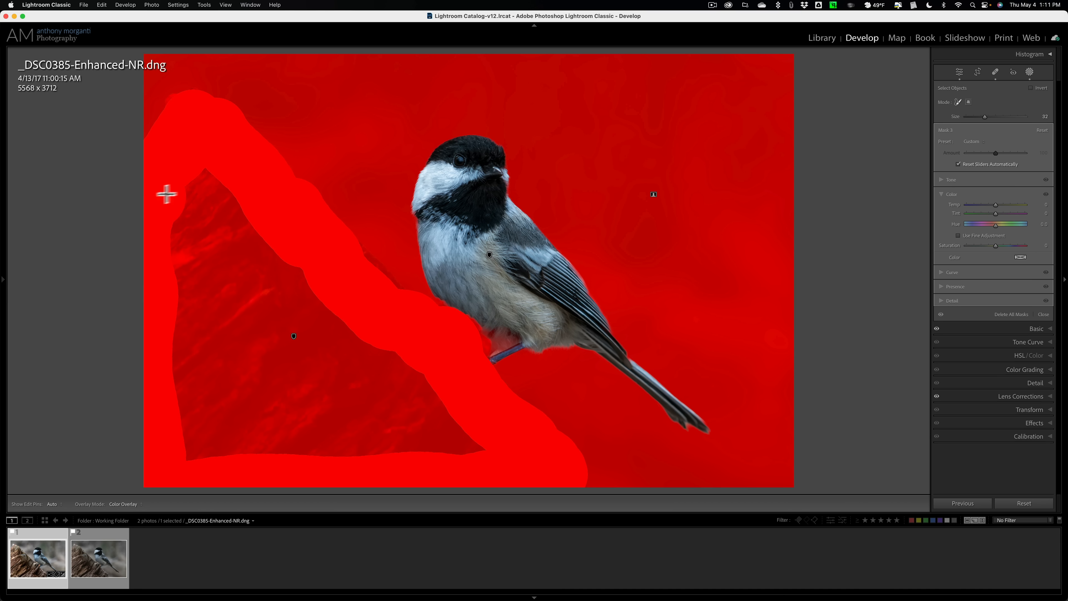
left_click_drag(167, 193, 373, 464)
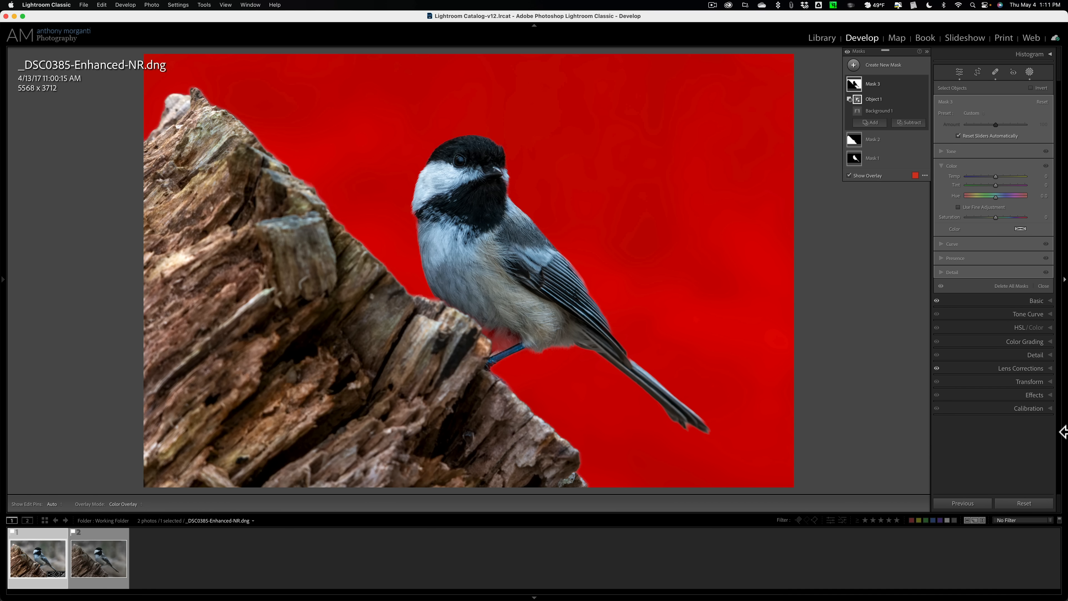
mouse_move(934, 170)
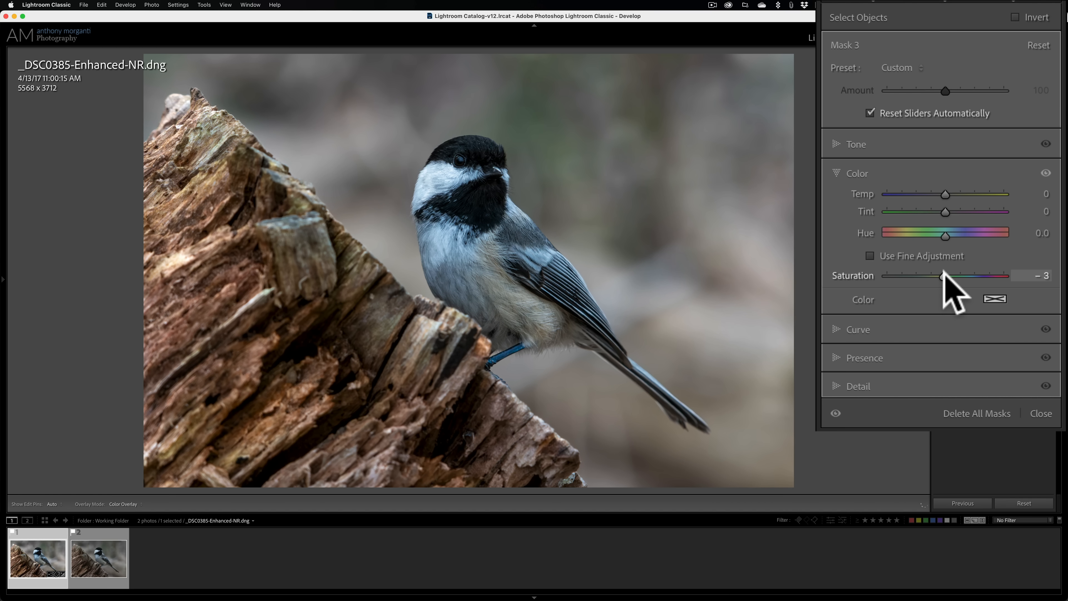
Lower the background mask's Saturation to about -9 and Exposure to -0.14
left_click_drag(942, 275, 947, 276)
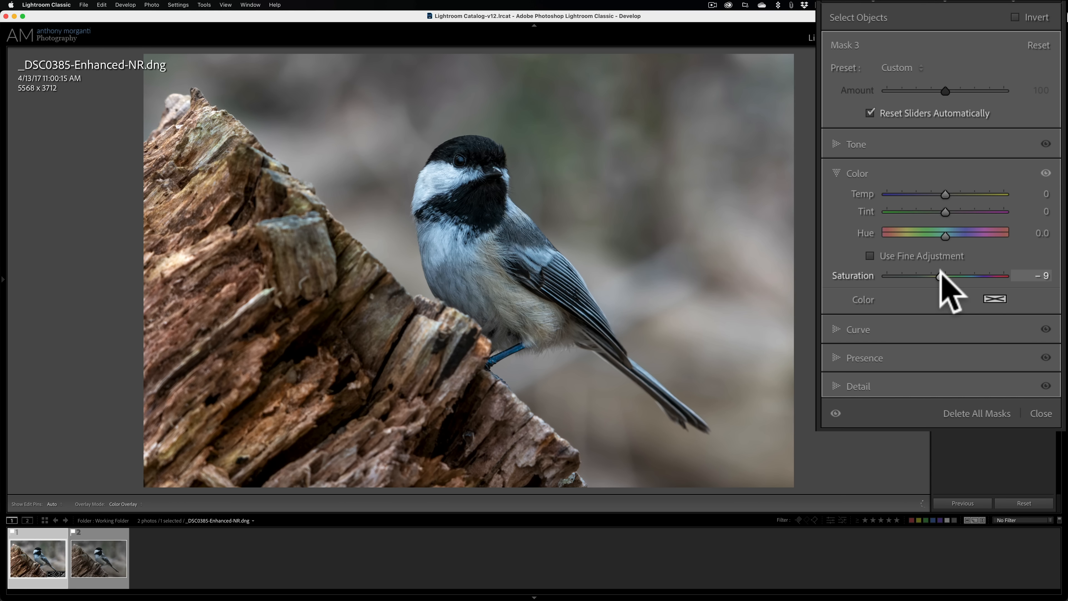
left_click(856, 144)
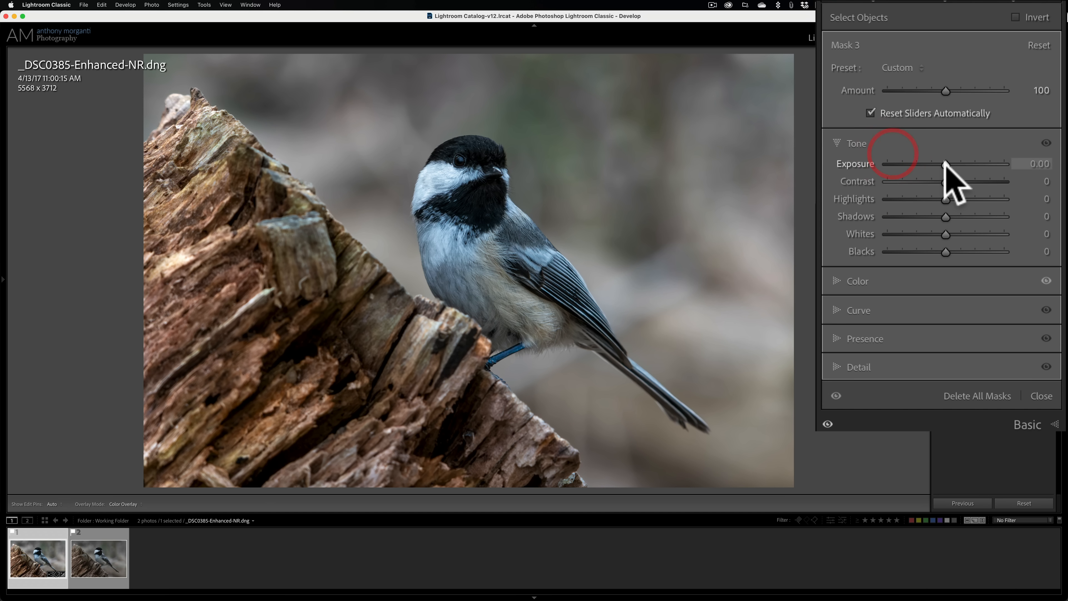
left_click_drag(947, 164, 944, 164)
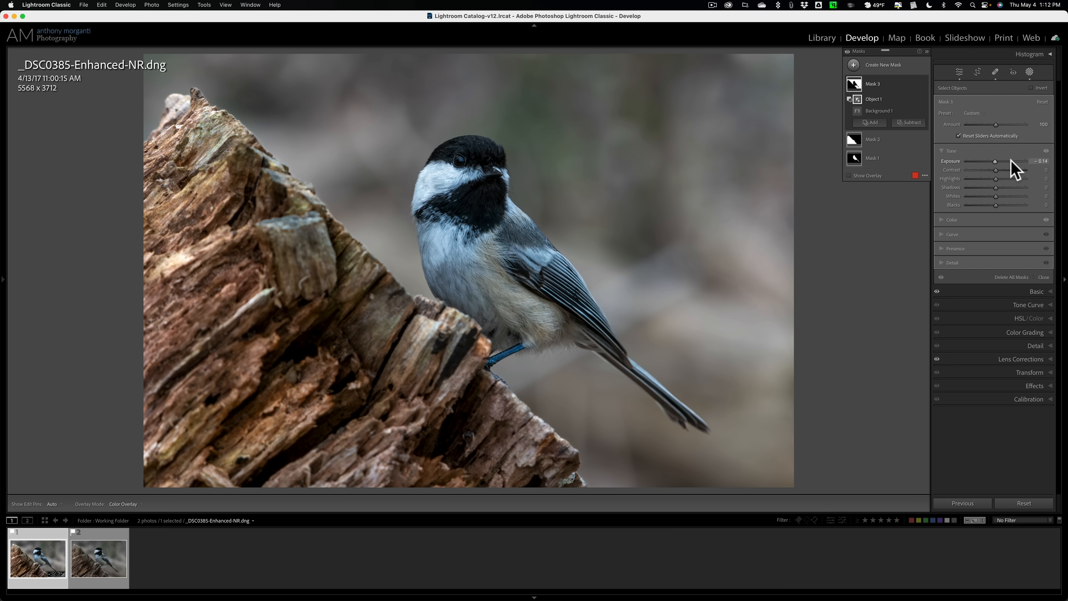
mouse_move(1032, 103)
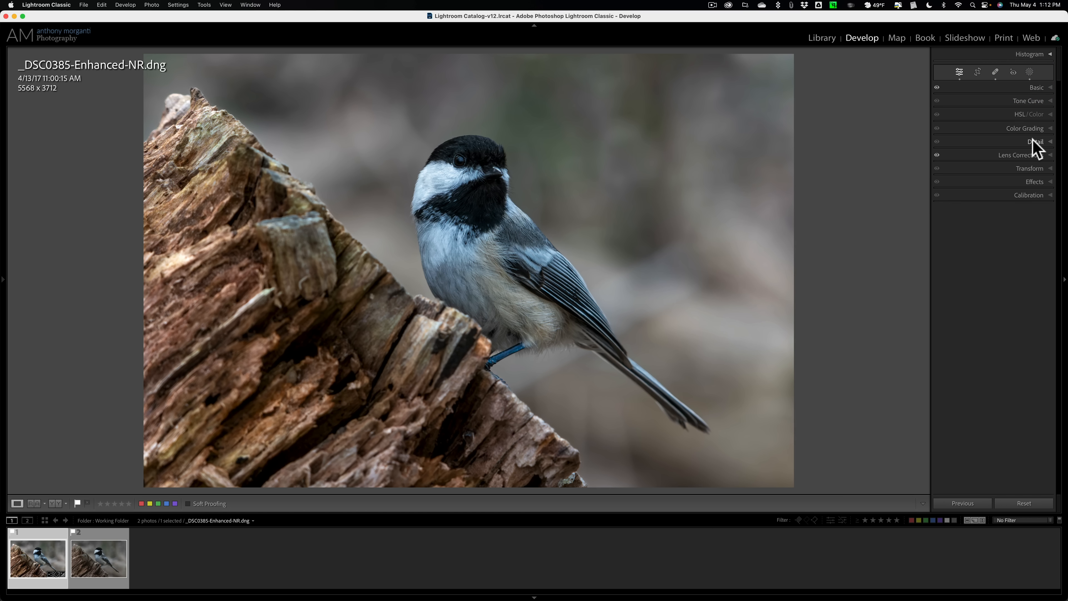
In Effects, set Post-Crop Vignetting Amount to -16
left_click(1035, 181)
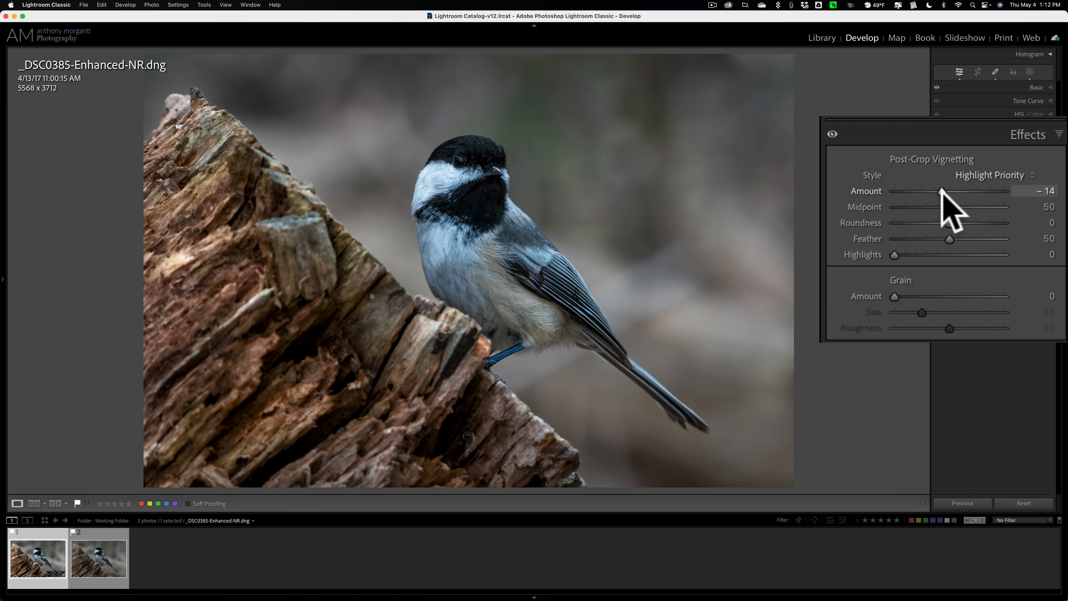
left_click_drag(944, 191, 942, 191)
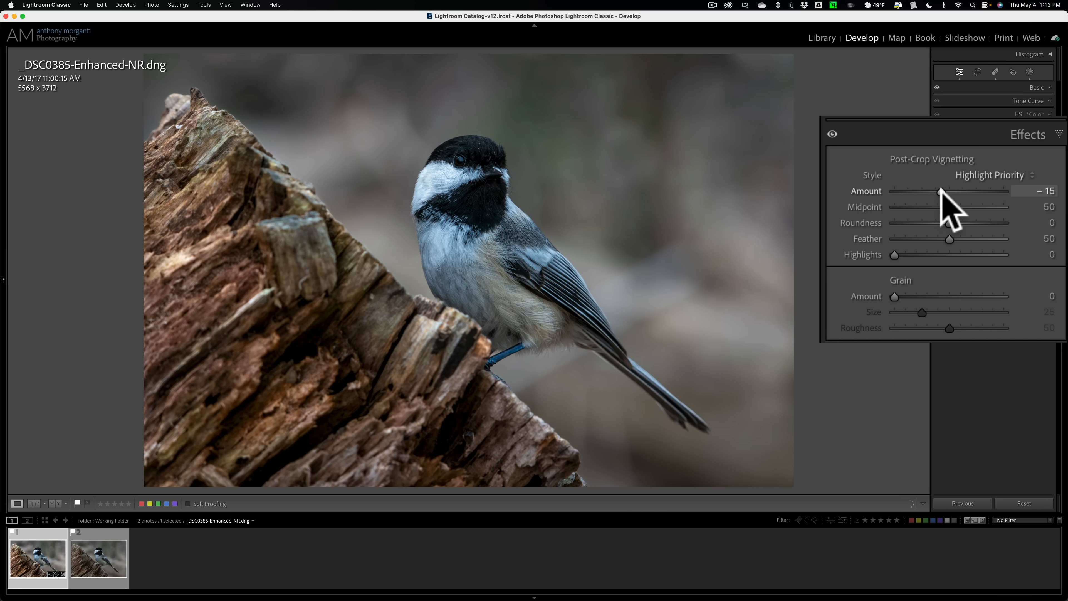
left_click_drag(940, 191, 945, 191)
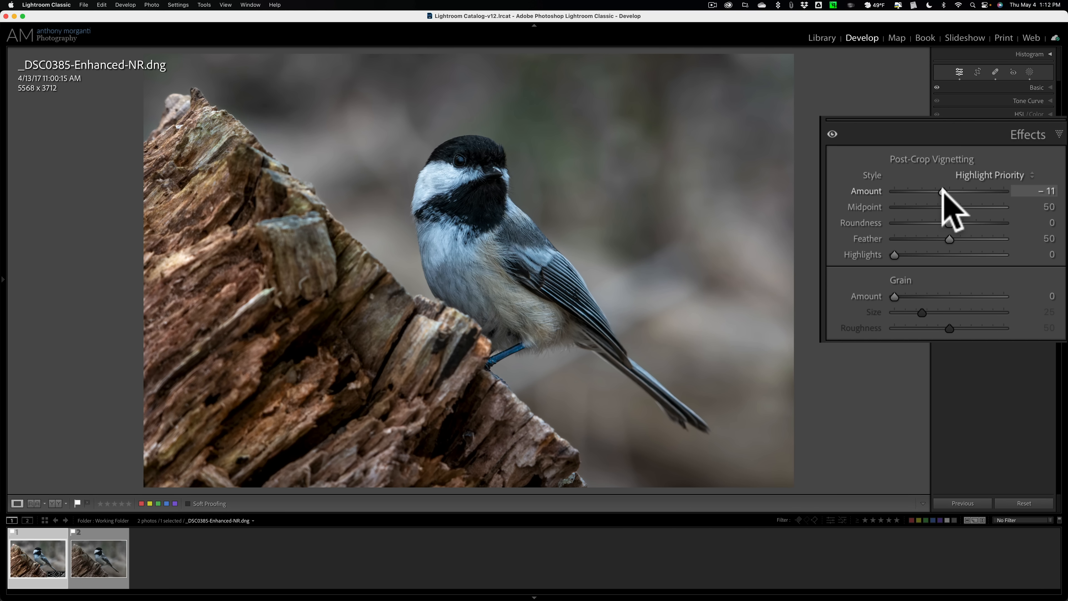
left_click_drag(944, 191, 940, 192)
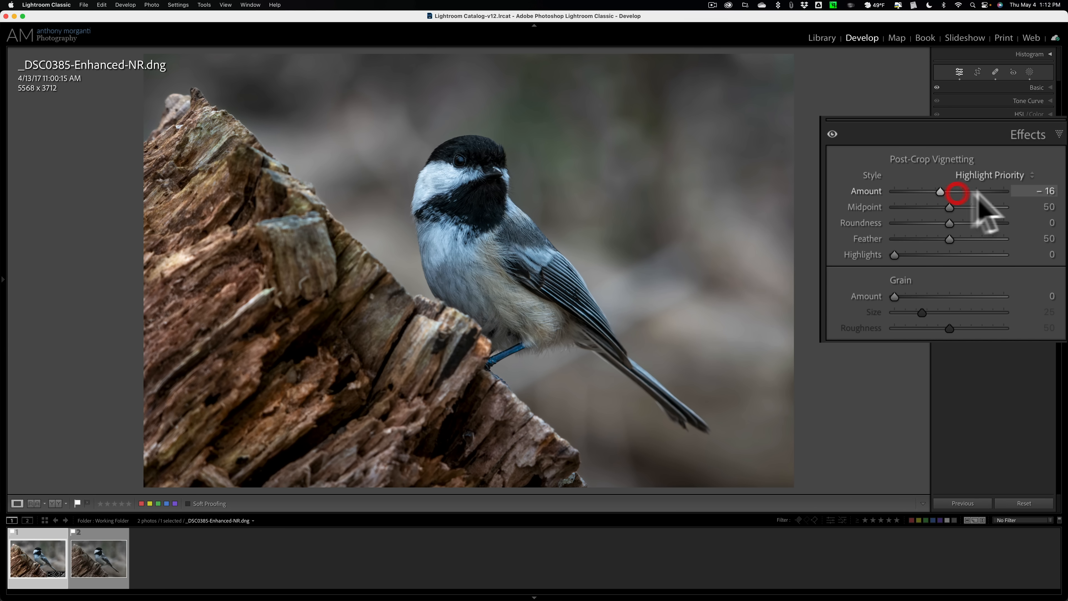
left_click(1035, 181)
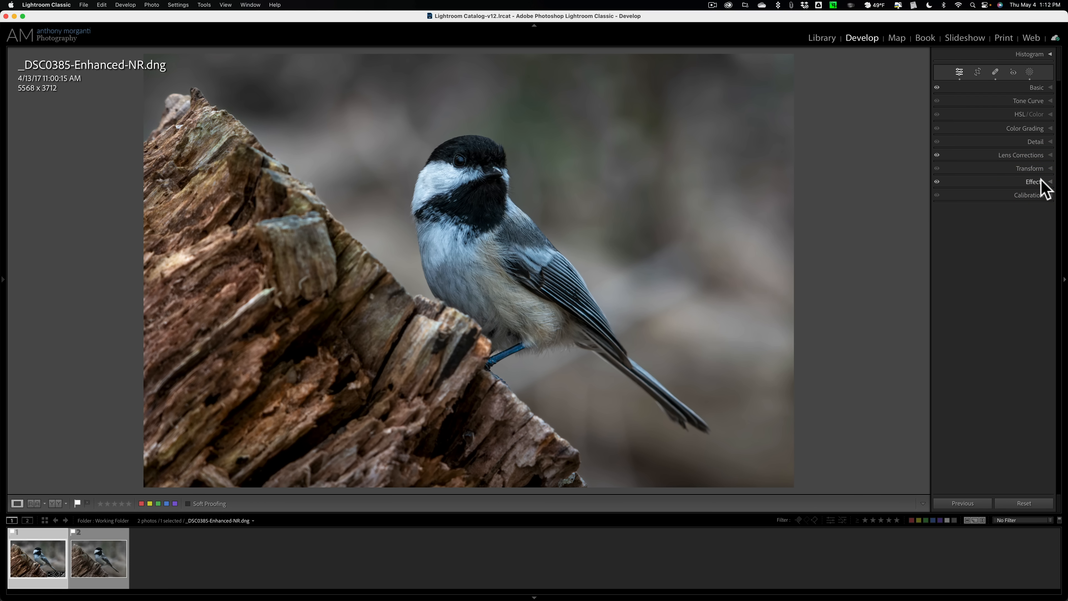